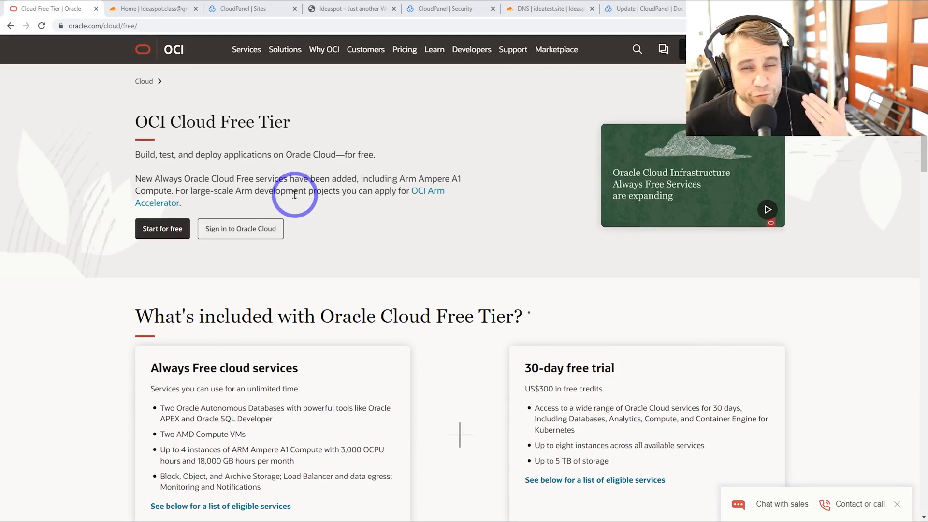
{"action": "mouse_move", "coordinate": [218, 183]}
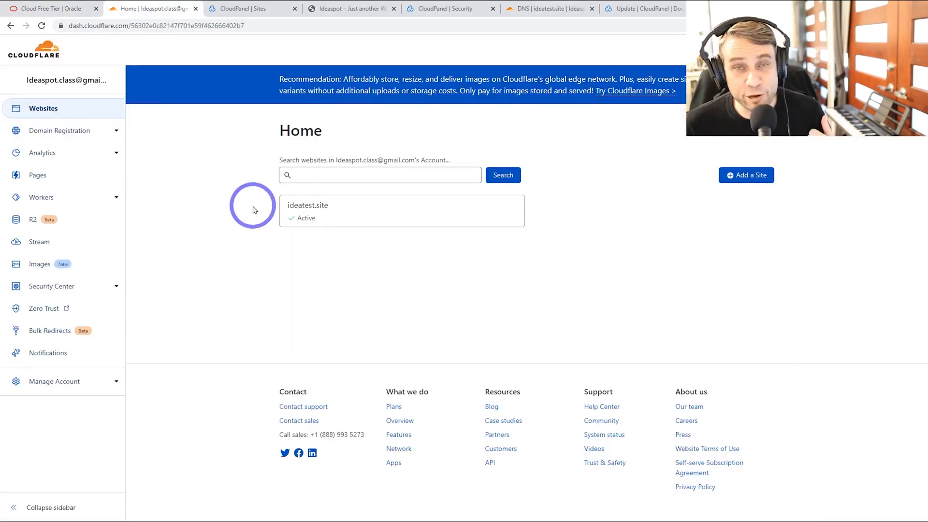
{"action": "mouse_move", "coordinate": [255, 195]}
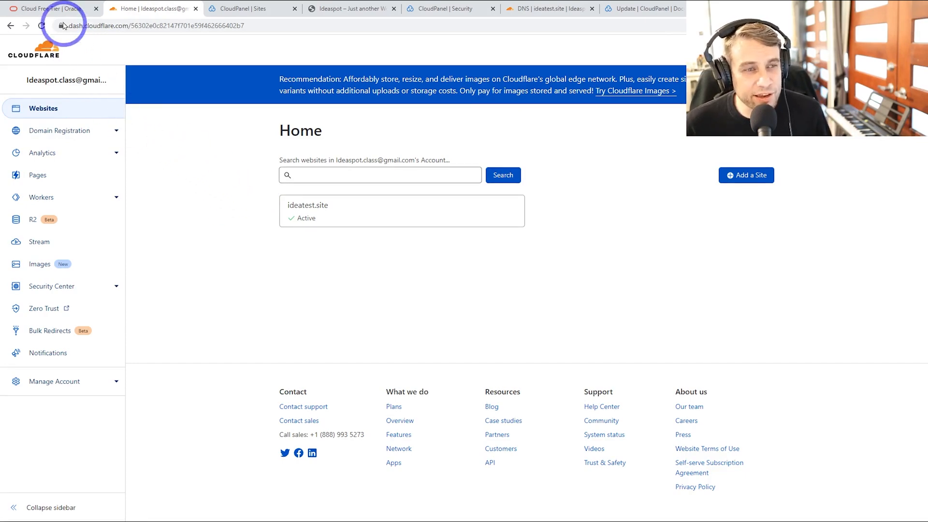
Visit the Oracle Cloud Free Tier page, then the CloudPanel sites list showing ideatest.site
{"action": "left_click", "coordinate": [47, 9]}
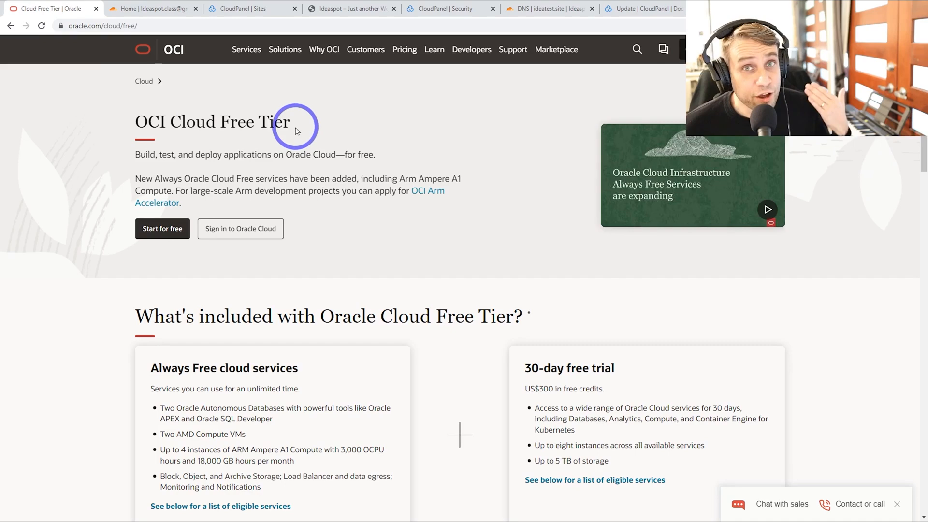
{"action": "mouse_move", "coordinate": [265, 94]}
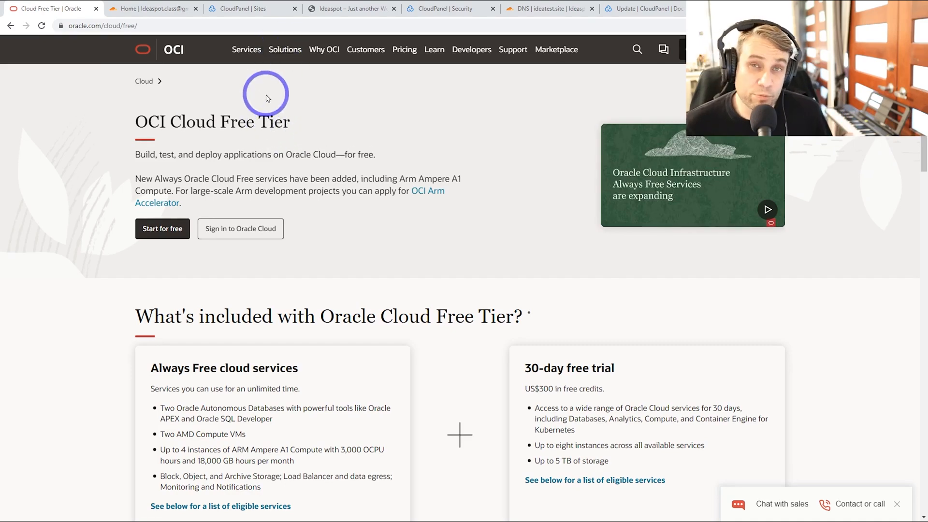
{"action": "left_click", "coordinate": [249, 9]}
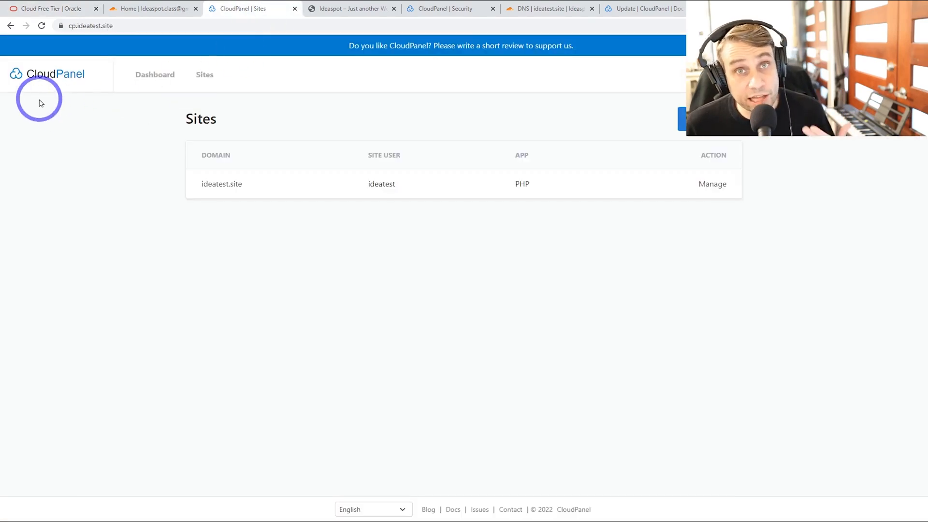
{"action": "mouse_move", "coordinate": [496, 253]}
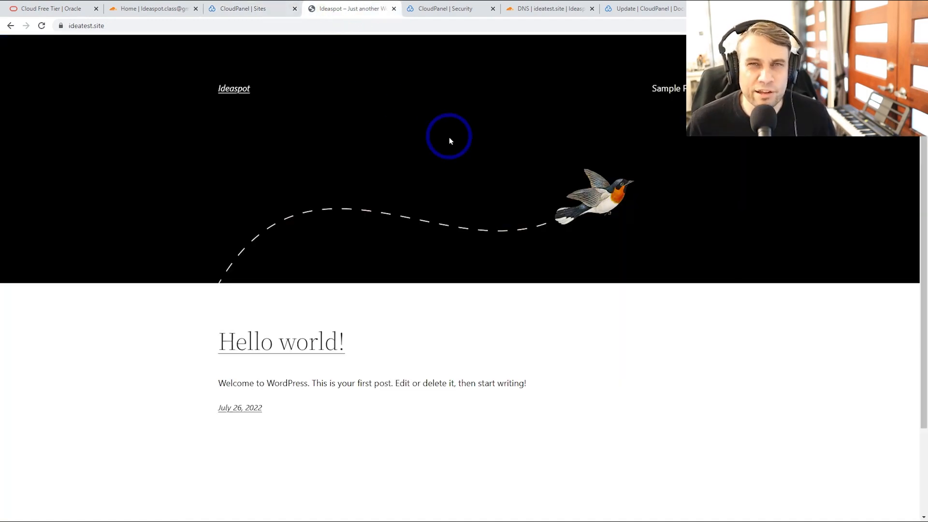
{"action": "mouse_move", "coordinate": [291, 159]}
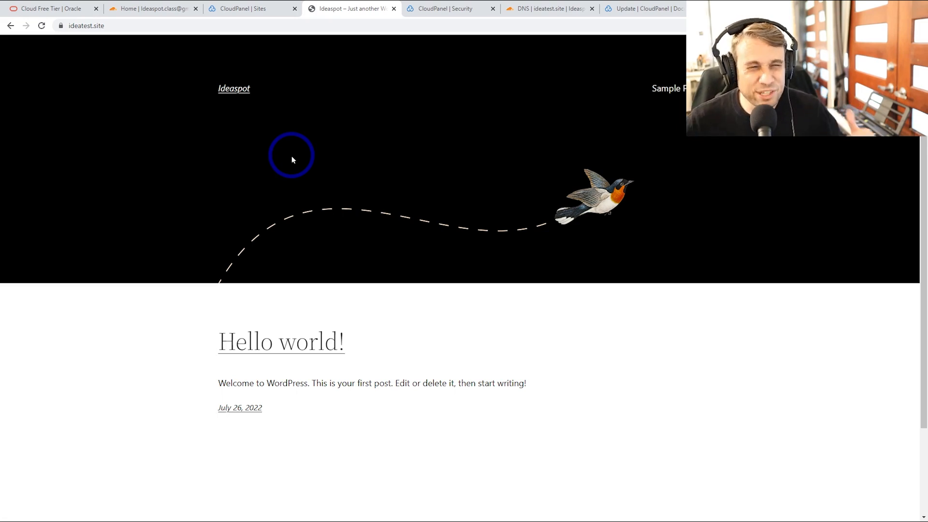
{"action": "mouse_move", "coordinate": [41, 56]}
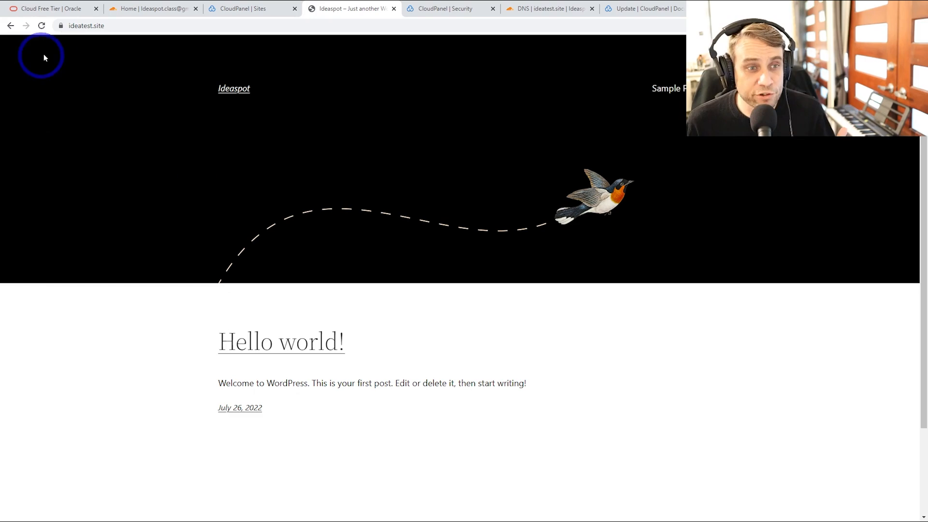
Show the Cloudflare account home with ideatest.site active, then the Oracle Cloud console home
{"action": "left_click", "coordinate": [51, 9]}
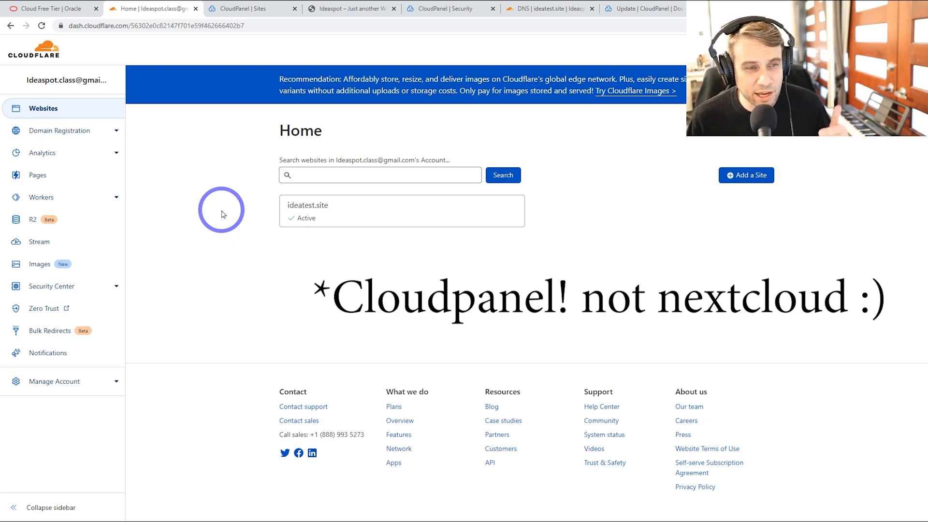
{"action": "mouse_move", "coordinate": [172, 180]}
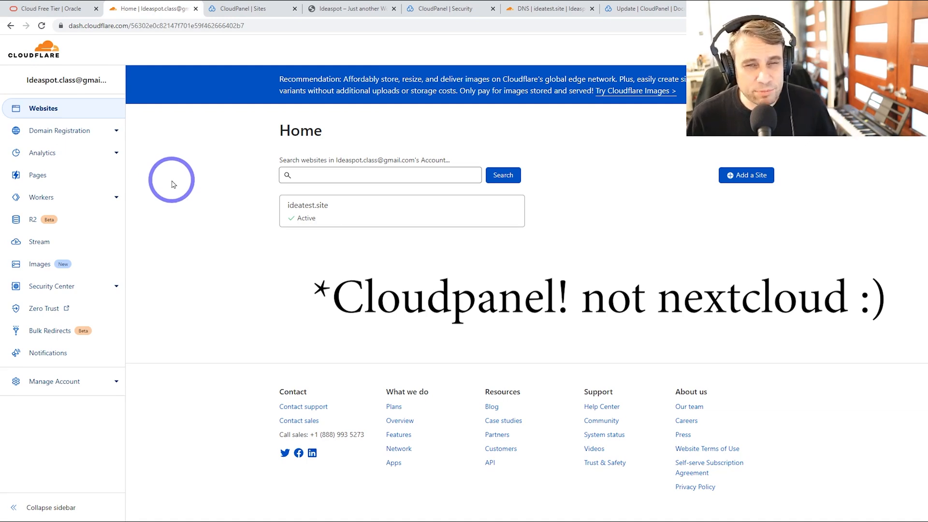
{"action": "mouse_move", "coordinate": [76, 80]}
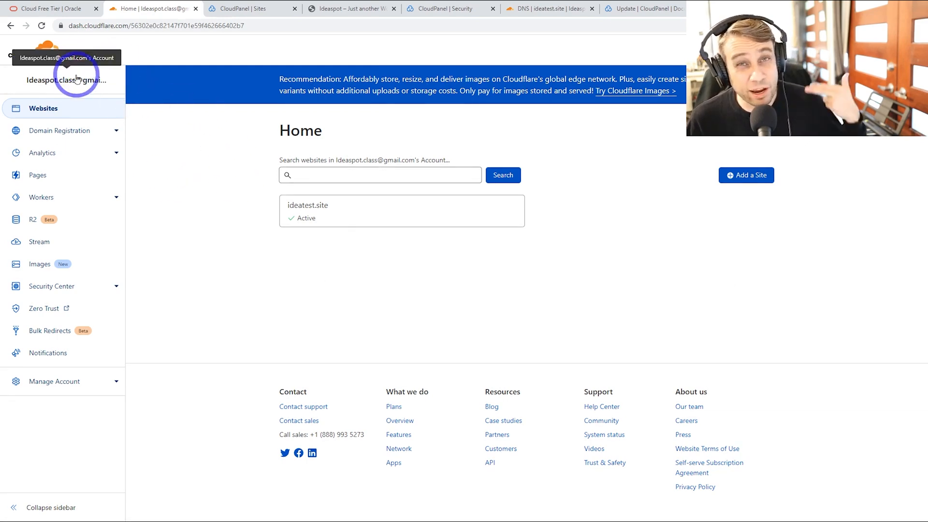
{"action": "mouse_move", "coordinate": [175, 234]}
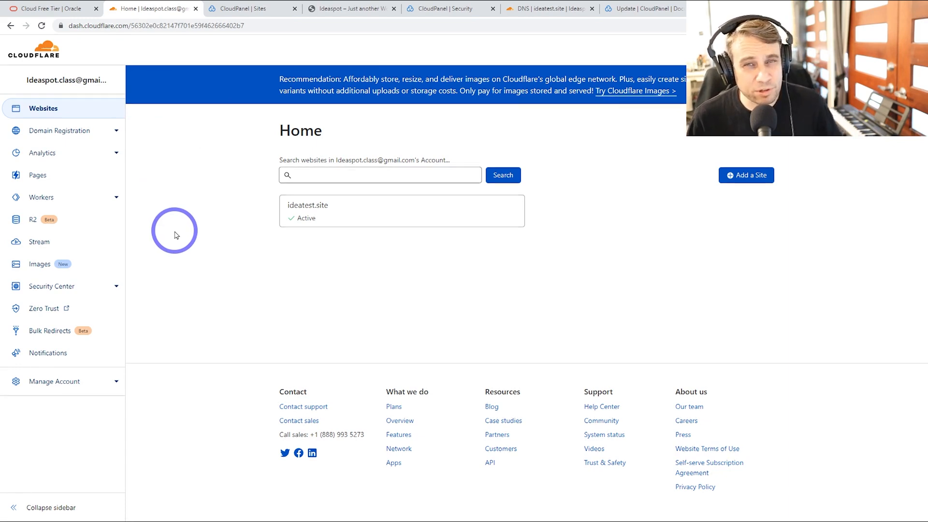
{"action": "mouse_move", "coordinate": [194, 230]}
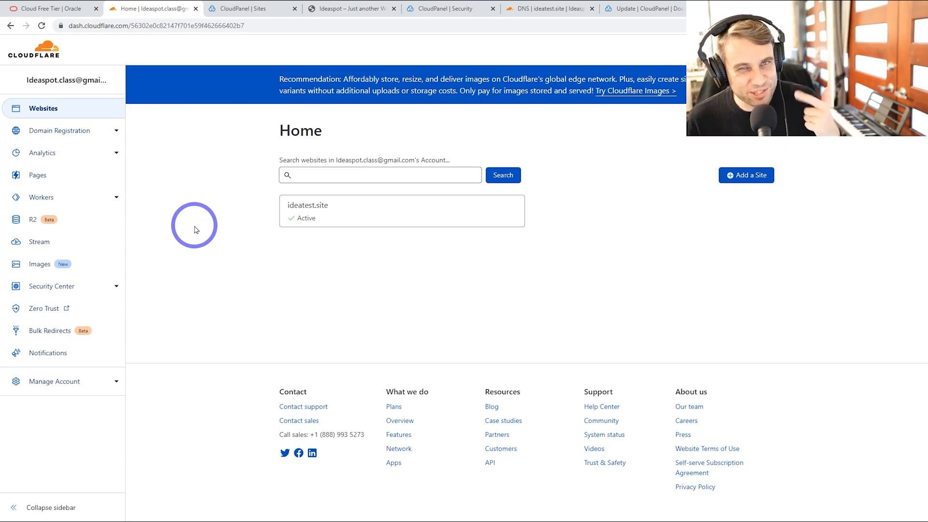
{"action": "left_click", "coordinate": [53, 9]}
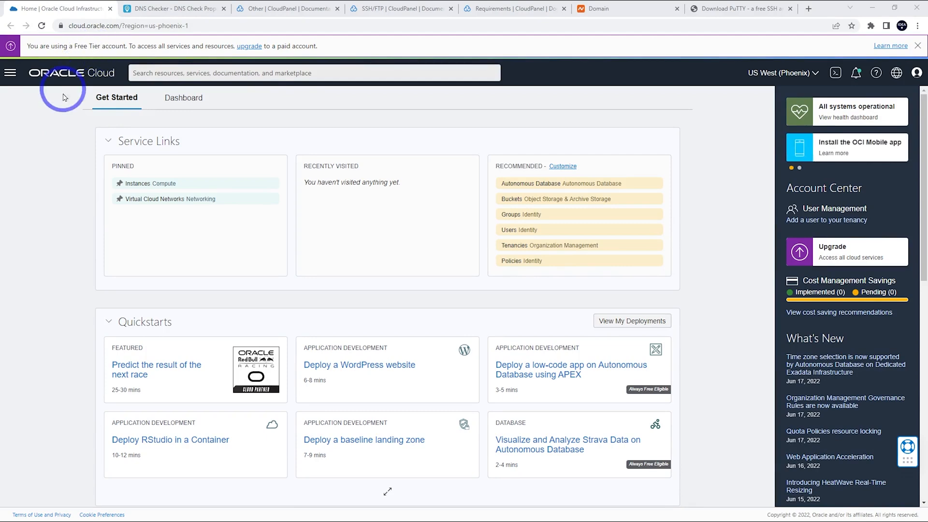
Start a new VM instance and choose Canonical Ubuntu 22.04 as its image
{"action": "scroll", "scroll_direction": "down", "scroll_amount": 3}
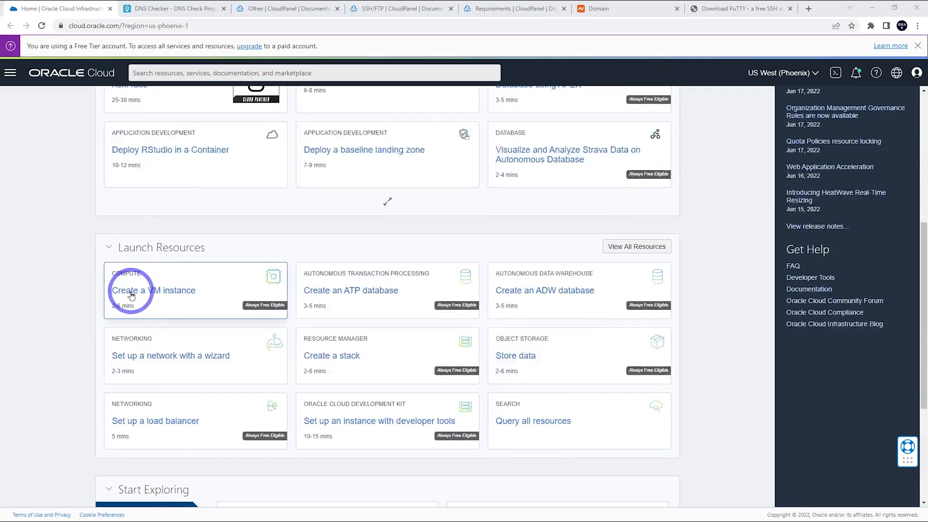
{"action": "left_click", "coordinate": [153, 290]}
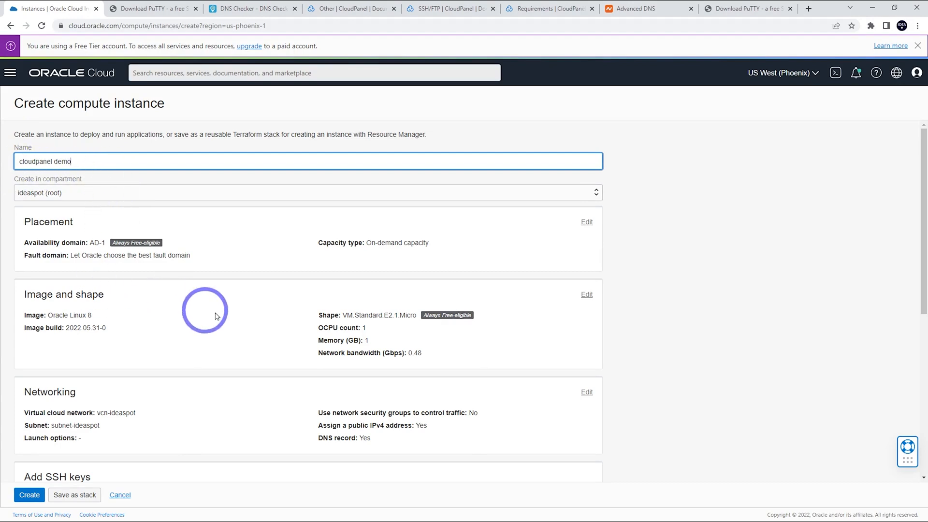
{"action": "left_click", "coordinate": [585, 294]}
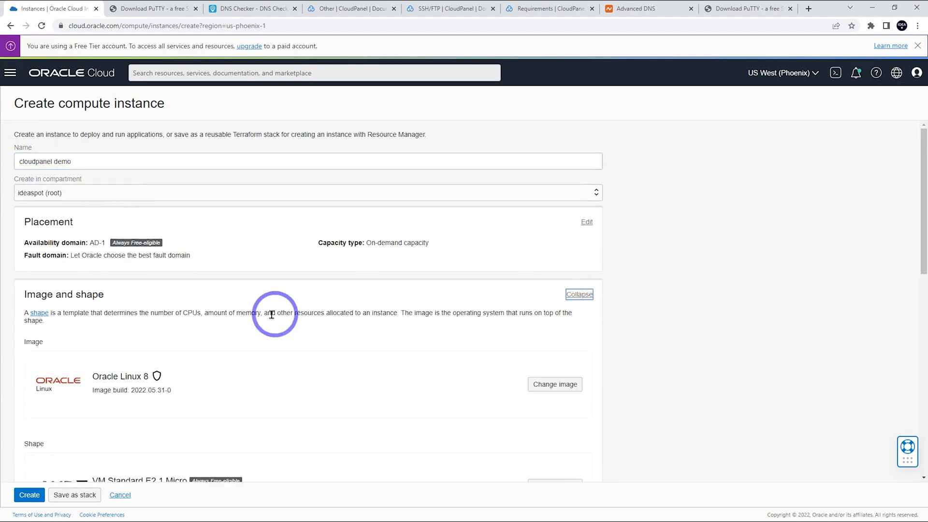
{"action": "left_click", "coordinate": [555, 384]}
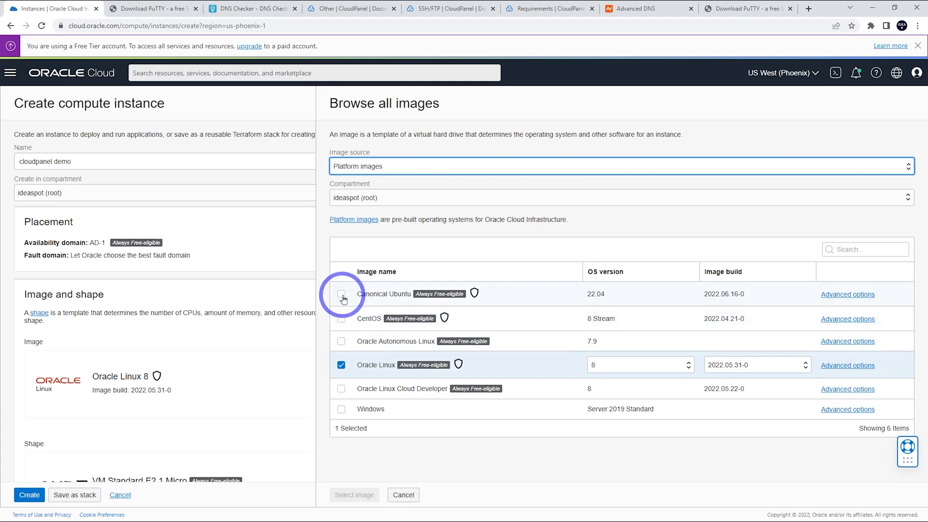
{"action": "left_click", "coordinate": [341, 294]}
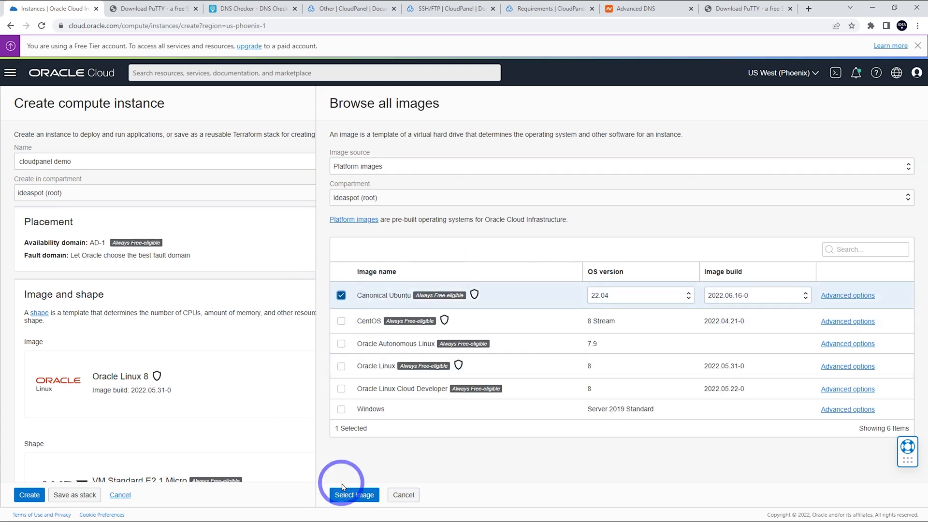
{"action": "left_click", "coordinate": [151, 9]}
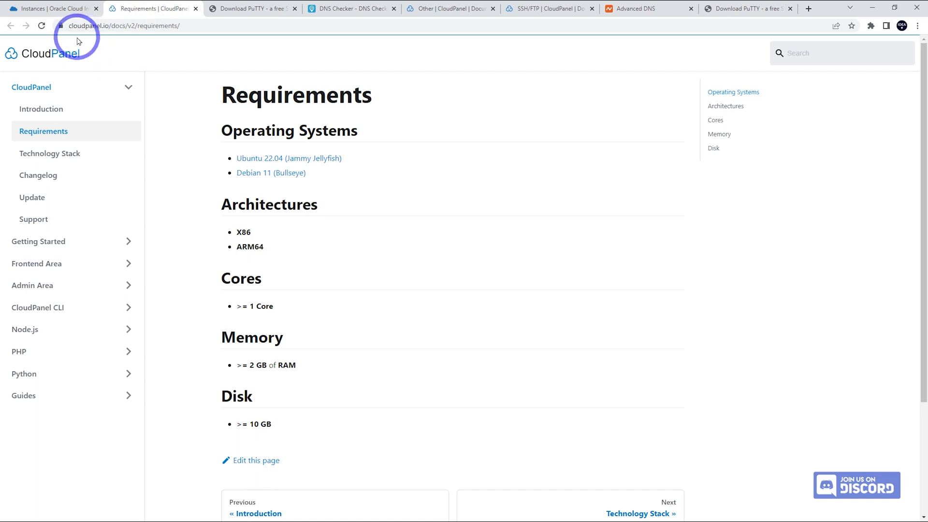
{"action": "mouse_move", "coordinate": [270, 183]}
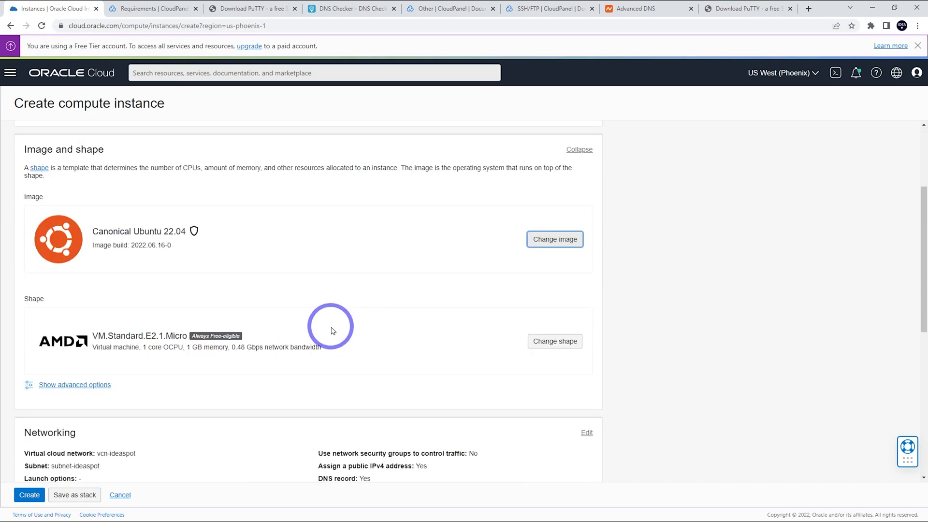
Choose the Ampere VM.Standard.A1.Flex shape for the instance
{"action": "left_click", "coordinate": [554, 341]}
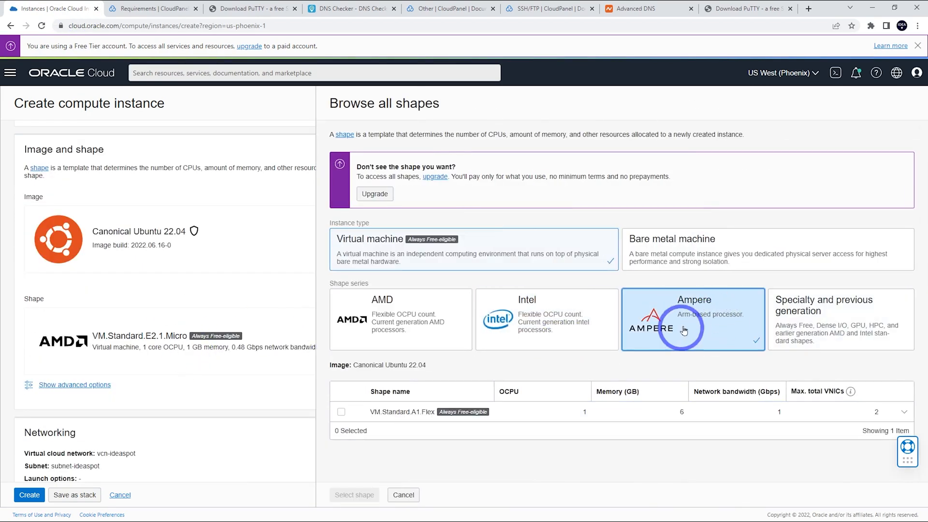
{"action": "left_click", "coordinate": [342, 412]}
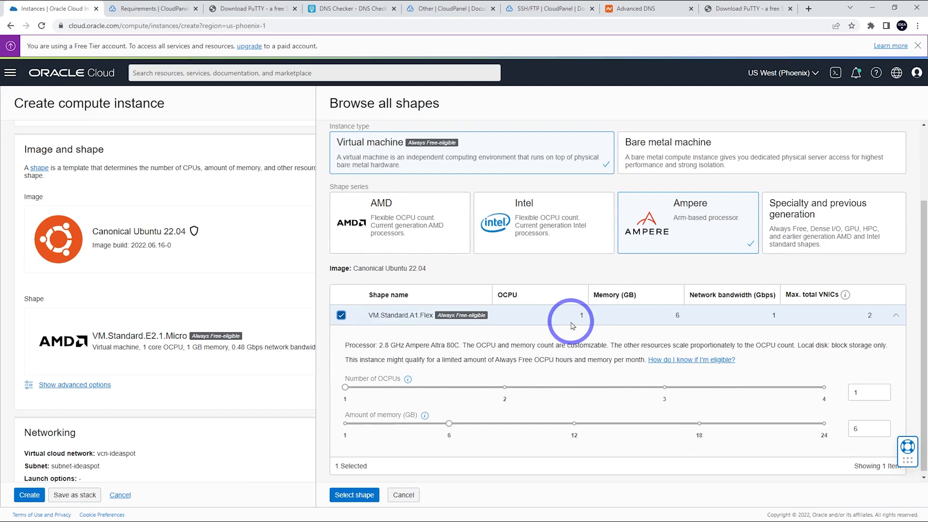
{"action": "mouse_move", "coordinate": [653, 310]}
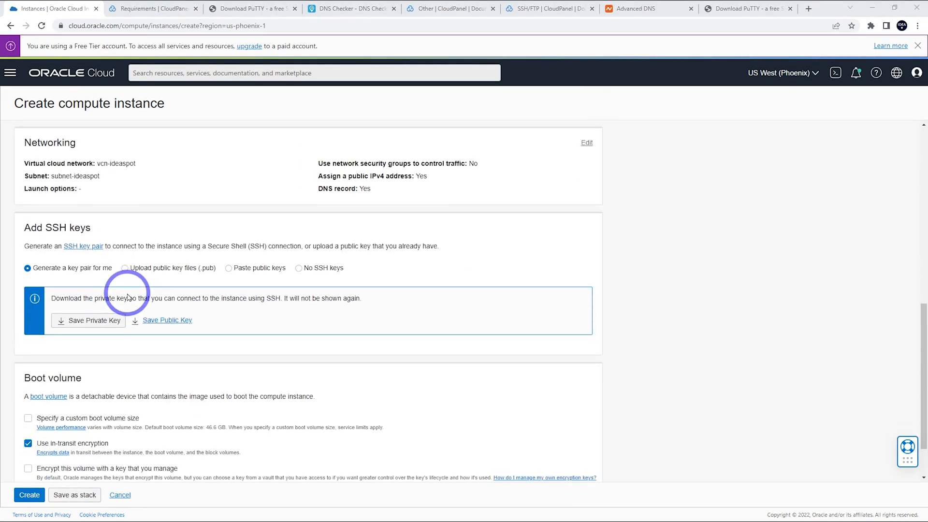
Choose to paste a public SSH key and generate a new key pair in PuTTYgen
{"action": "left_click", "coordinate": [228, 268]}
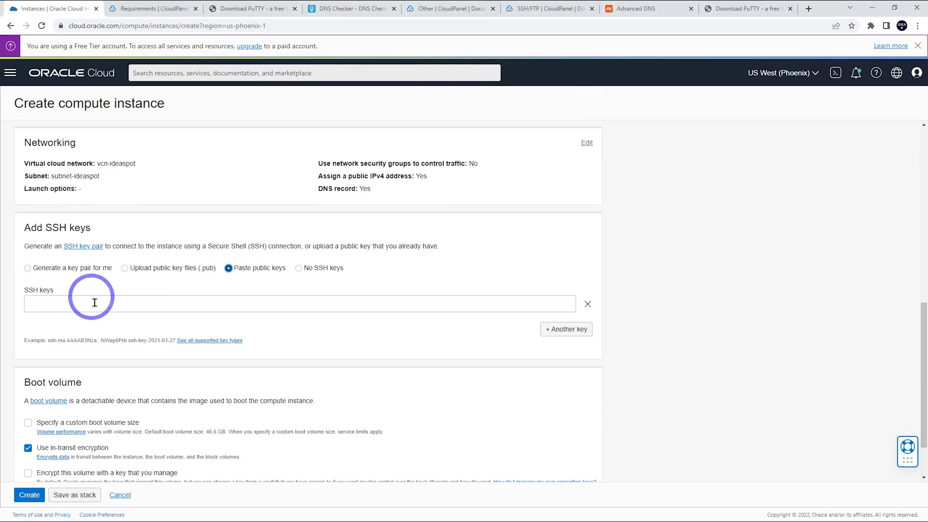
{"action": "left_click", "coordinate": [252, 8]}
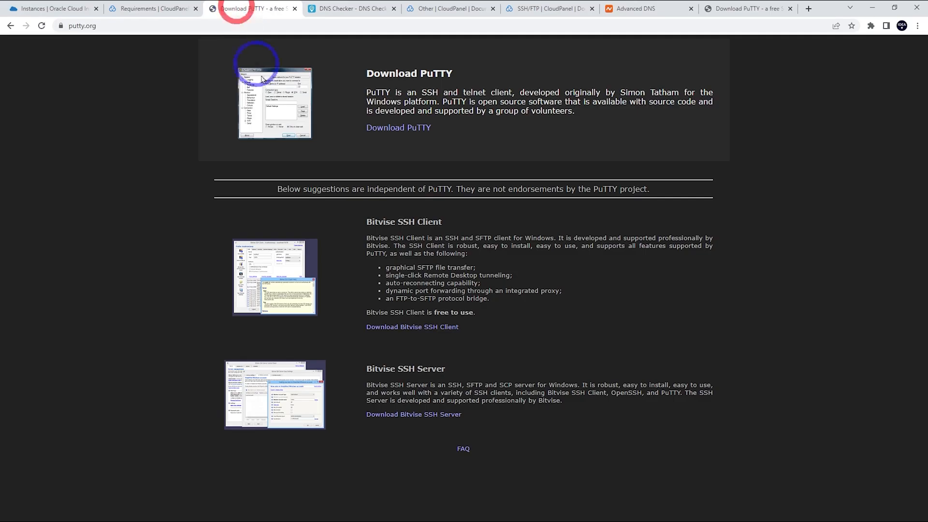
{"action": "mouse_move", "coordinate": [136, 70]}
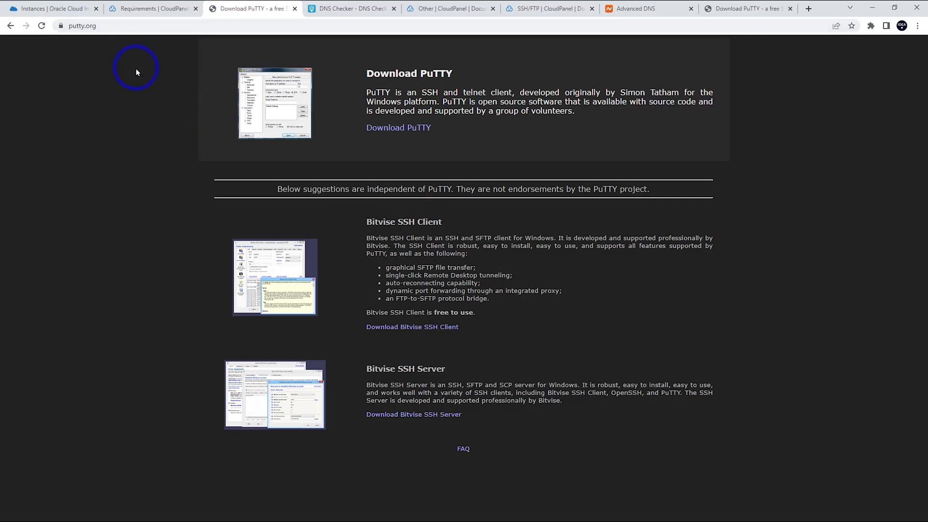
{"action": "left_click", "coordinate": [50, 9]}
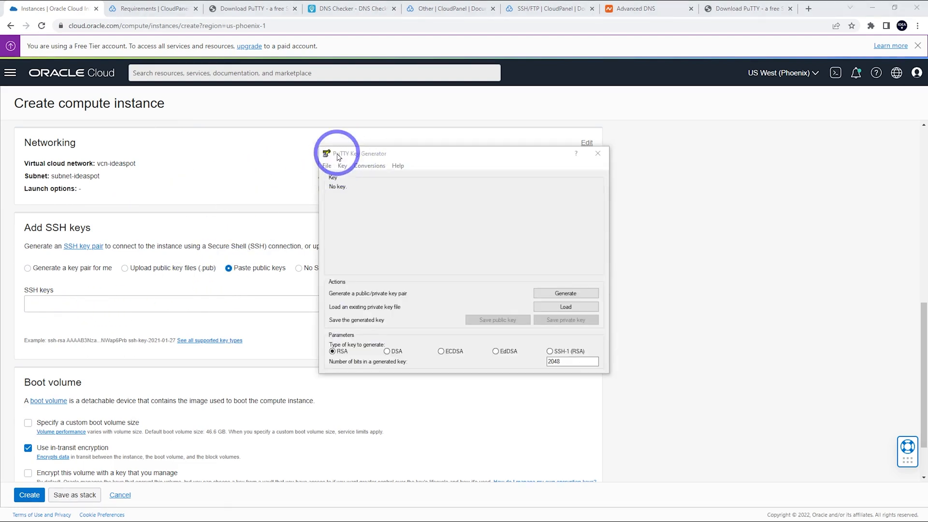
{"action": "left_click", "coordinate": [564, 293]}
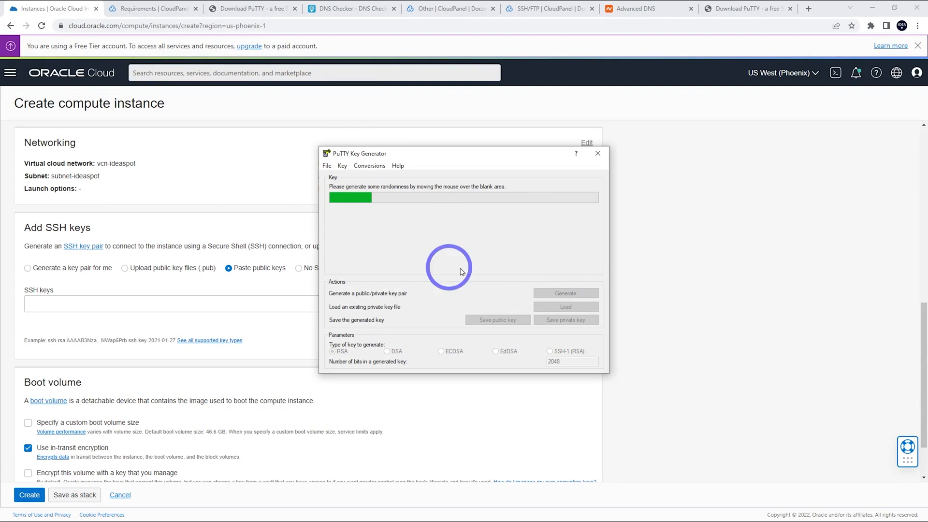
{"action": "mouse_move", "coordinate": [441, 244]}
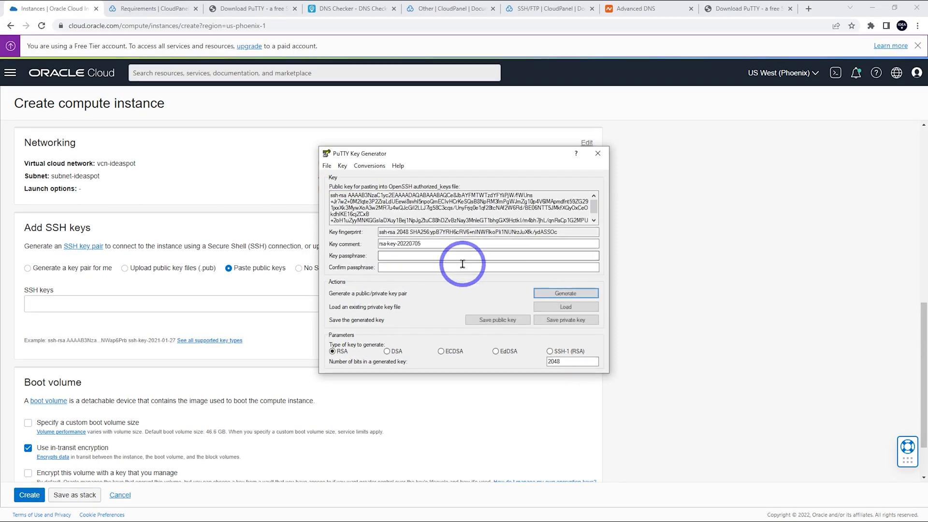
Save the private key as ideaspot.ppk without a passphrase and the public key as ideaspot
{"action": "left_click", "coordinate": [565, 320]}
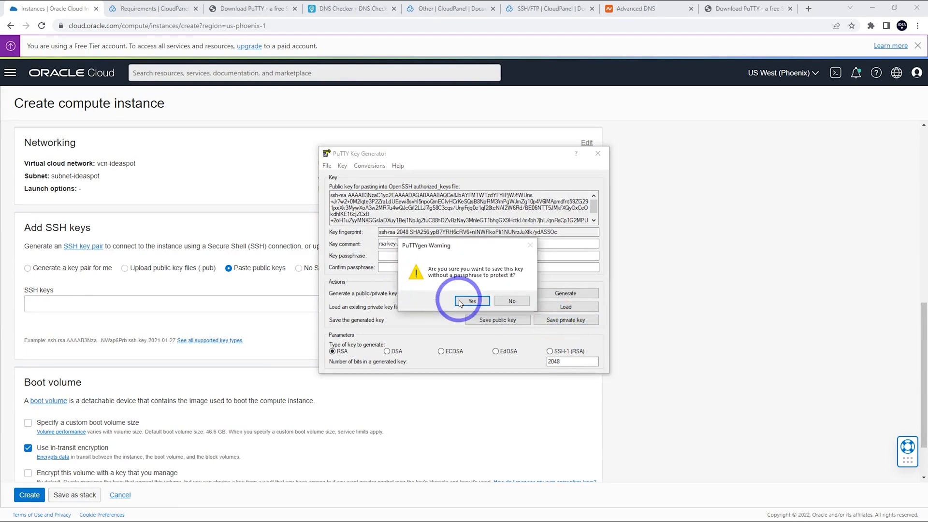
{"action": "left_click", "coordinate": [471, 301]}
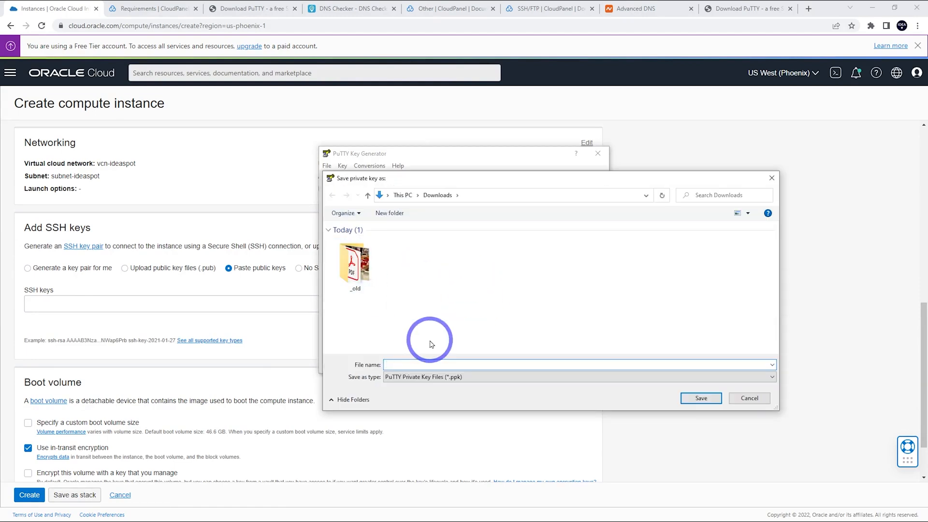
{"action": "left_click", "coordinate": [749, 397]}
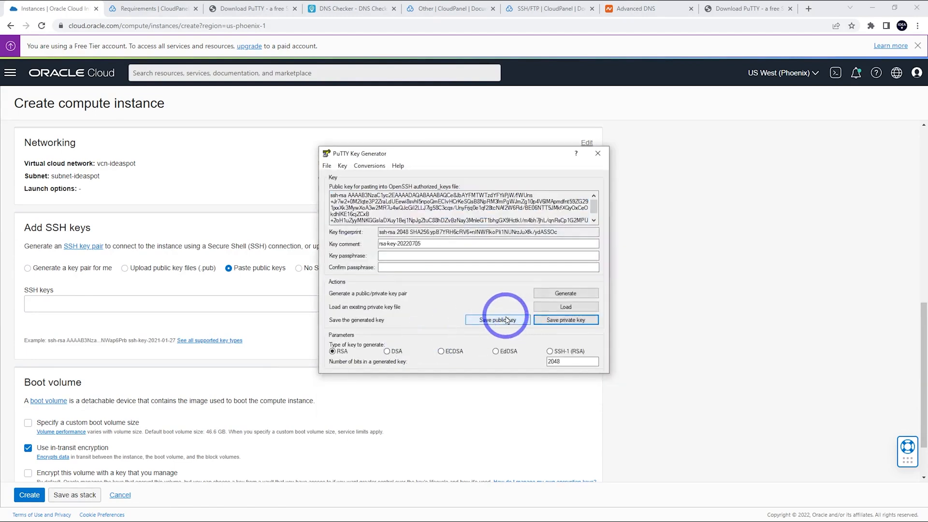
{"action": "left_click", "coordinate": [496, 320]}
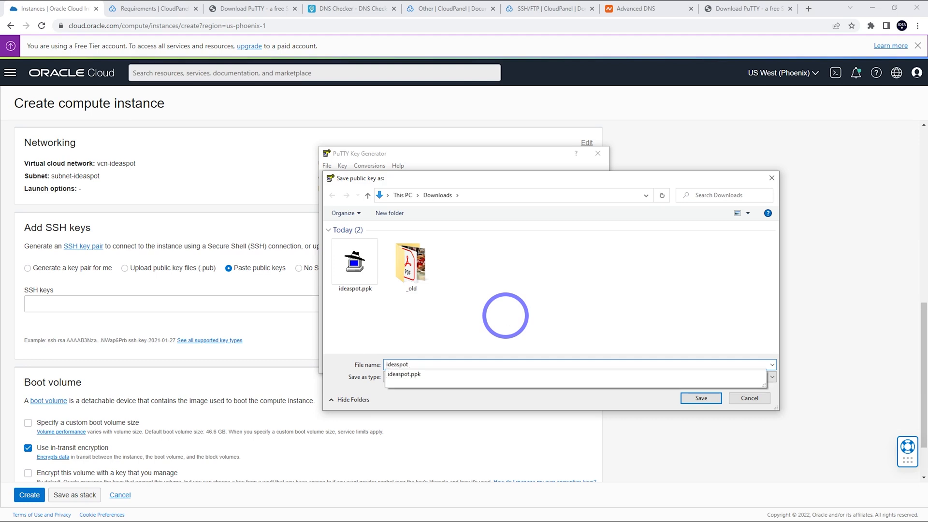
{"action": "left_click", "coordinate": [701, 398]}
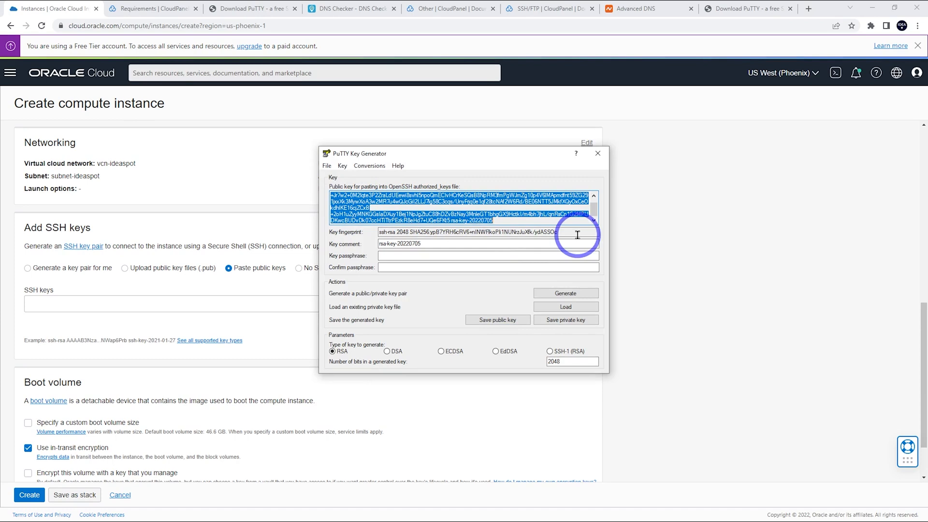
{"action": "mouse_move", "coordinate": [654, 281]}
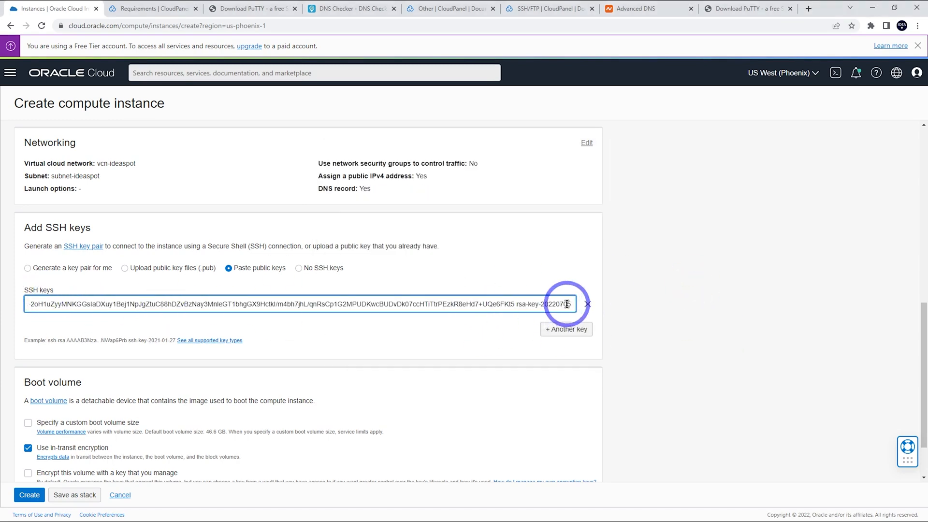
Scroll down the instance form to the boot volume settings for a custom 50 GB size
{"action": "scroll", "scroll_direction": "down", "scroll_amount": 3}
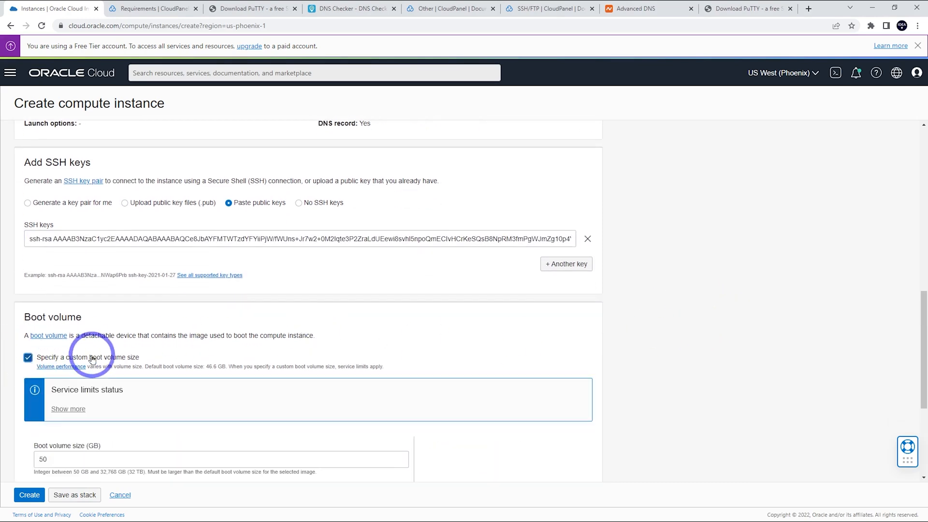
{"action": "scroll", "scroll_direction": "down", "scroll_amount": 3}
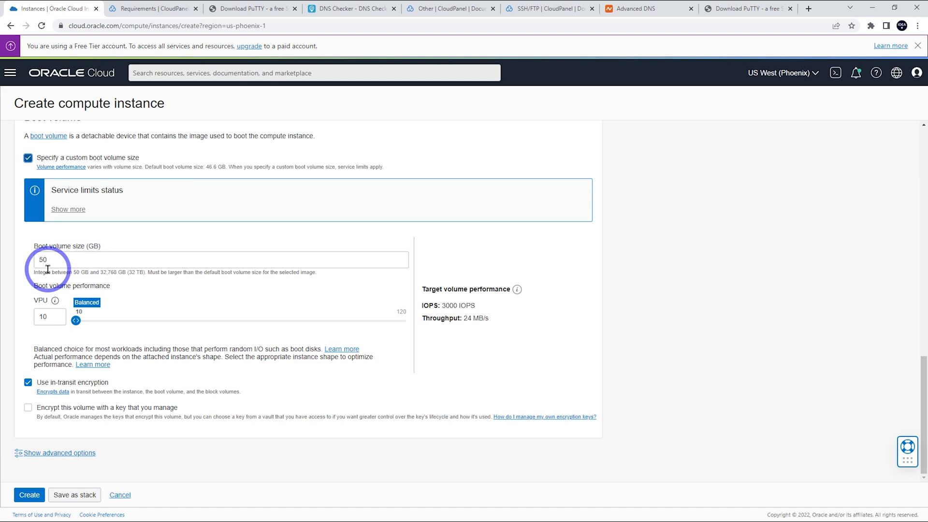
{"action": "mouse_move", "coordinate": [61, 402]}
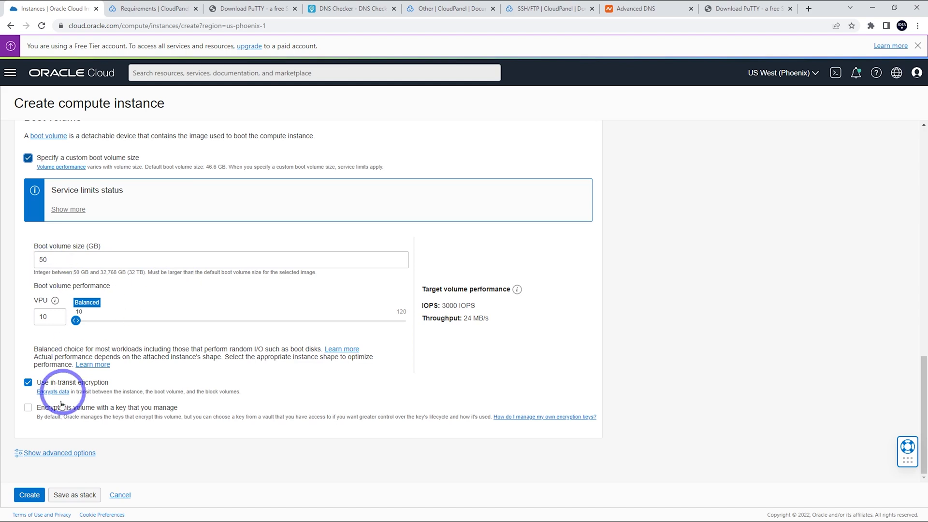
Create the cloudpanel demo instance and return to its details page to await the public IP
{"action": "left_click", "coordinate": [29, 495]}
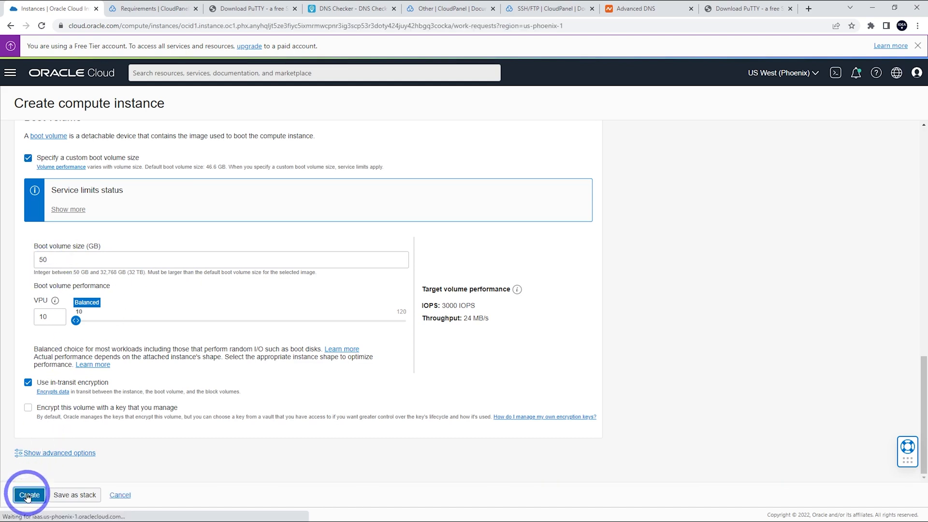
{"action": "left_click", "coordinate": [29, 495]}
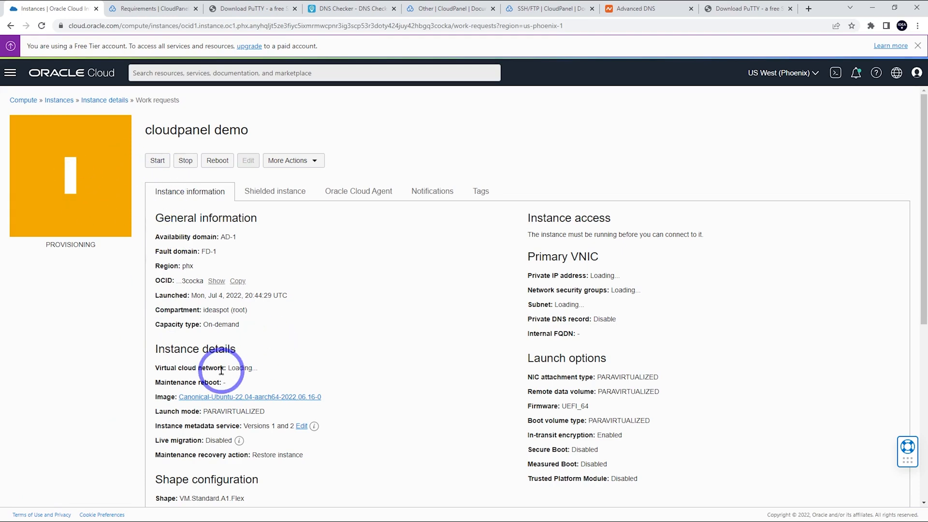
{"action": "left_click", "coordinate": [251, 9]}
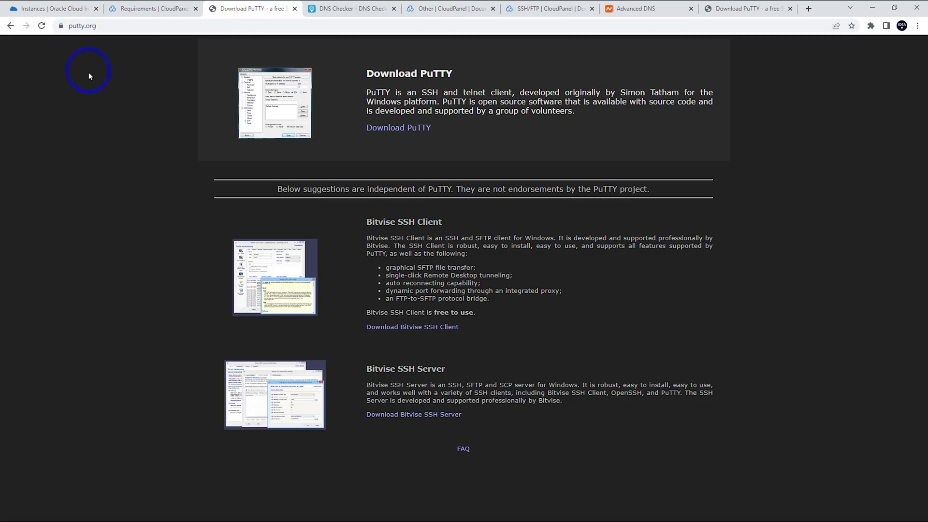
{"action": "mouse_move", "coordinate": [248, 139]}
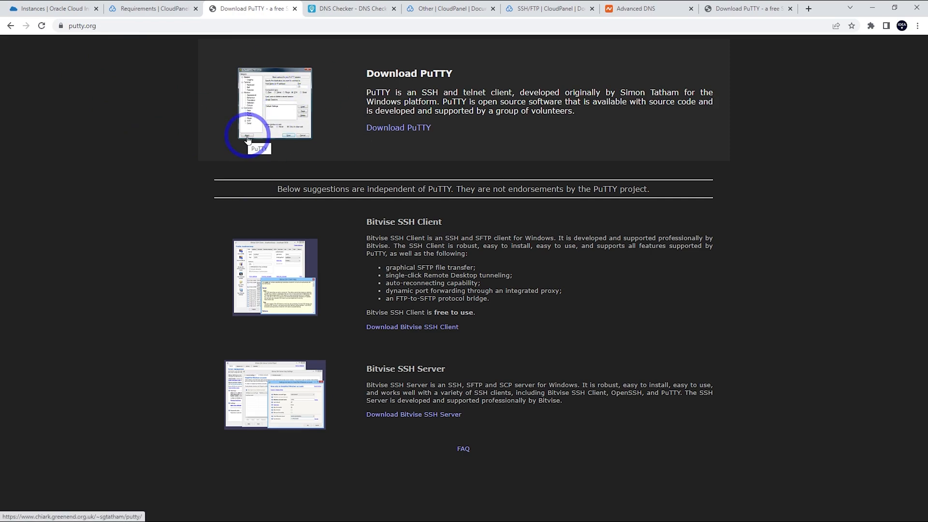
{"action": "left_click", "coordinate": [50, 9]}
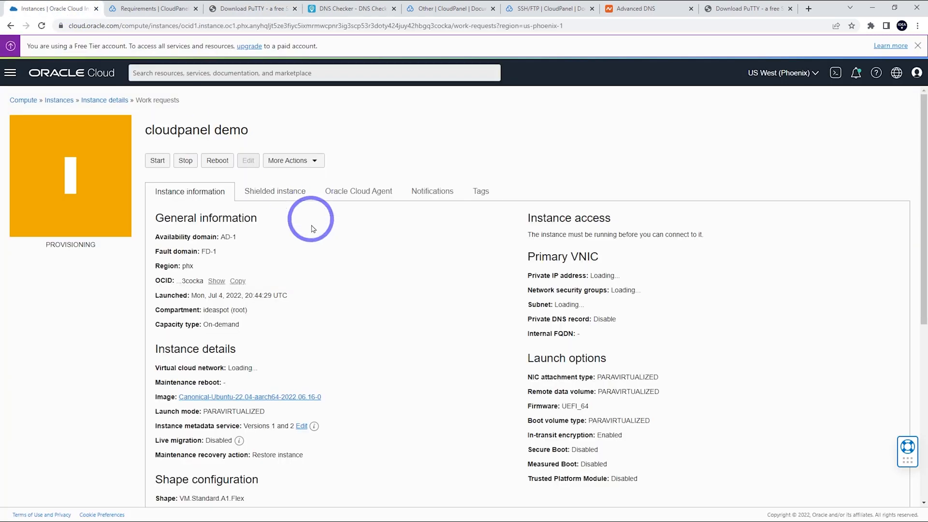
{"action": "mouse_move", "coordinate": [318, 279]}
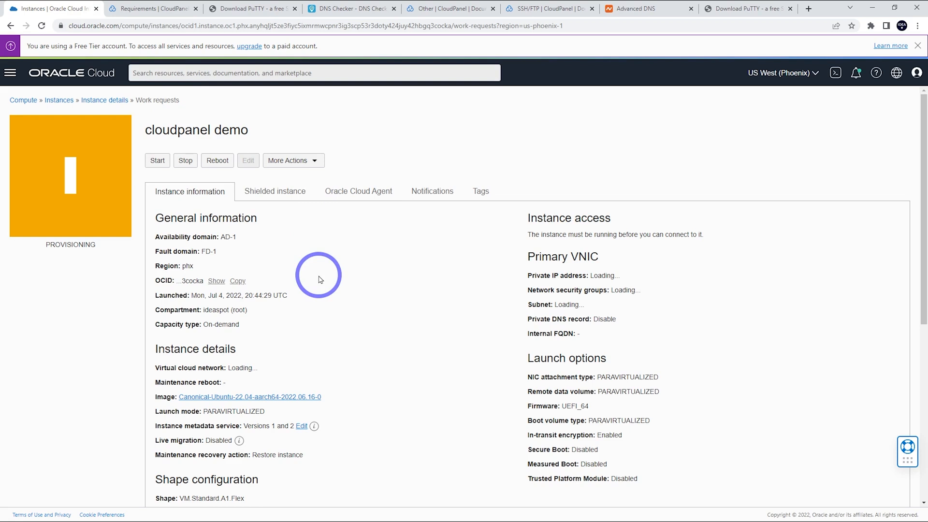
{"action": "mouse_move", "coordinate": [331, 293]}
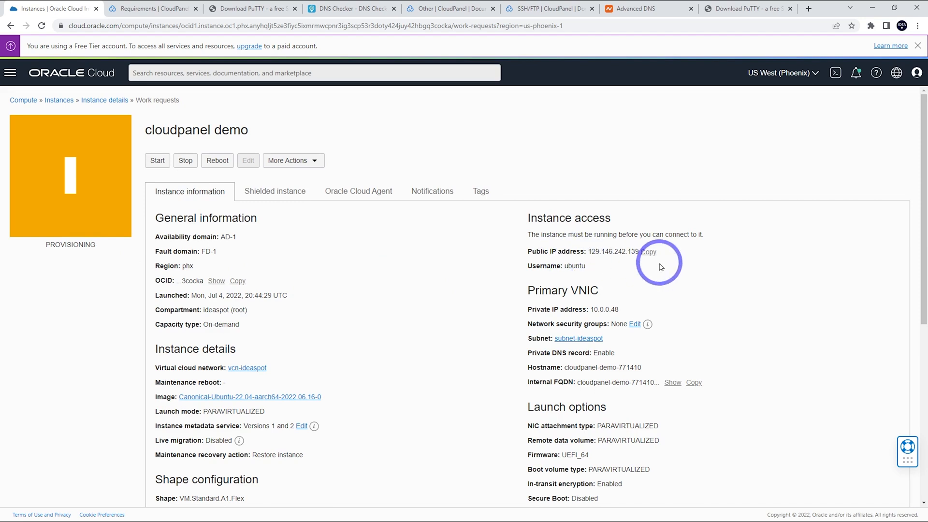
{"action": "left_click", "coordinate": [646, 251]}
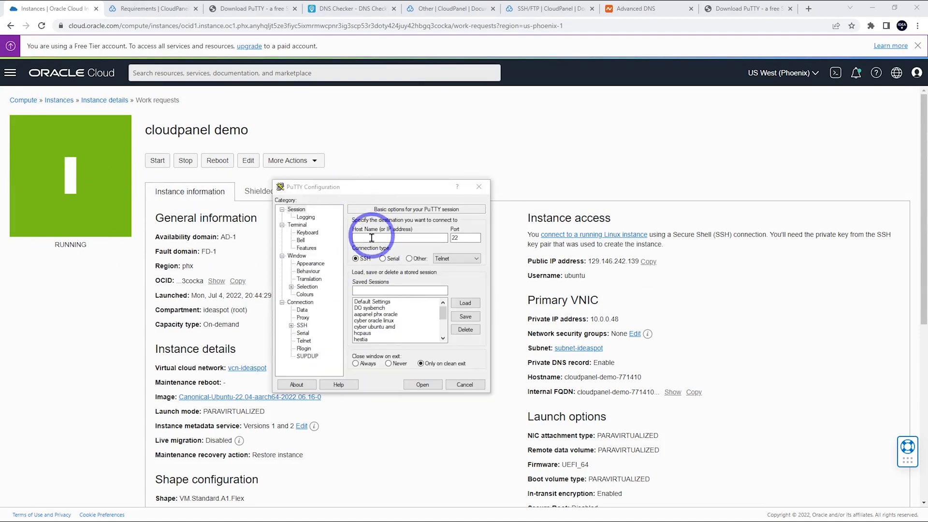
{"action": "type", "text": "129.146.242.139"}
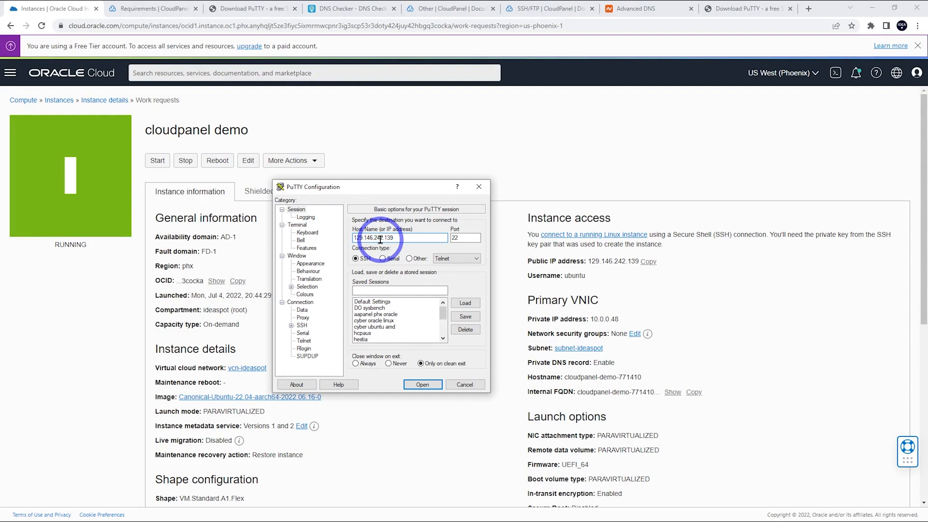
{"action": "type", "text": "ubuntu@"}
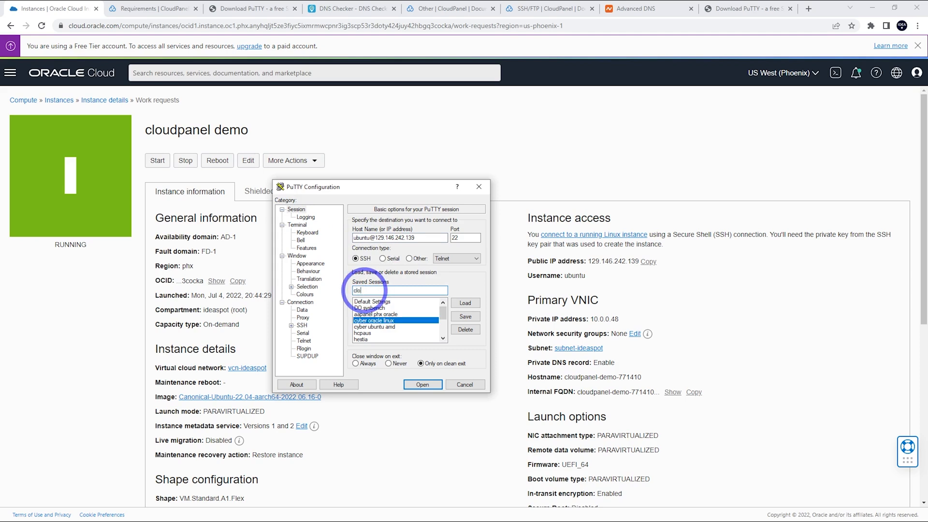
{"action": "type", "text": "cloudpanel"}
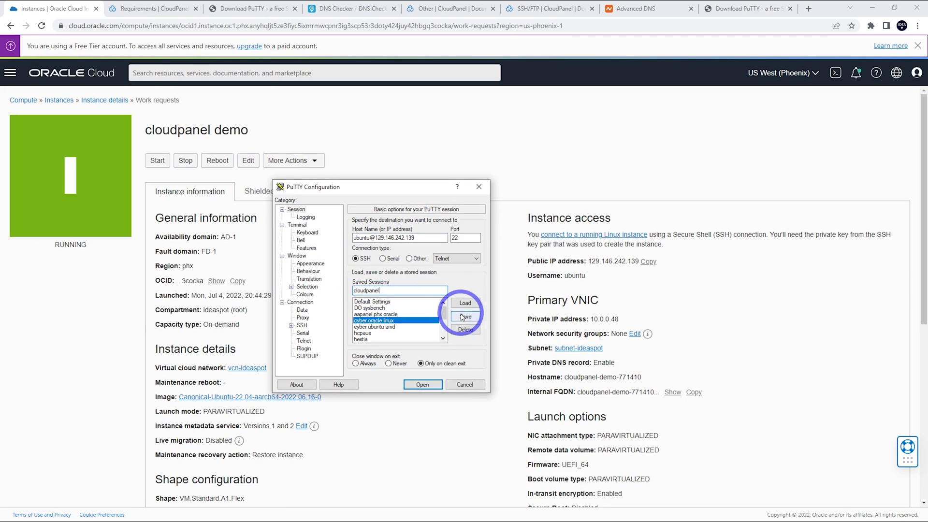
{"action": "left_click", "coordinate": [465, 316]}
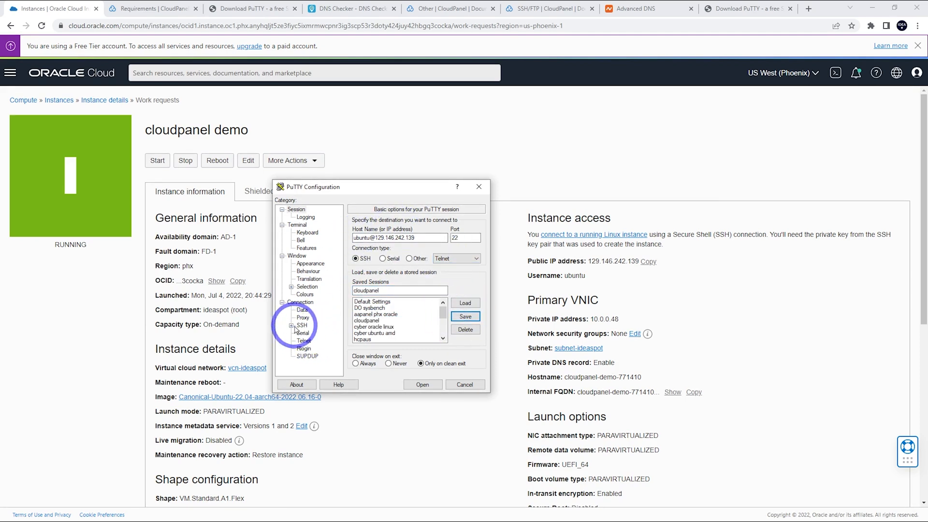
Use the ideaspot.ppk private key for SSH authentication and start connecting to the server
{"action": "left_click", "coordinate": [310, 332]}
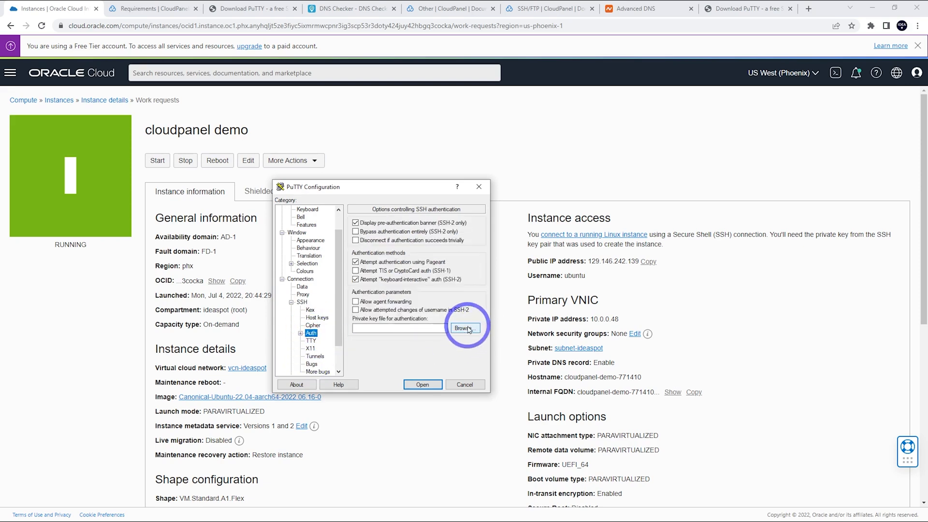
{"action": "left_click", "coordinate": [465, 327]}
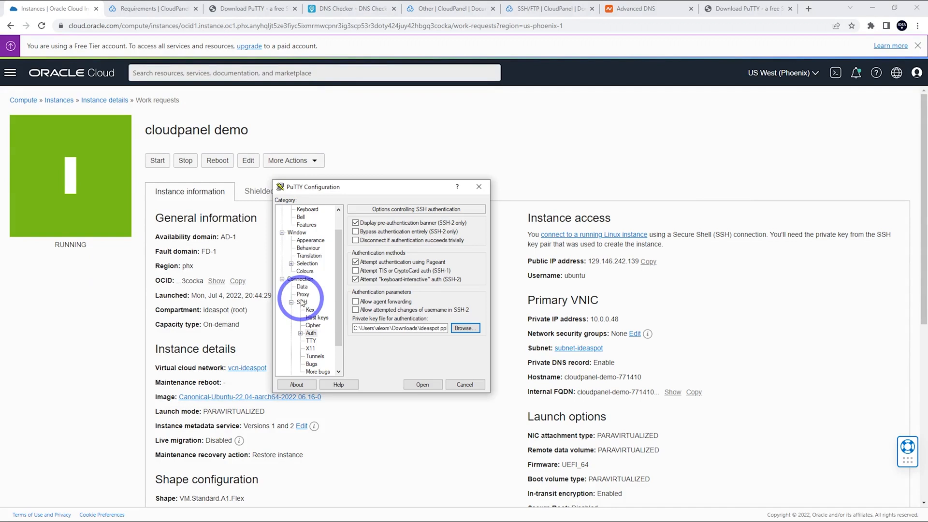
{"action": "scroll", "scroll_direction": "up", "scroll_amount": 3}
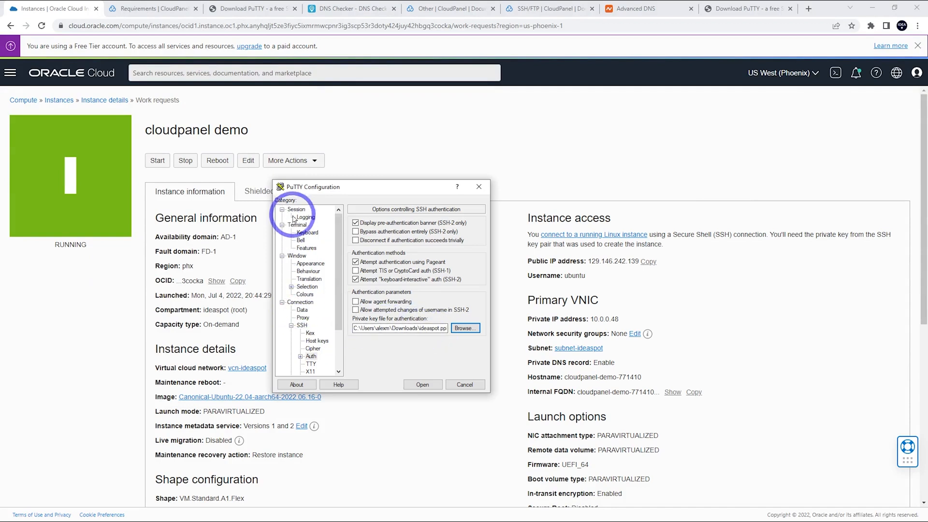
{"action": "left_click", "coordinate": [296, 209]}
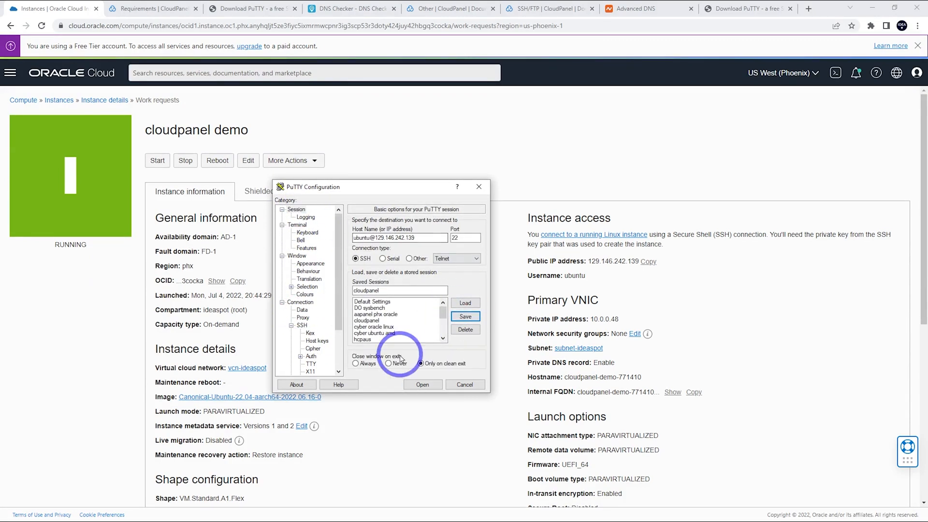
{"action": "left_click", "coordinate": [422, 385]}
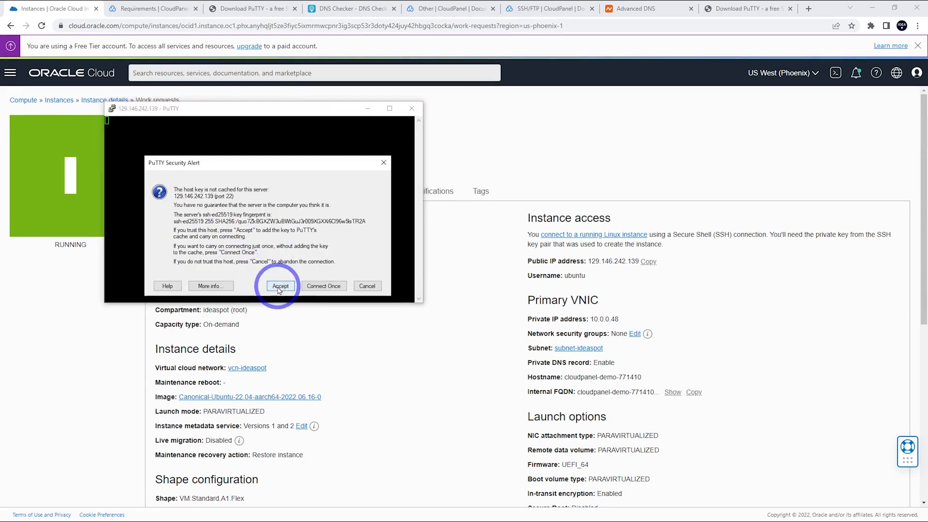
Trust the server's host key and switch to a root shell with sudo su -
{"action": "left_click", "coordinate": [281, 286]}
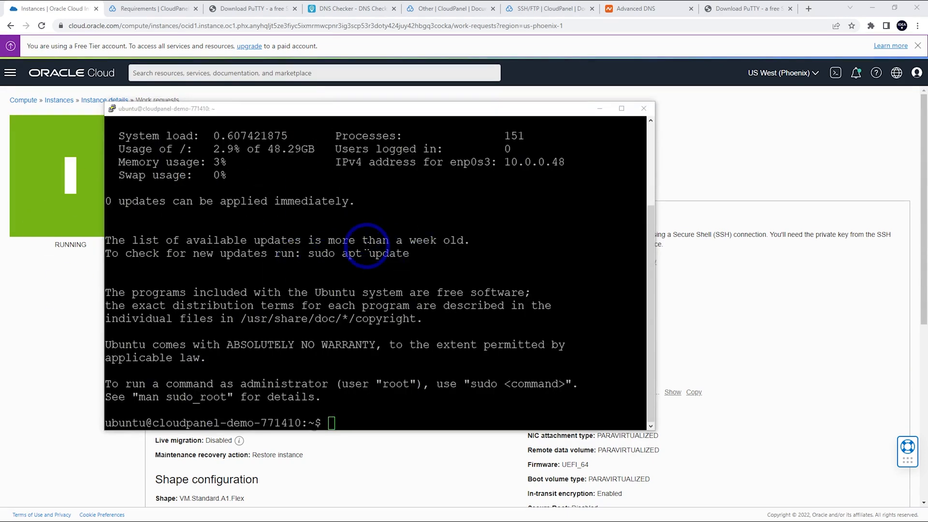
{"action": "type", "text": "sudo su -"}
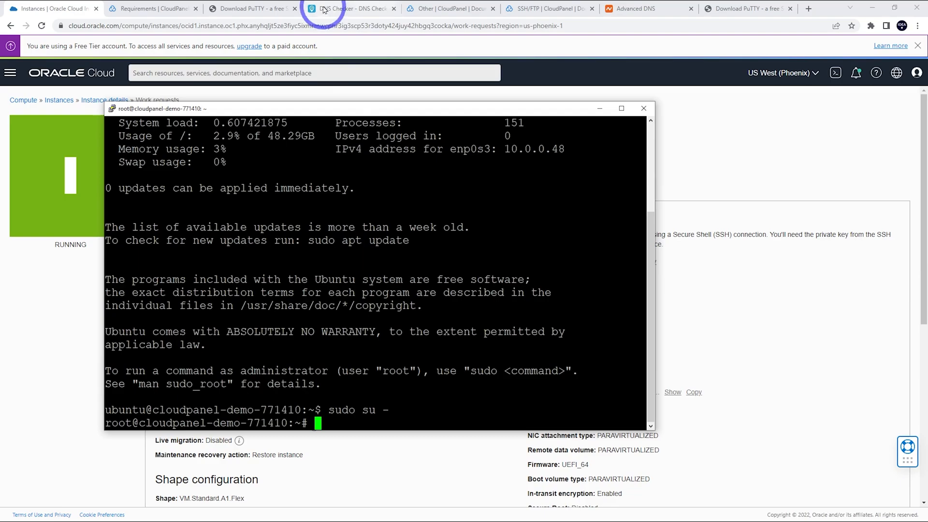
Run the apt update and curl/wget/sudo install from the CloudPanel docs, confirming service restarts, then the installer
{"action": "left_click", "coordinate": [449, 8]}
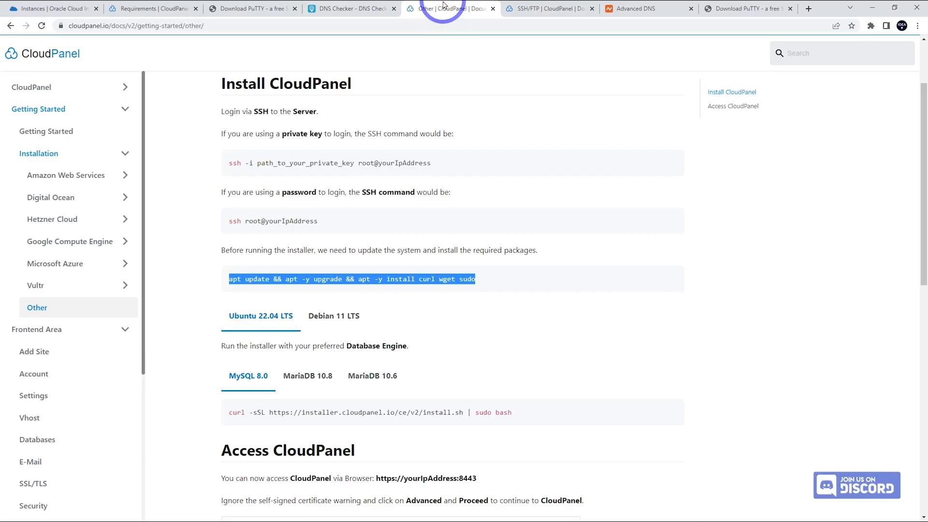
{"action": "mouse_move", "coordinate": [351, 279]}
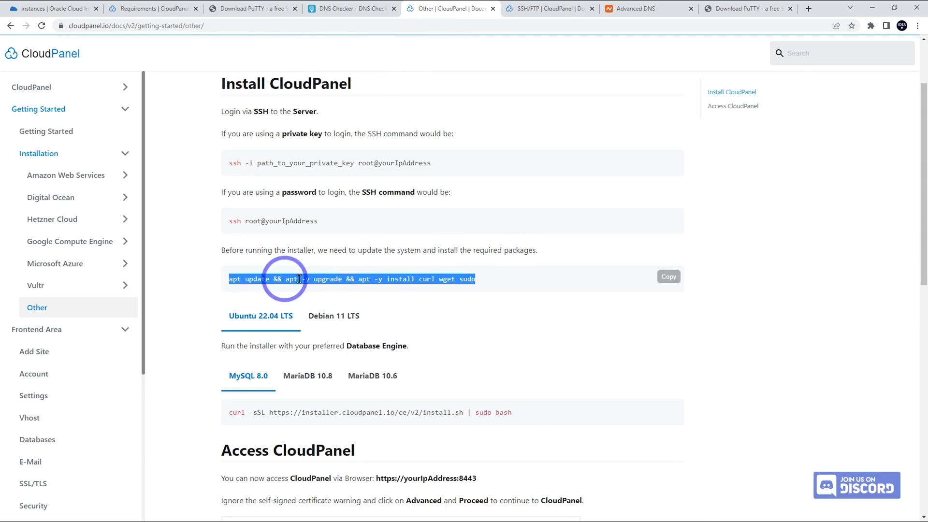
{"action": "left_click", "coordinate": [668, 276]}
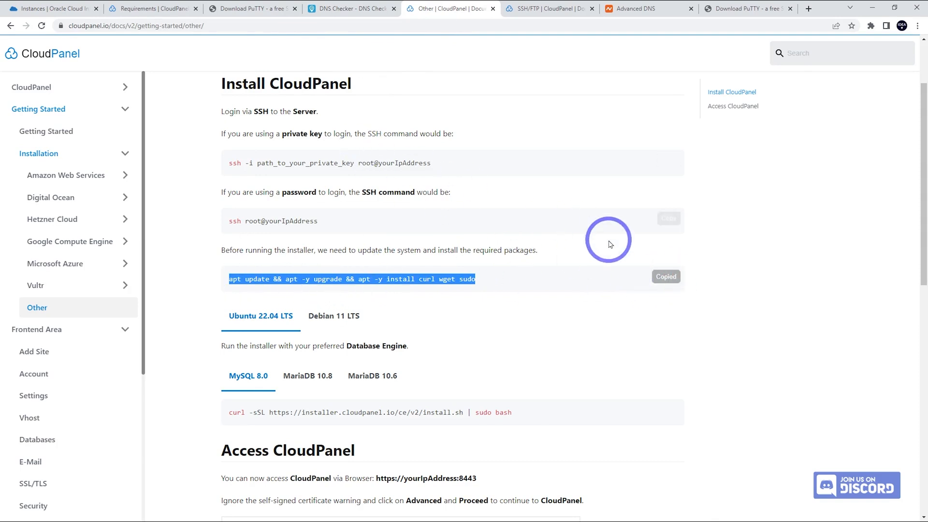
{"action": "mouse_move", "coordinate": [480, 247]}
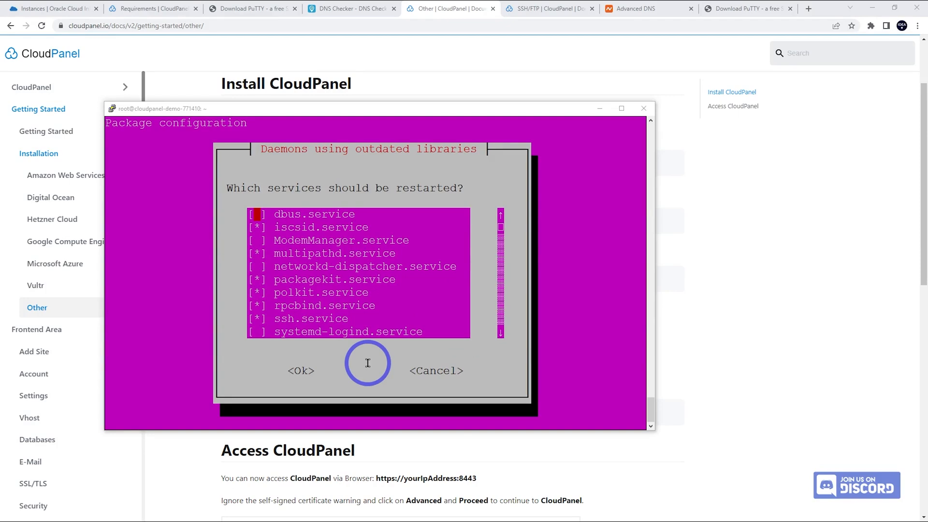
{"action": "left_click", "coordinate": [300, 370]}
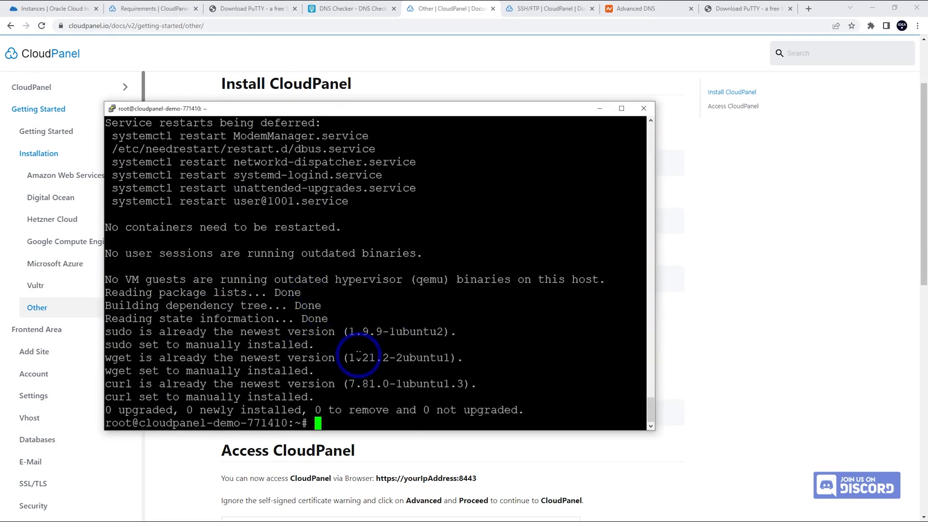
{"action": "mouse_move", "coordinate": [326, 320]}
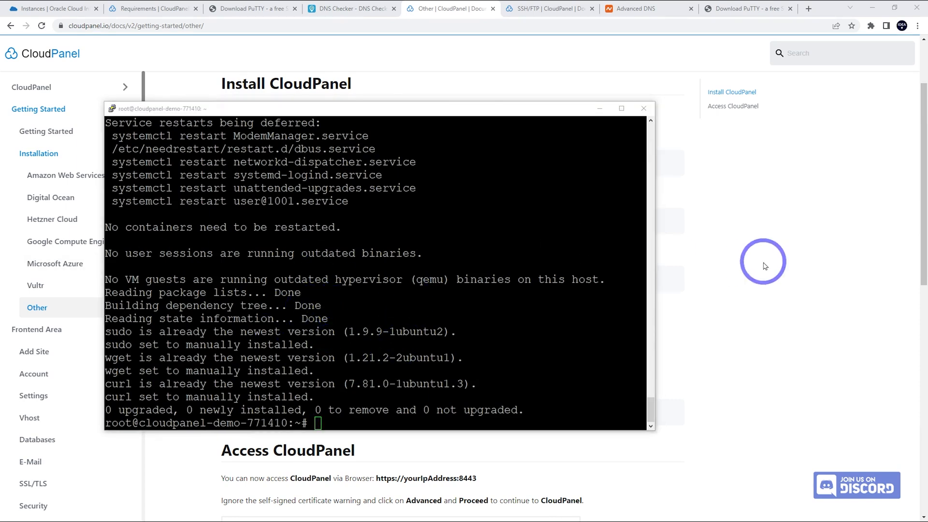
{"action": "left_click", "coordinate": [644, 108]}
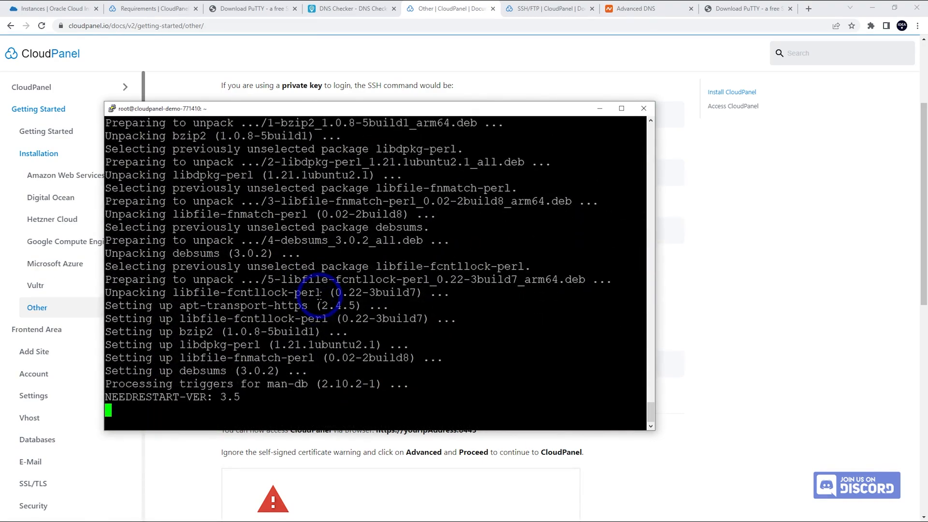
{"action": "left_click", "coordinate": [56, 8]}
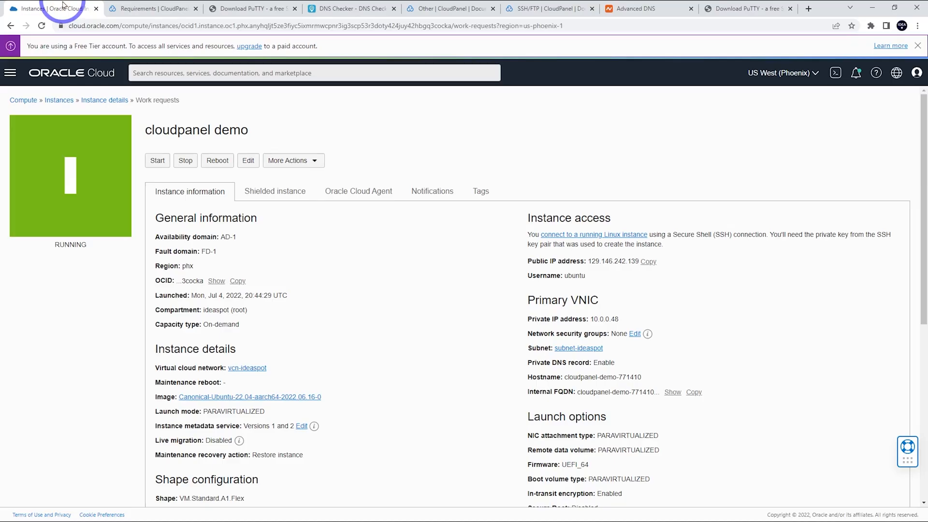
{"action": "mouse_move", "coordinate": [280, 149]}
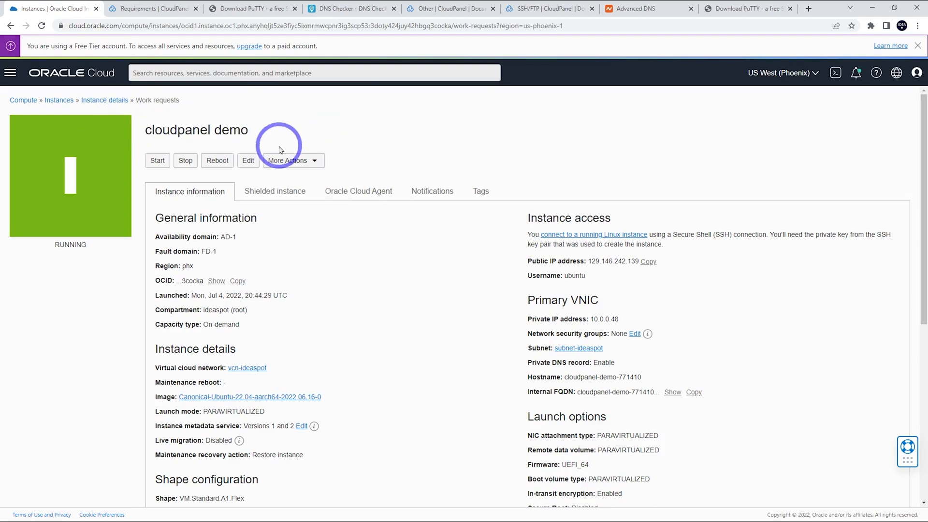
{"action": "mouse_move", "coordinate": [249, 367]}
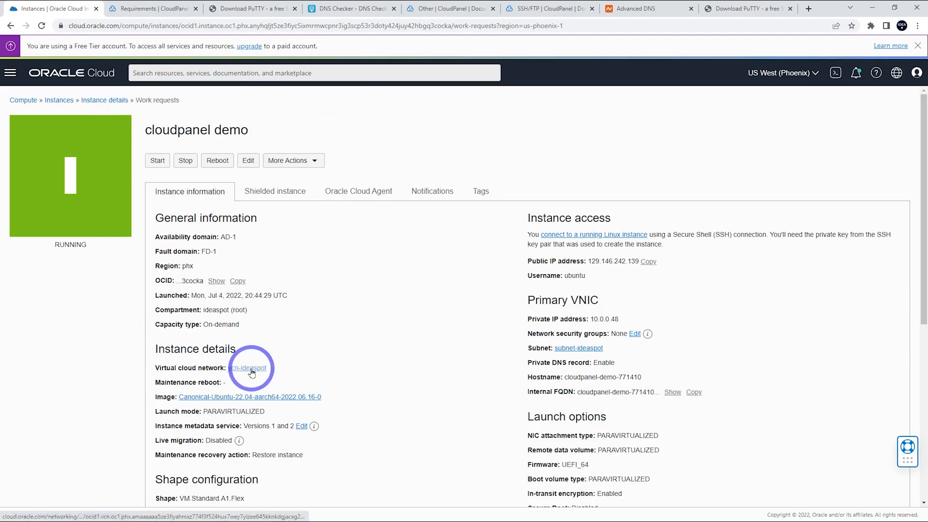
Open vcn-ideaspot's default security list via subnet-ideaspot and start adding ingress rules
{"action": "left_click", "coordinate": [249, 367]}
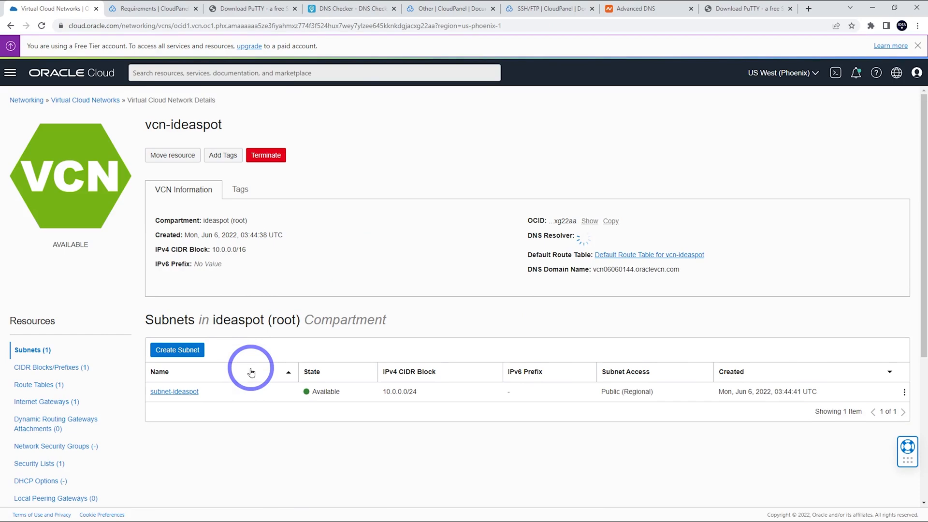
{"action": "left_click", "coordinate": [174, 391]}
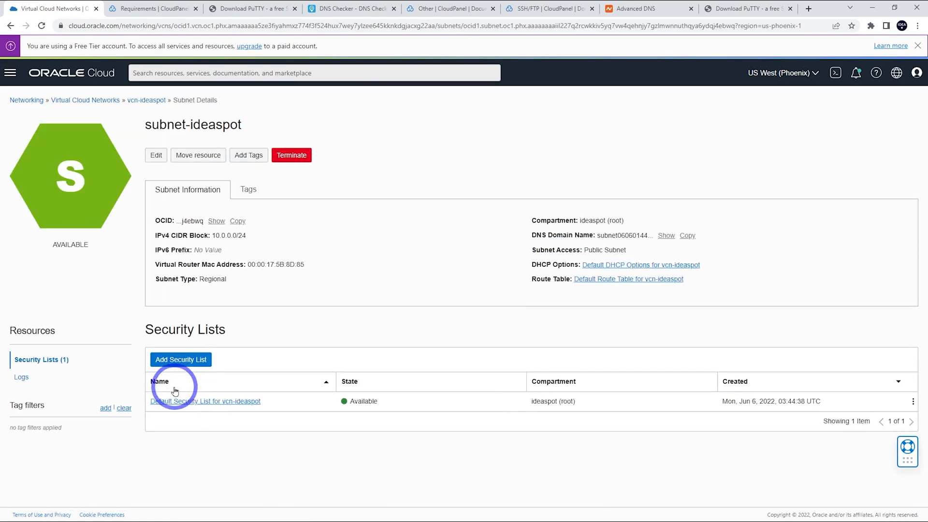
{"action": "left_click", "coordinate": [205, 400]}
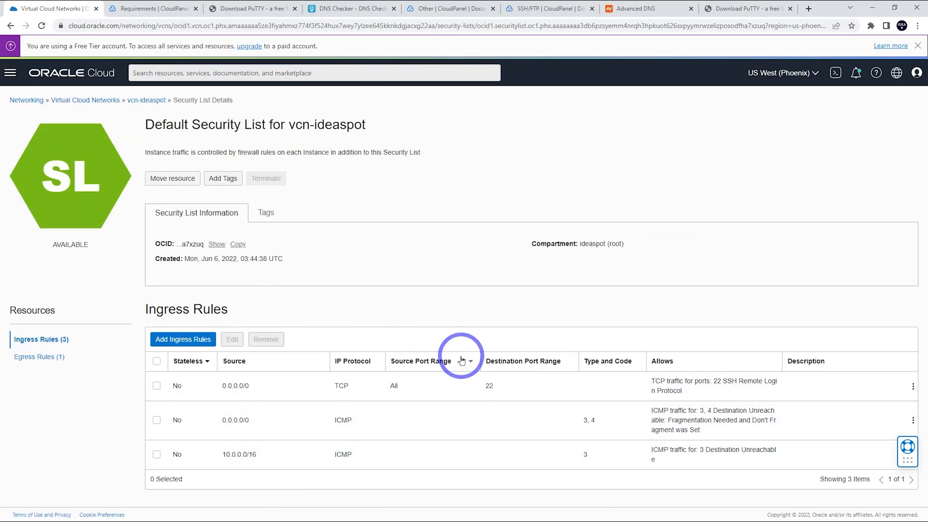
{"action": "mouse_move", "coordinate": [417, 391]}
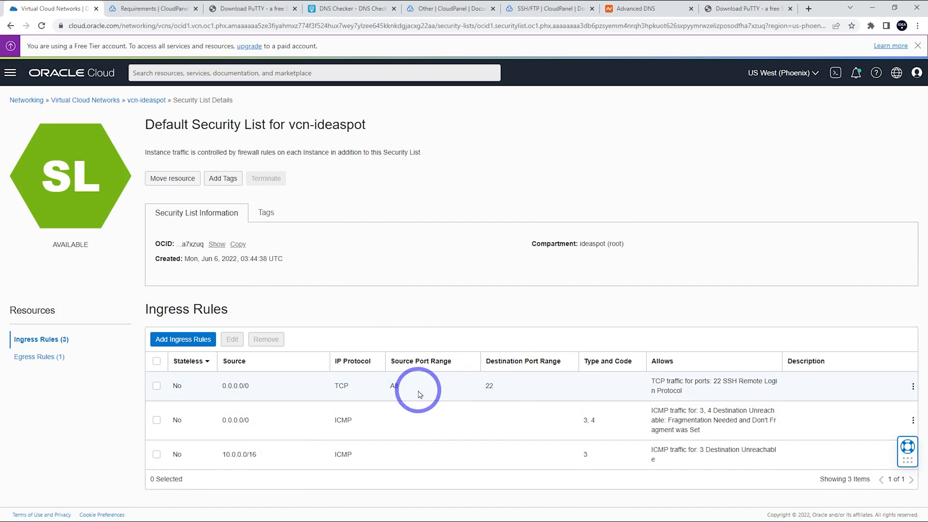
{"action": "left_click", "coordinate": [183, 339]}
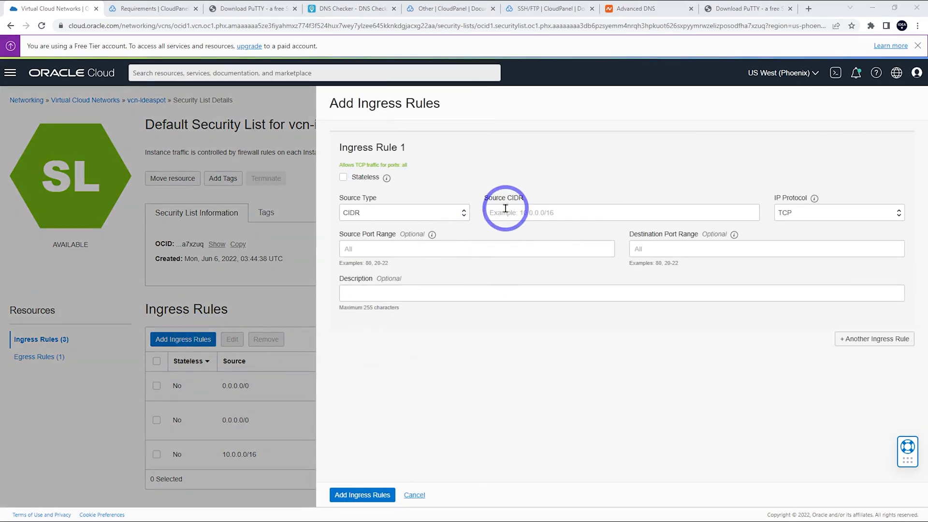
{"action": "type", "text": "0.0.0.0/0"}
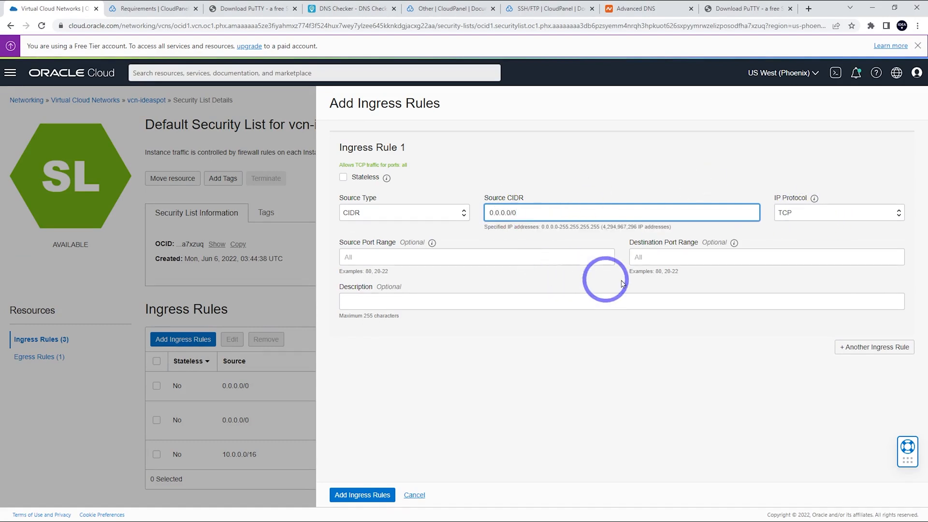
{"action": "type", "text": "443,80,8443,20,21,49152-65534"}
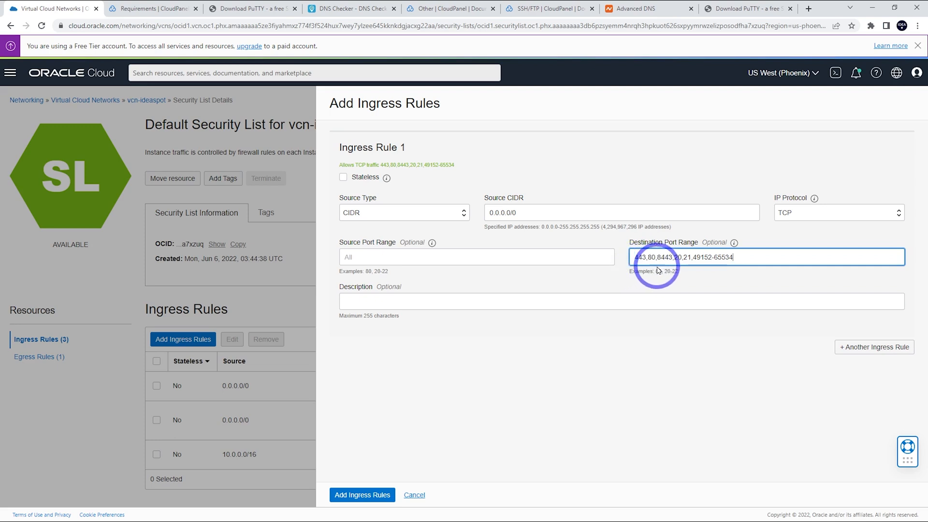
{"action": "mouse_move", "coordinate": [661, 272]}
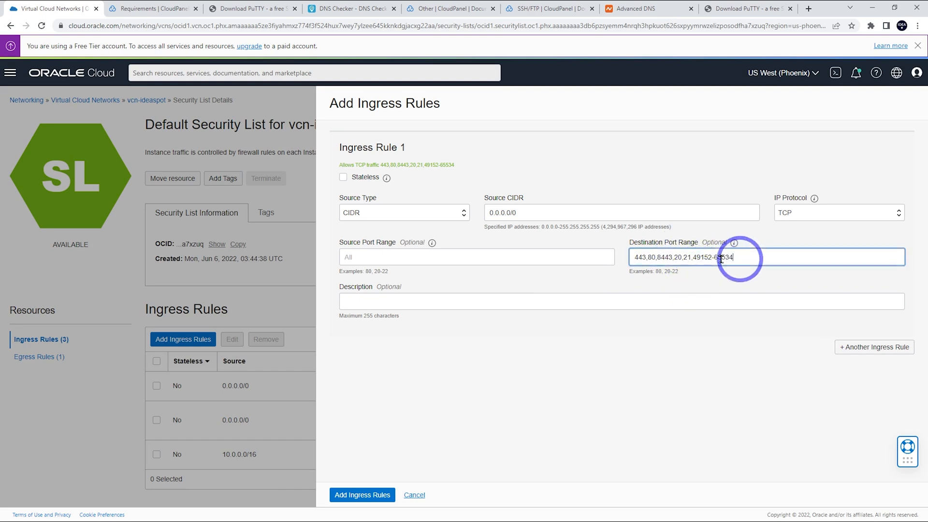
{"action": "double_click", "coordinate": [708, 257]}
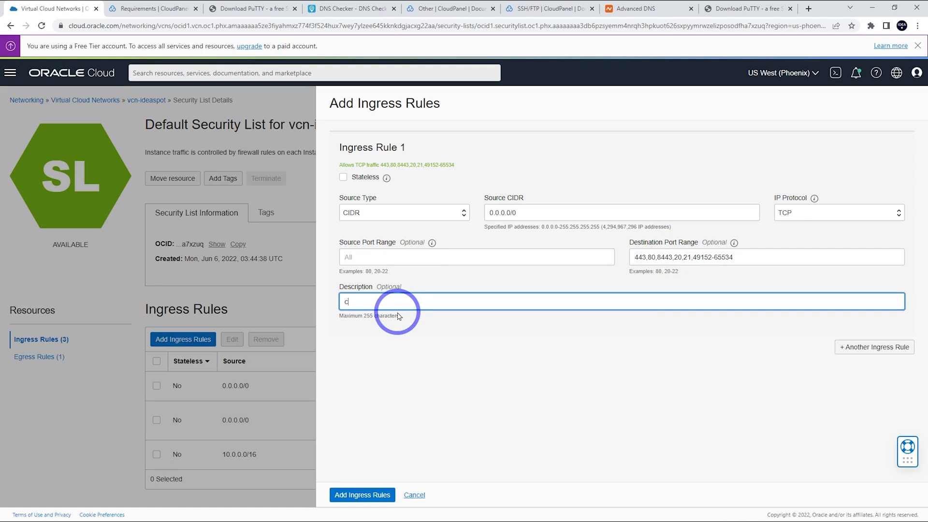
{"action": "type", "text": "loudpanel"}
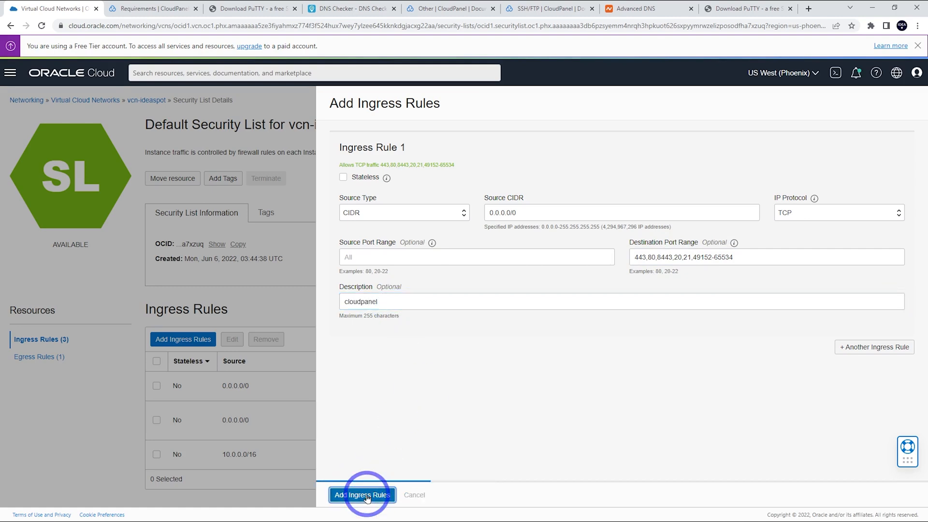
{"action": "left_click", "coordinate": [362, 495]}
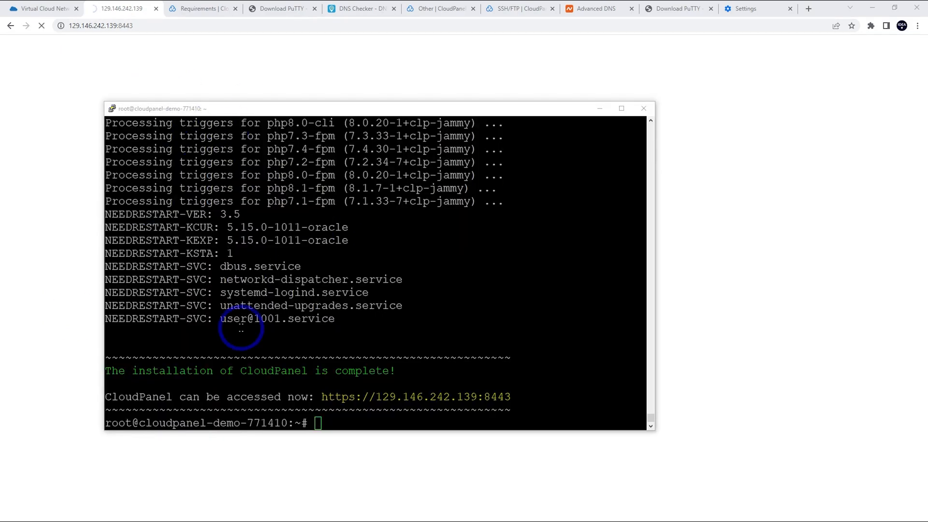
{"action": "type", "text": "reboot"}
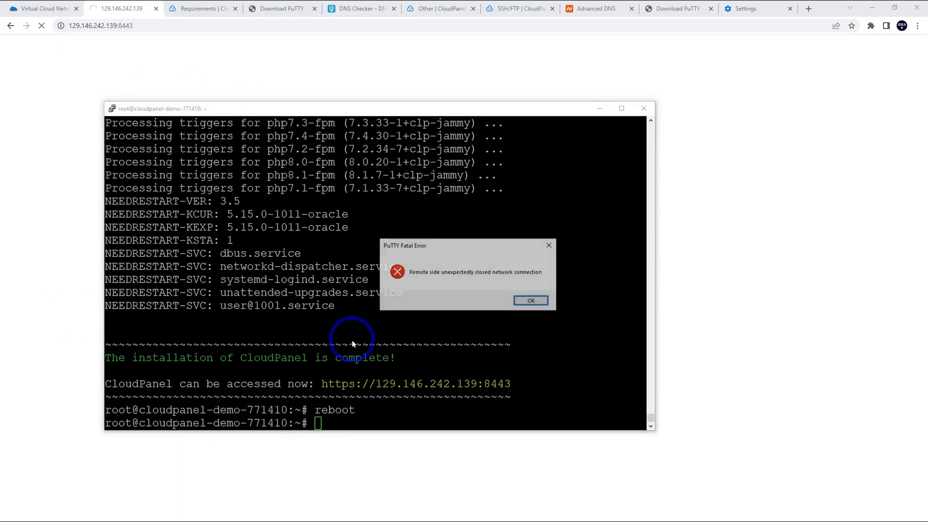
{"action": "left_click", "coordinate": [529, 299]}
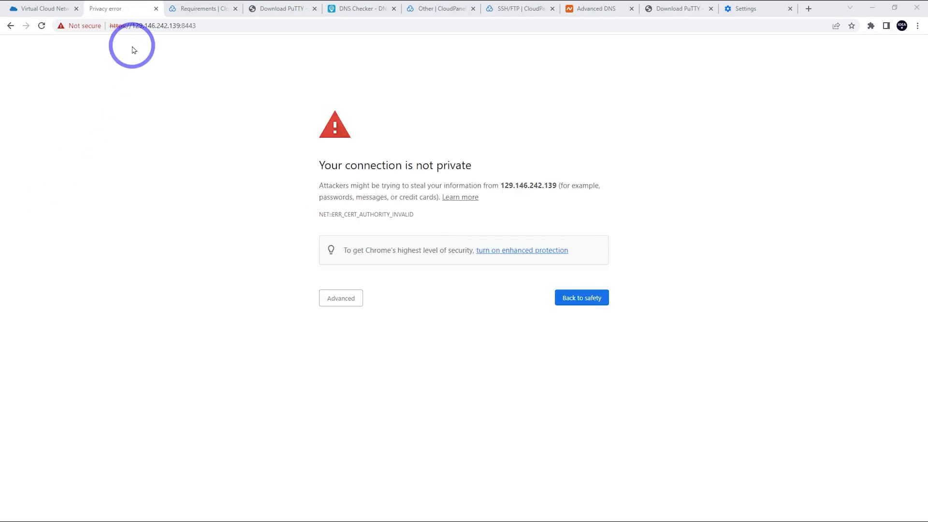
{"action": "mouse_move", "coordinate": [177, 32]}
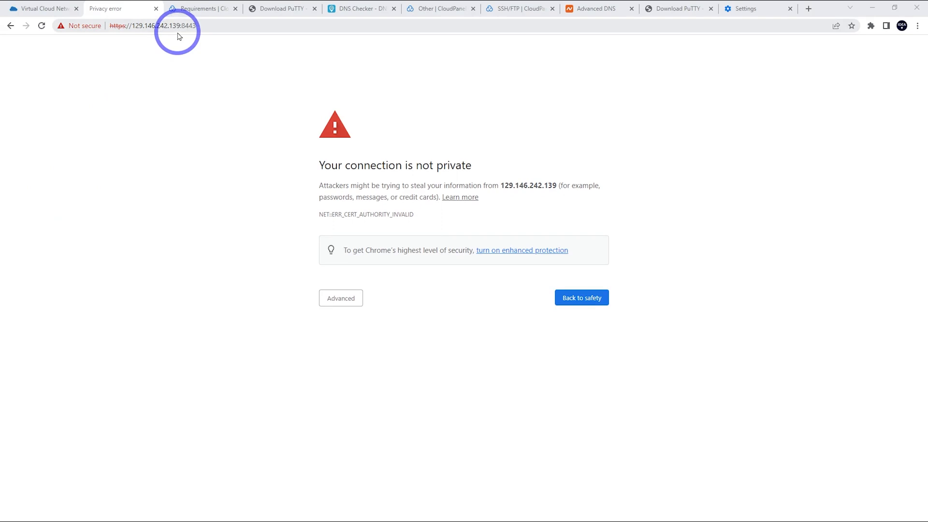
{"action": "left_click", "coordinate": [340, 298]}
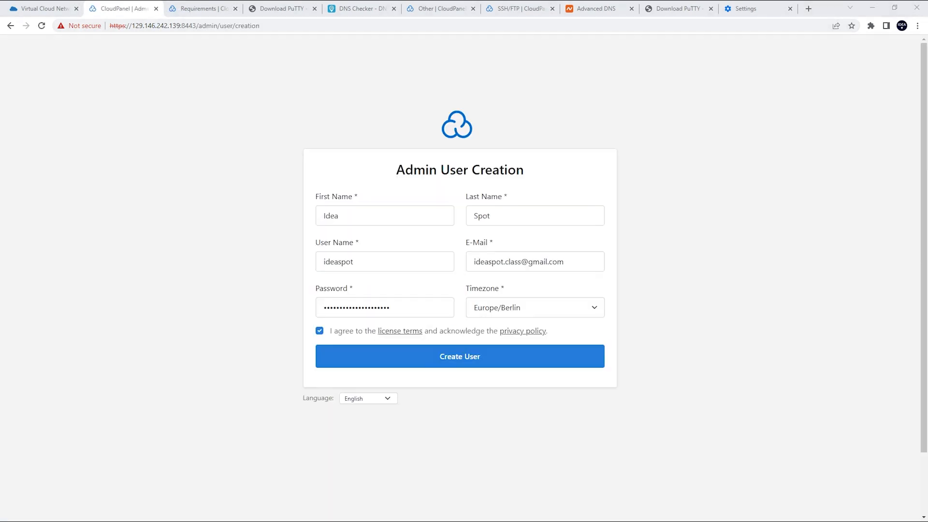
{"action": "mouse_move", "coordinate": [504, 262]}
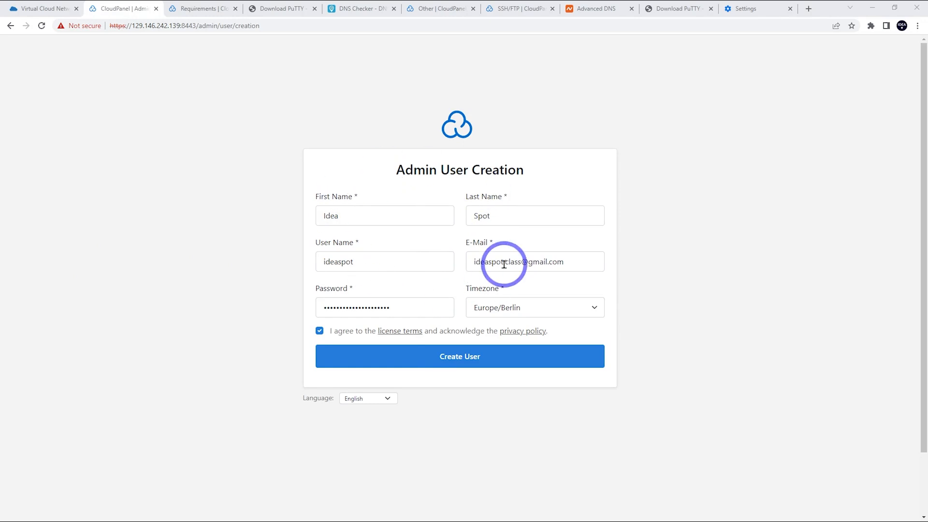
{"action": "mouse_move", "coordinate": [353, 371]}
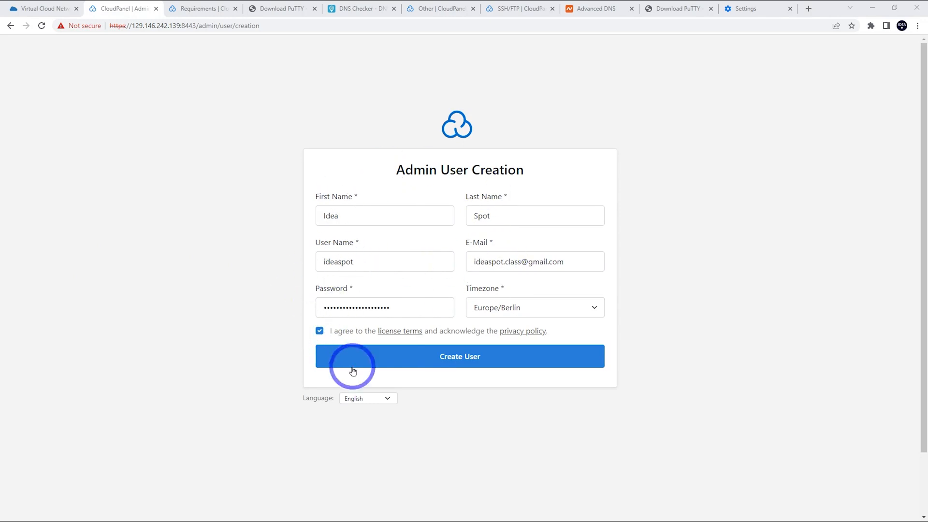
Create the CloudPanel admin user and log in with the new credentials
{"action": "left_click", "coordinate": [459, 356]}
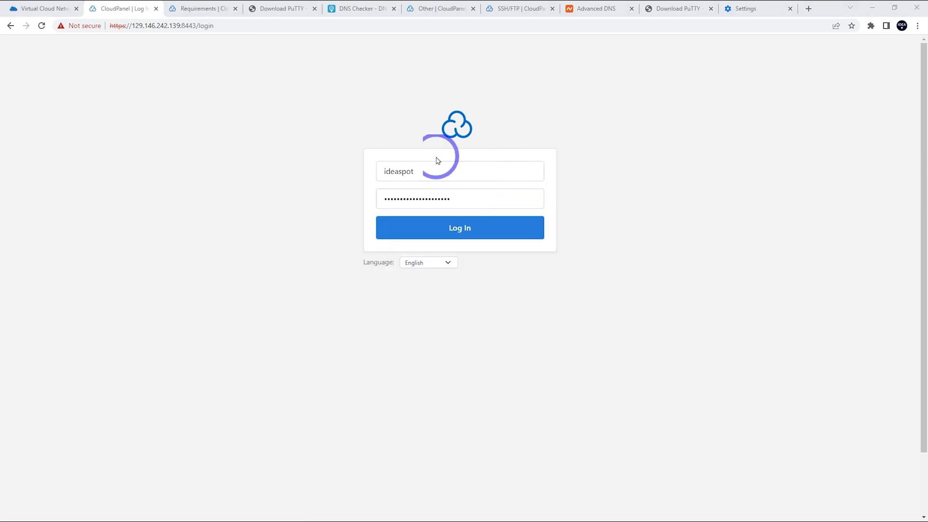
{"action": "left_click", "coordinate": [459, 228]}
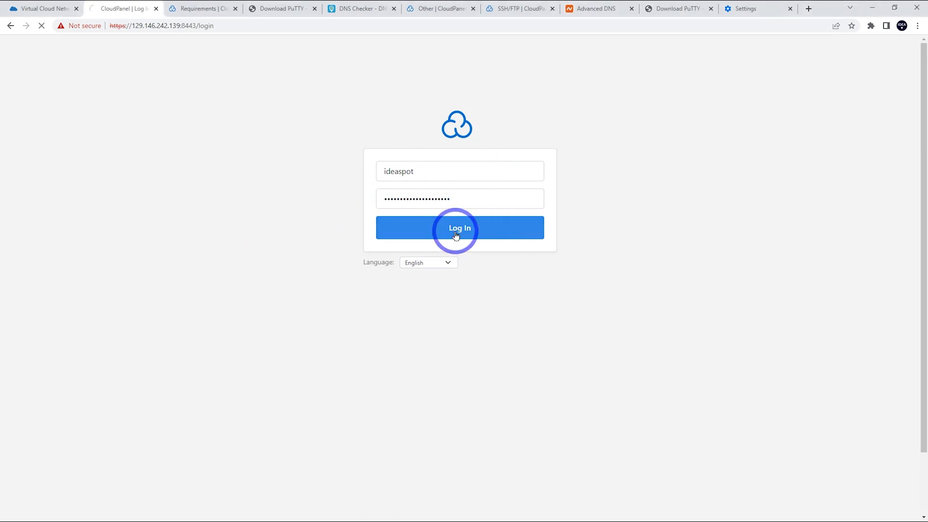
{"action": "left_click", "coordinate": [459, 227]}
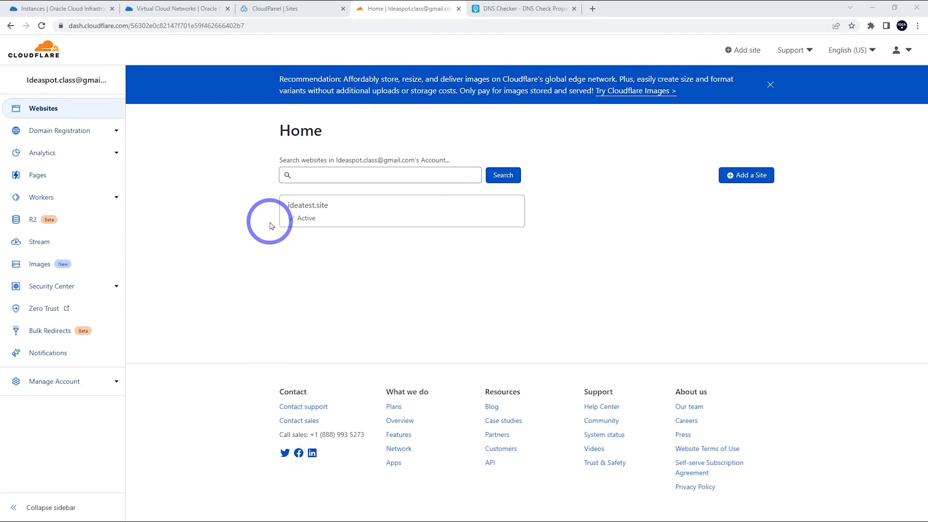
{"action": "mouse_move", "coordinate": [490, 144]}
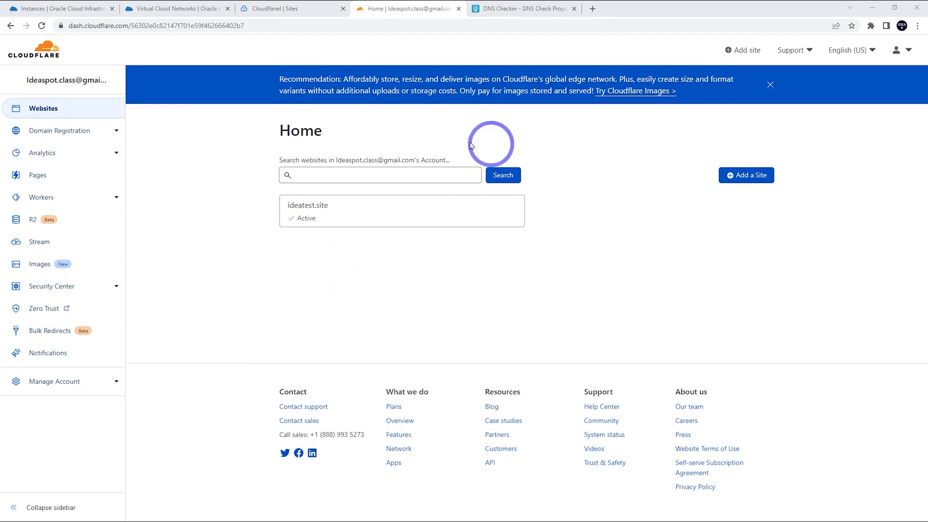
{"action": "mouse_move", "coordinate": [307, 210]}
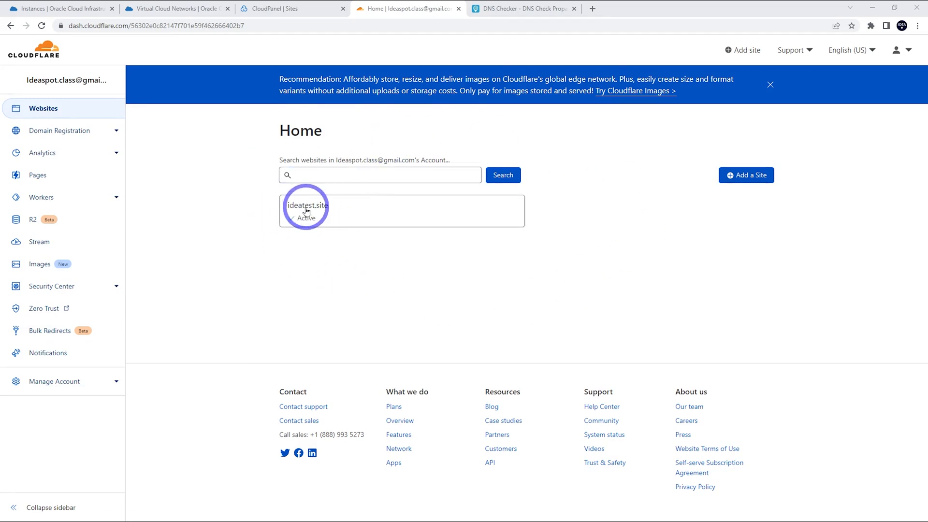
{"action": "mouse_move", "coordinate": [336, 202]}
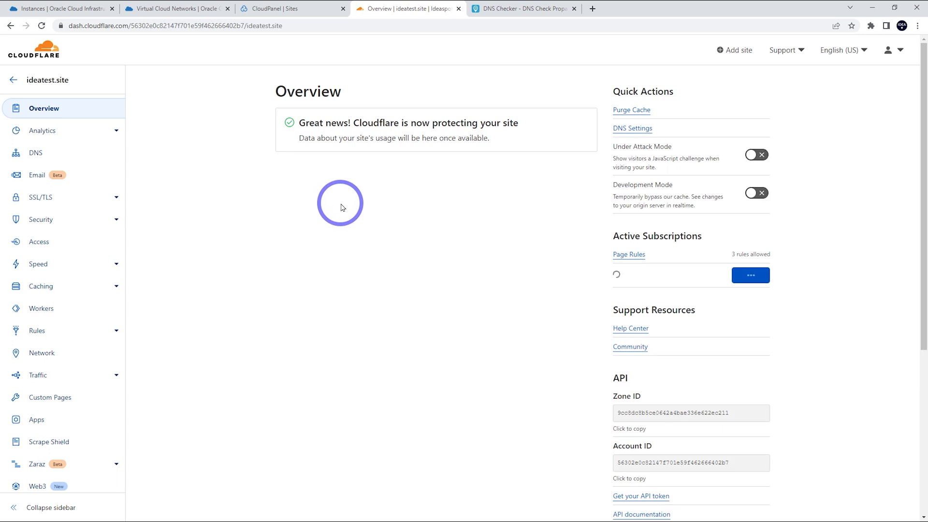
Go to the DNS records page for ideatest.site
{"action": "left_click", "coordinate": [36, 153]}
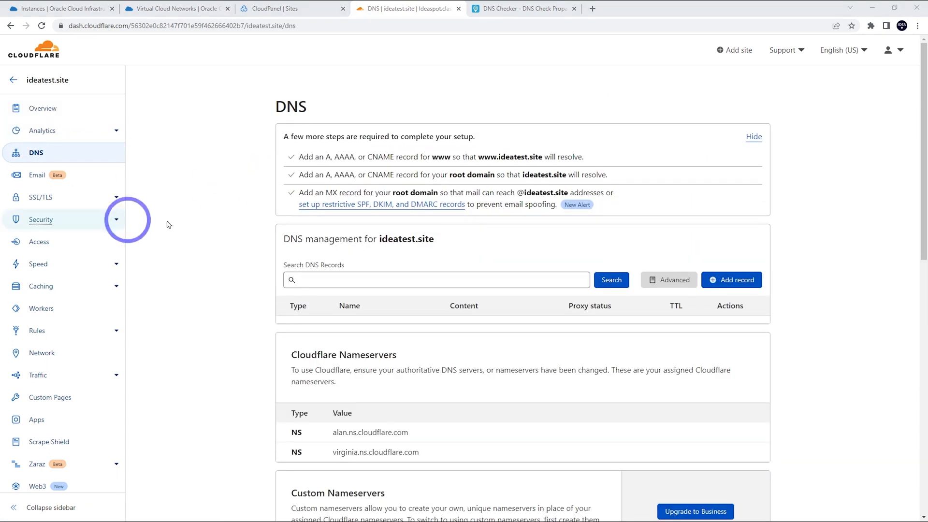
Add A records for cp and the root @ pointing to 129.146.8.147
{"action": "left_click", "coordinate": [731, 279]}
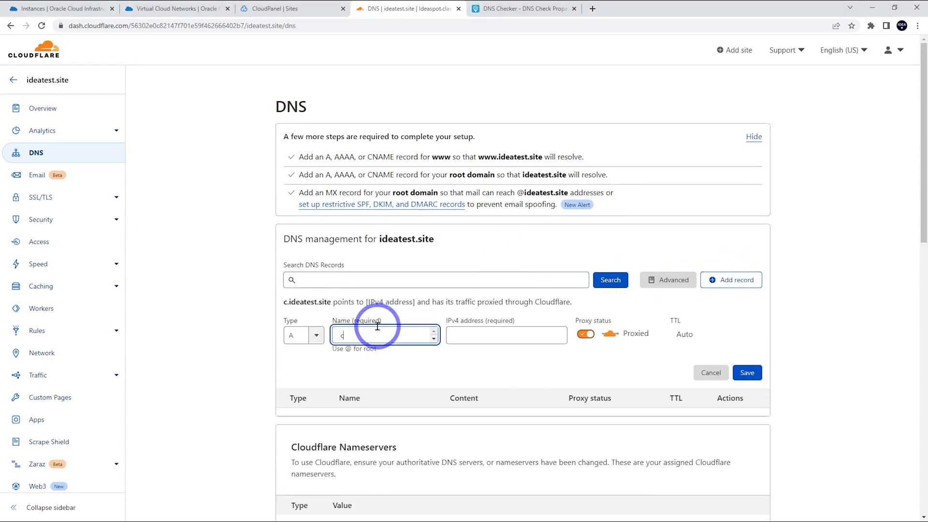
{"action": "type", "text": "p"}
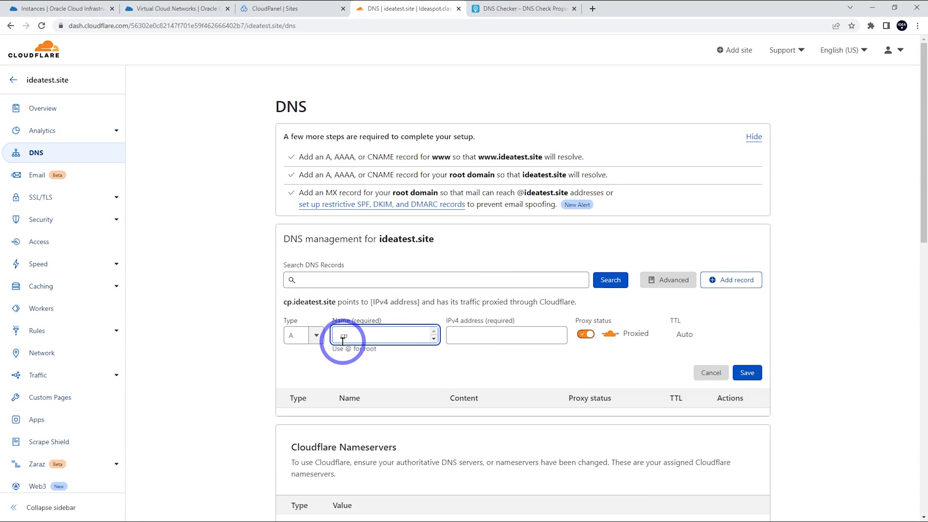
{"action": "mouse_move", "coordinate": [310, 312]}
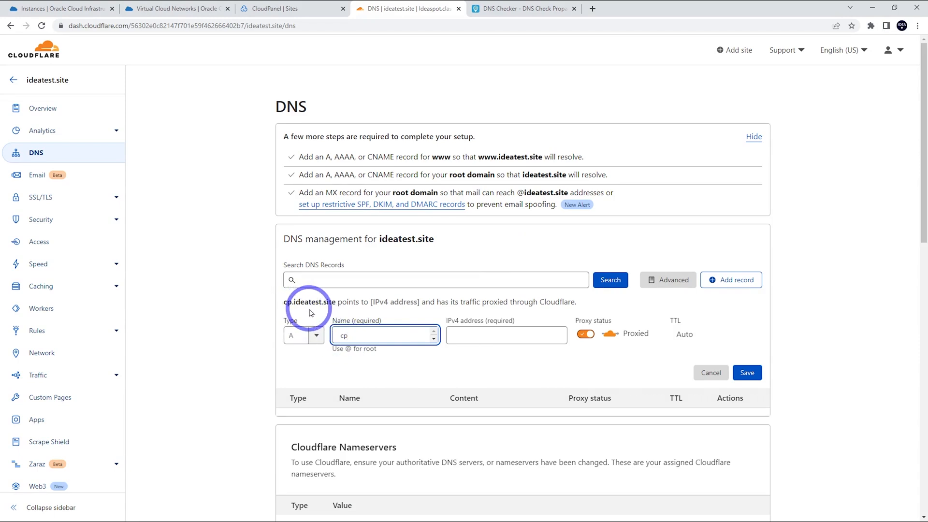
{"action": "type", "text": "129.146.8.147"}
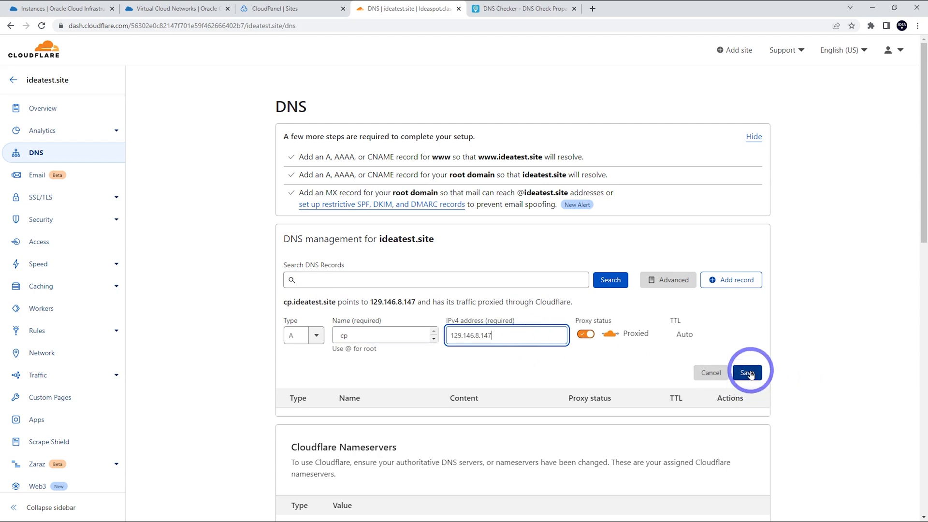
{"action": "left_click", "coordinate": [746, 372]}
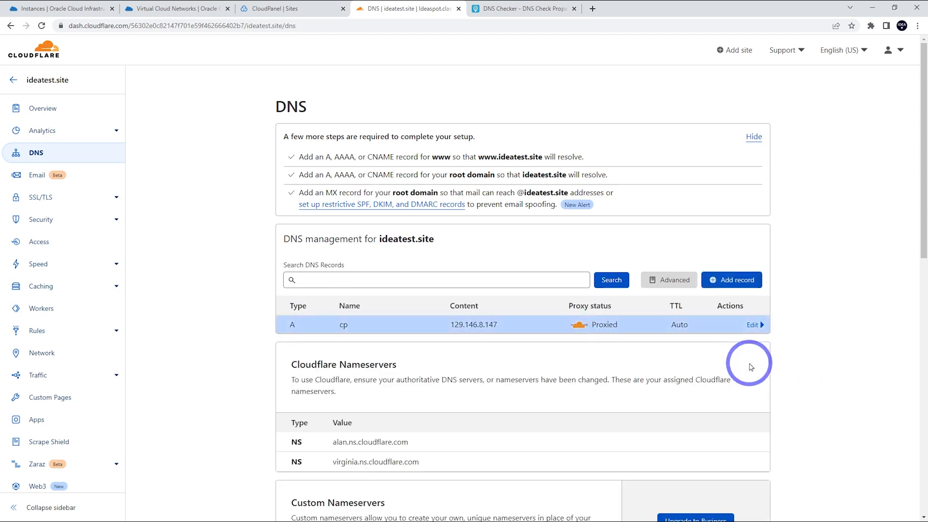
{"action": "left_click", "coordinate": [730, 279]}
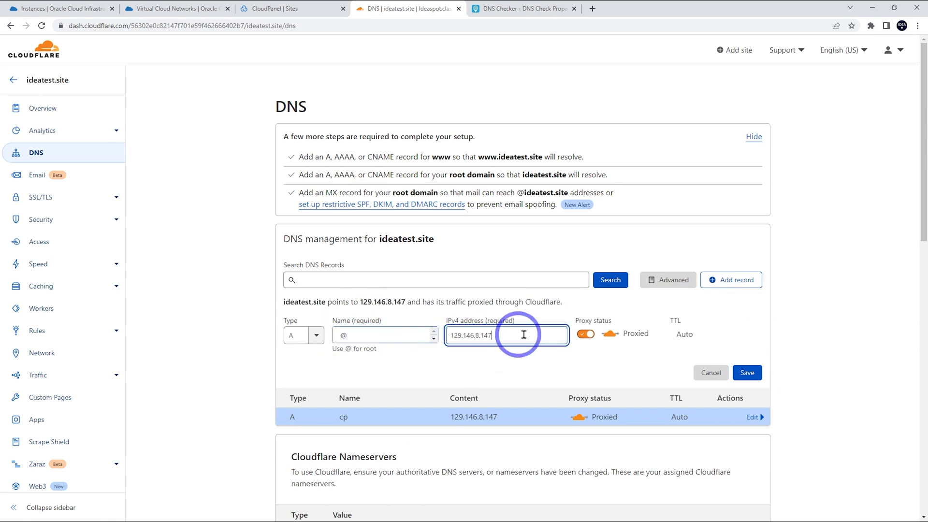
{"action": "left_click", "coordinate": [746, 373]}
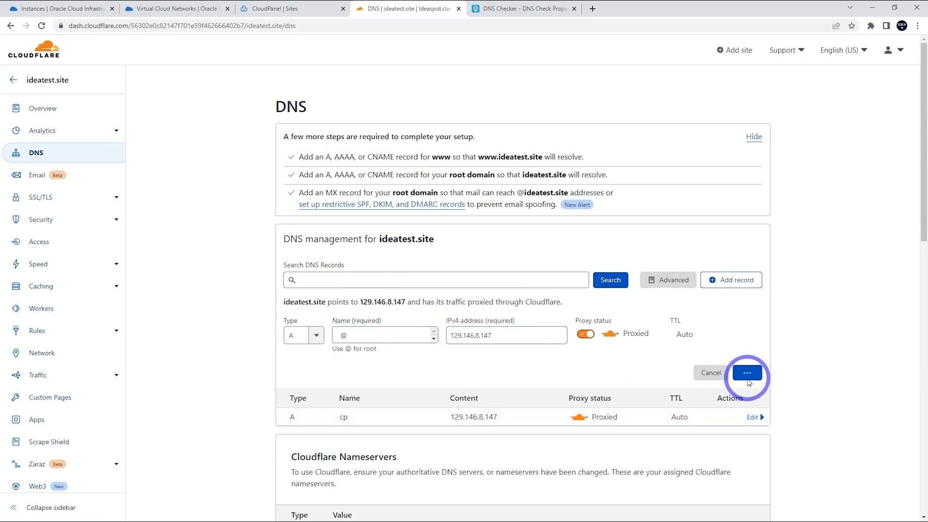
Add a CNAME record www targeting ideatest.site
{"action": "left_click", "coordinate": [746, 373]}
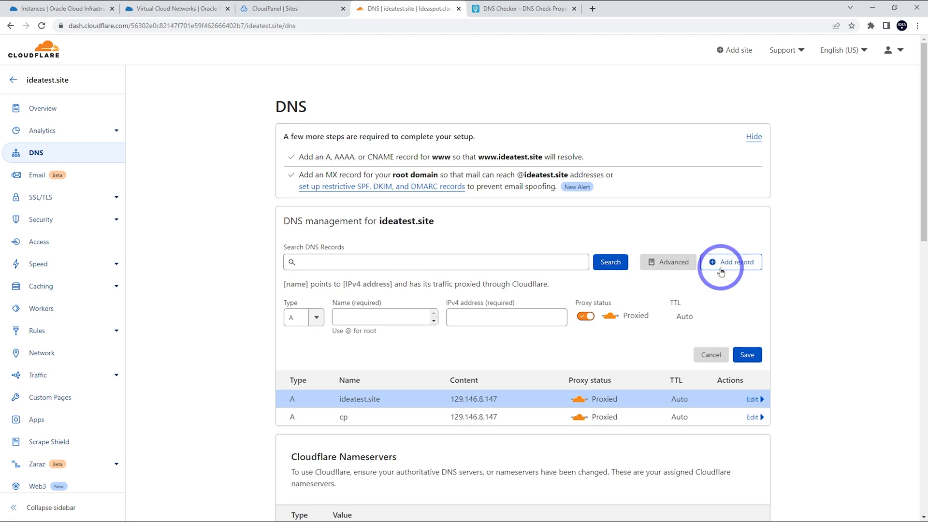
{"action": "left_click", "coordinate": [303, 317]}
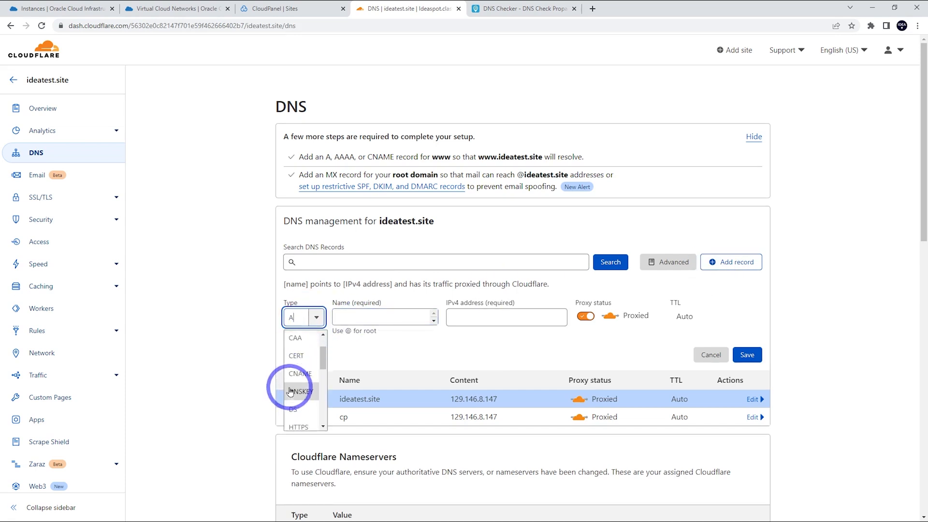
{"action": "left_click", "coordinate": [301, 373]}
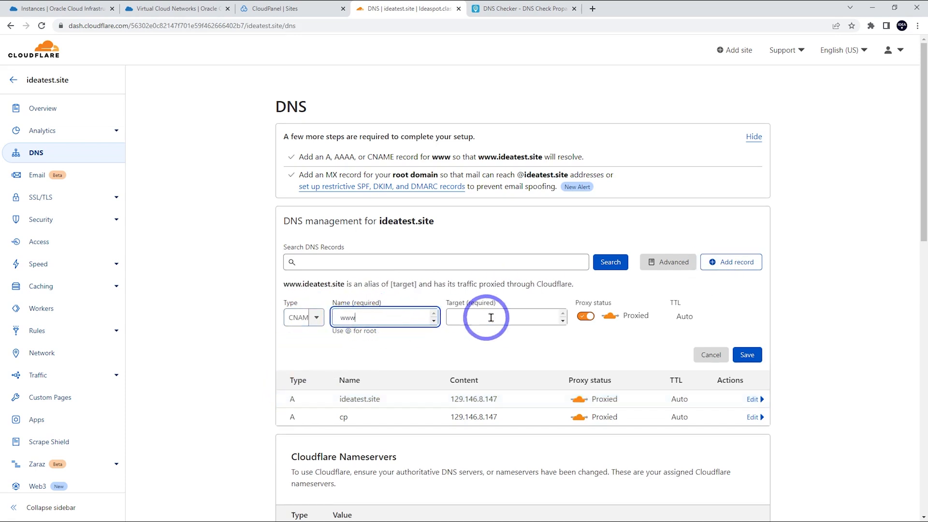
{"action": "left_click", "coordinate": [500, 317]}
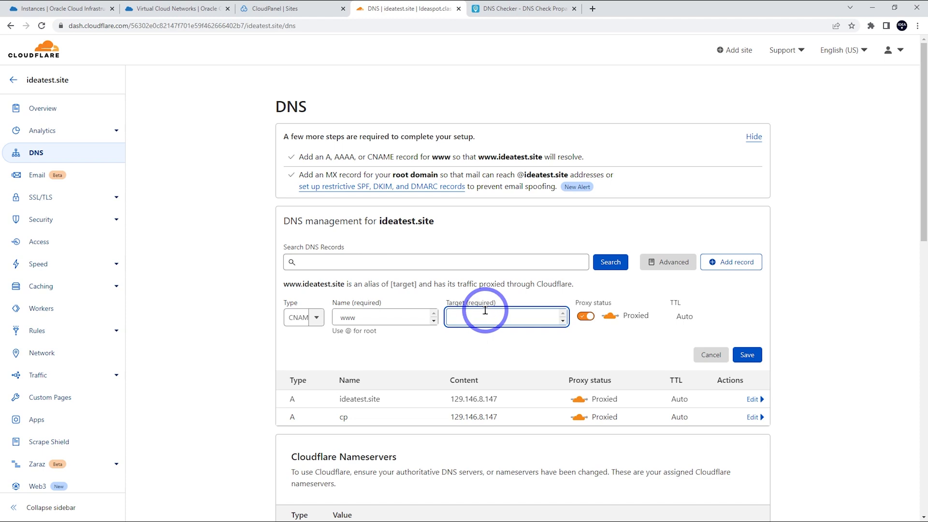
{"action": "double_click", "coordinate": [358, 398]}
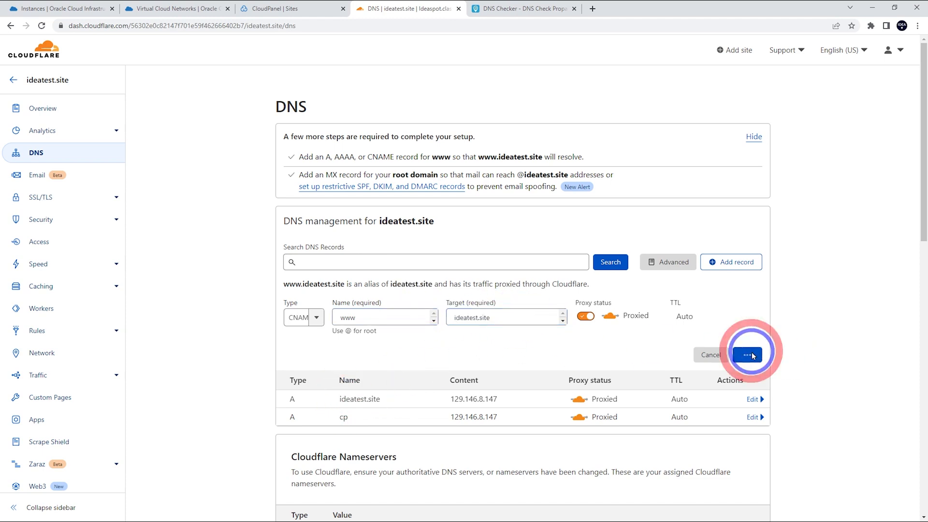
{"action": "left_click", "coordinate": [748, 354]}
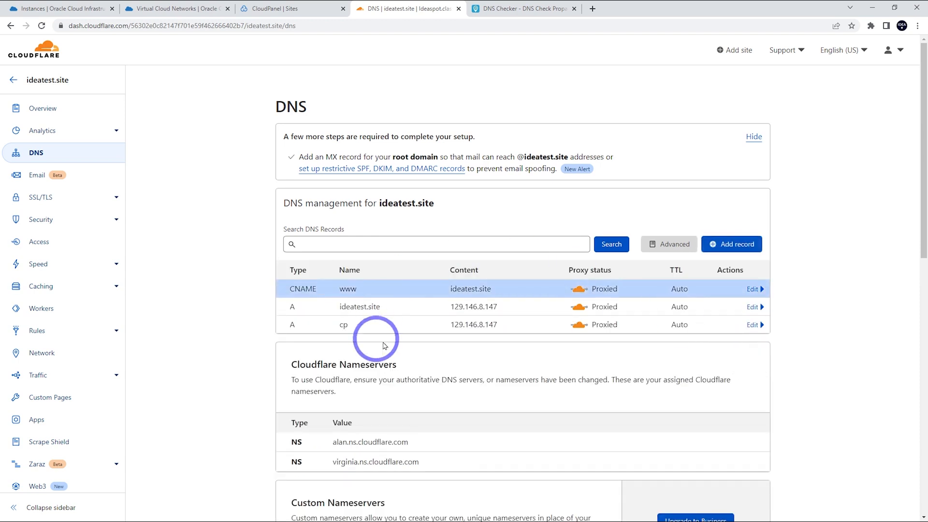
{"action": "mouse_move", "coordinate": [494, 301]}
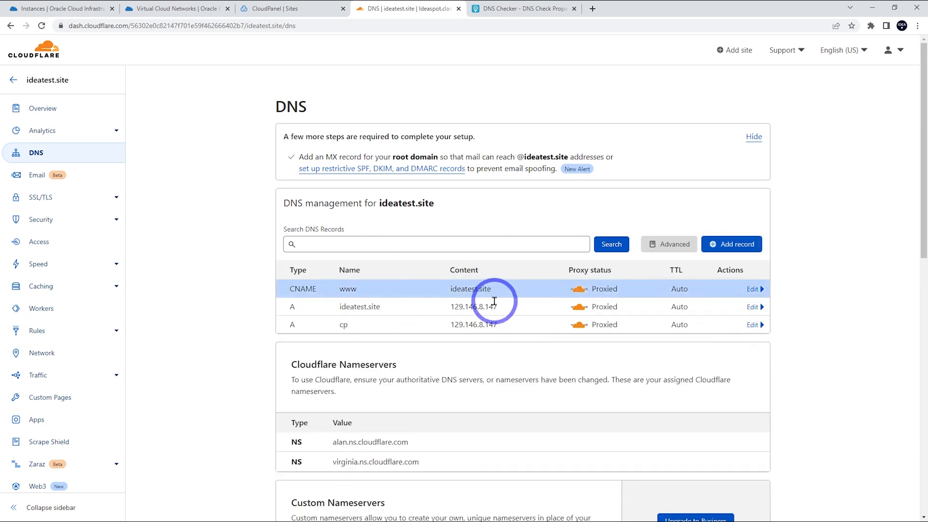
{"action": "mouse_move", "coordinate": [577, 306]}
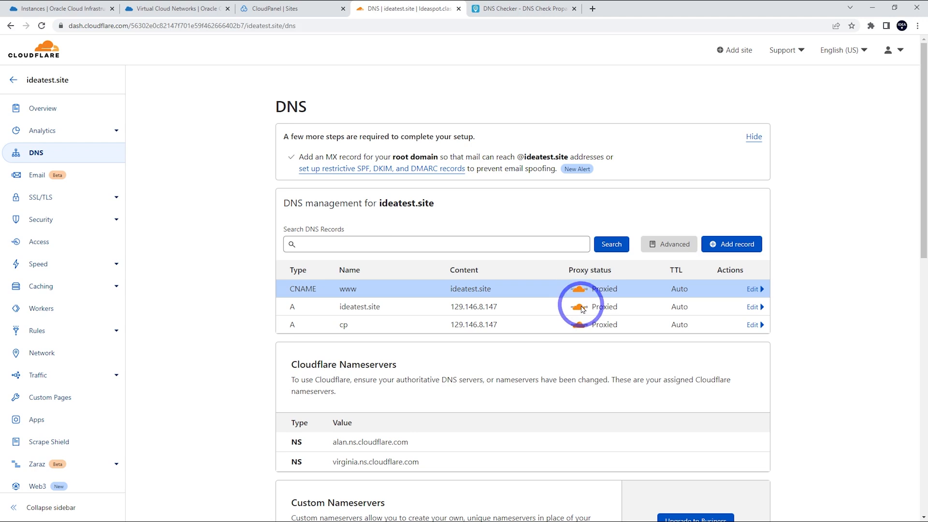
{"action": "mouse_move", "coordinate": [342, 322]}
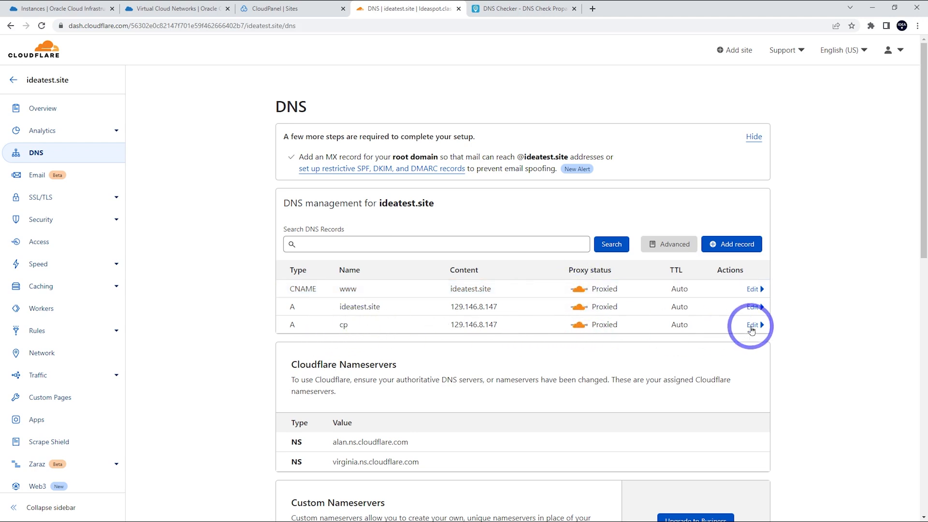
Edit the cp A record, switch its proxy status to DNS only and save
{"action": "left_click", "coordinate": [752, 325]}
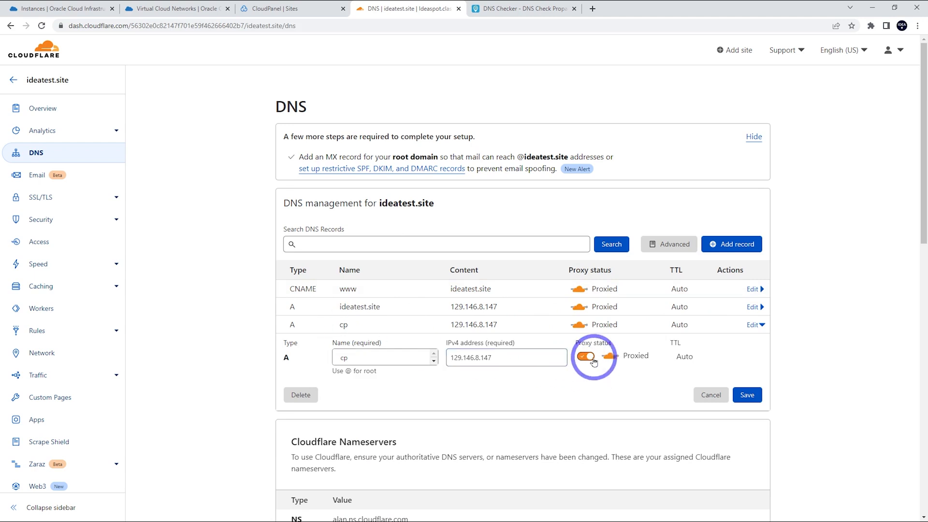
{"action": "left_click", "coordinate": [585, 356]}
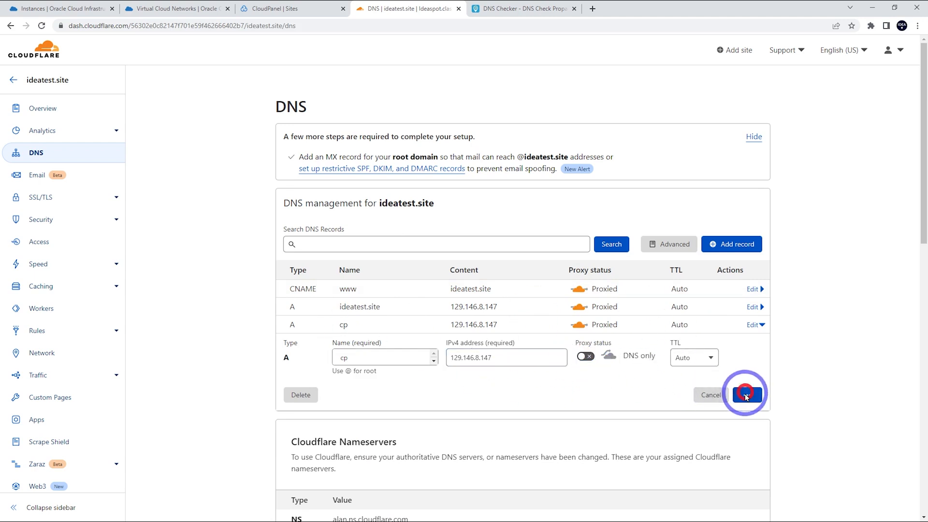
{"action": "left_click", "coordinate": [744, 394]}
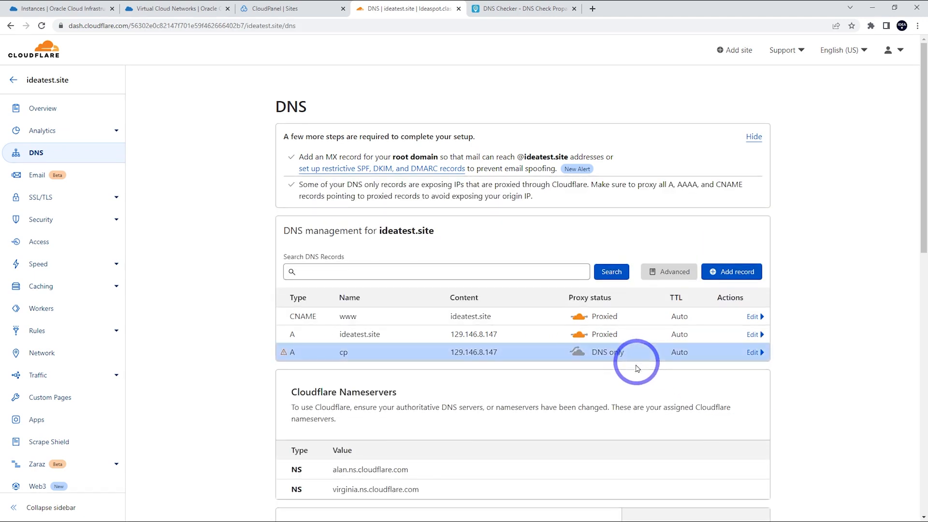
{"action": "mouse_move", "coordinate": [364, 359]}
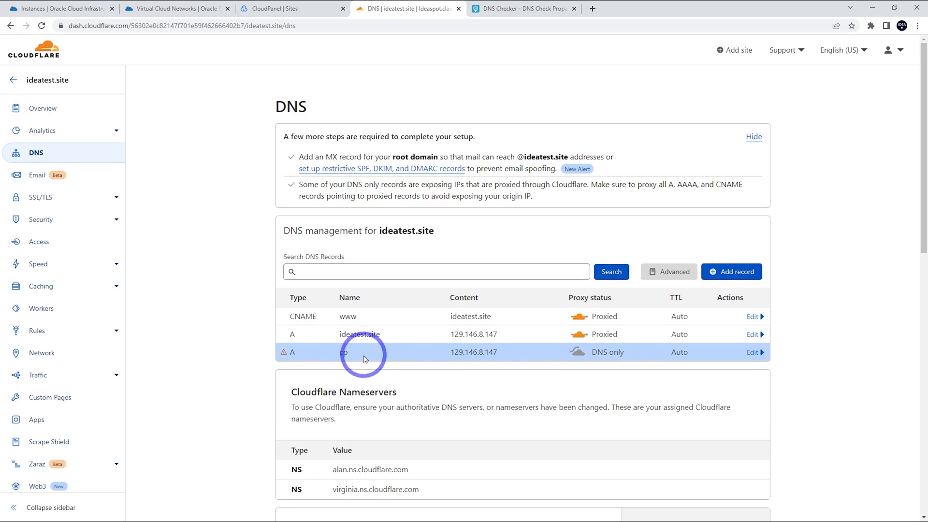
{"action": "mouse_move", "coordinate": [391, 148]}
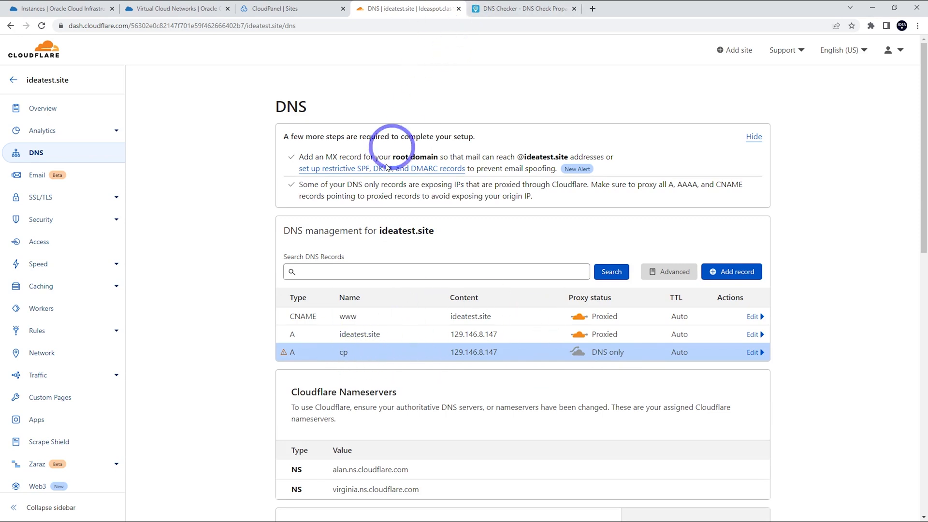
{"action": "mouse_move", "coordinate": [445, 233]}
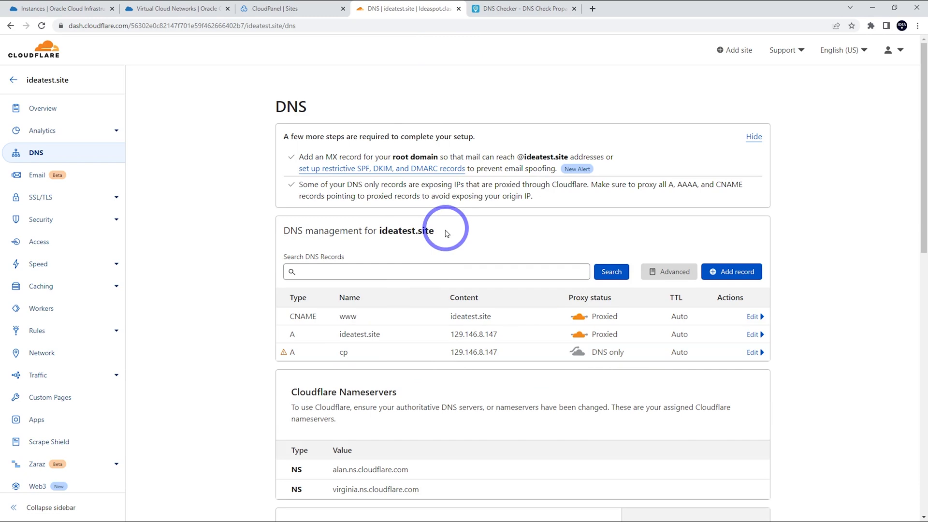
Look up cp.ideatest.site in DNS Checker, review propagation, then return to the CloudPanel sites tab
{"action": "left_click", "coordinate": [522, 9]}
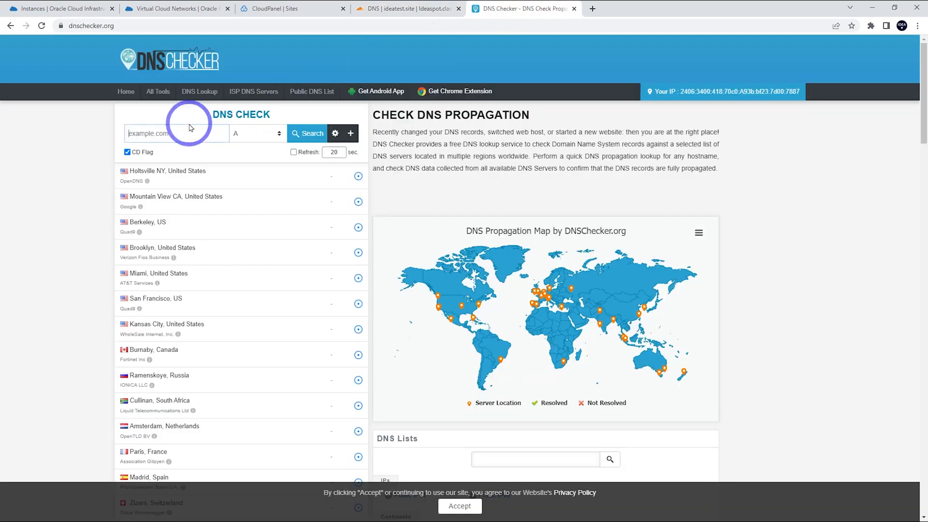
{"action": "type", "text": "cp."}
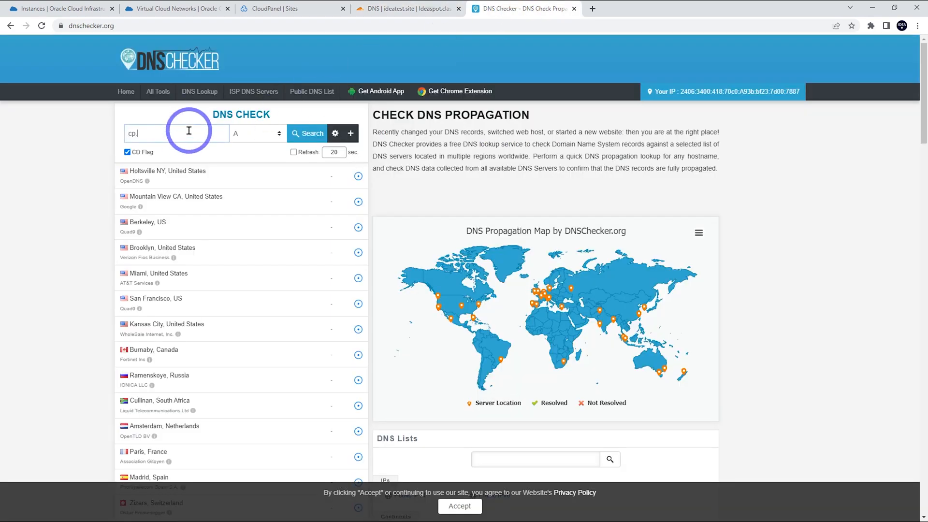
{"action": "type", "text": "ideatest.site"}
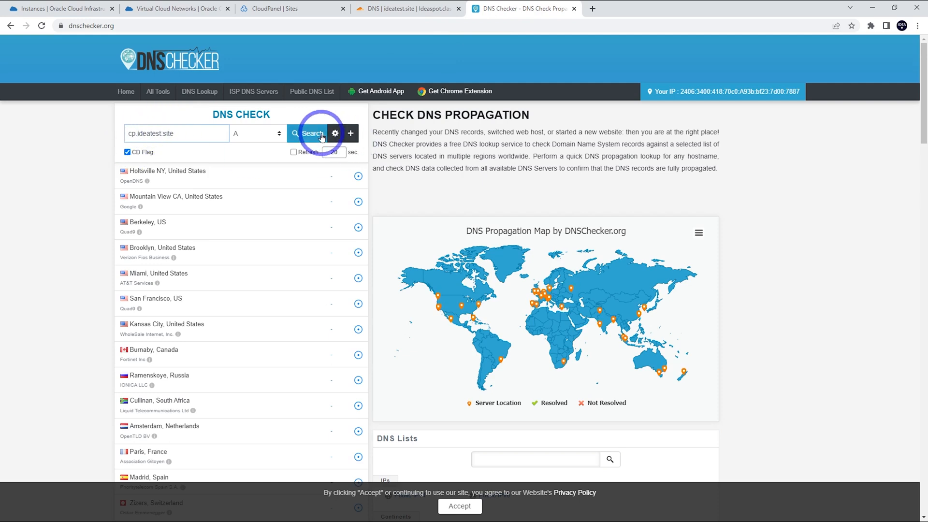
{"action": "left_click", "coordinate": [308, 132]}
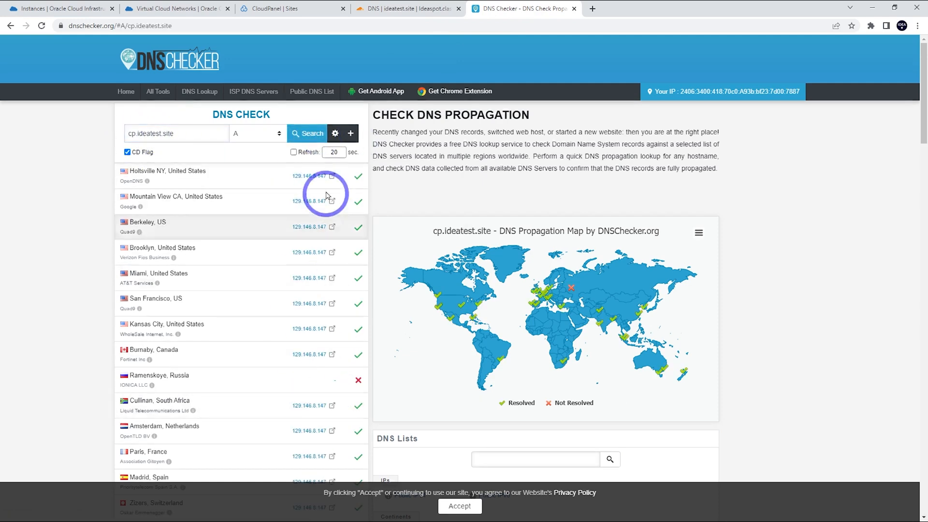
{"action": "left_click", "coordinate": [407, 9]}
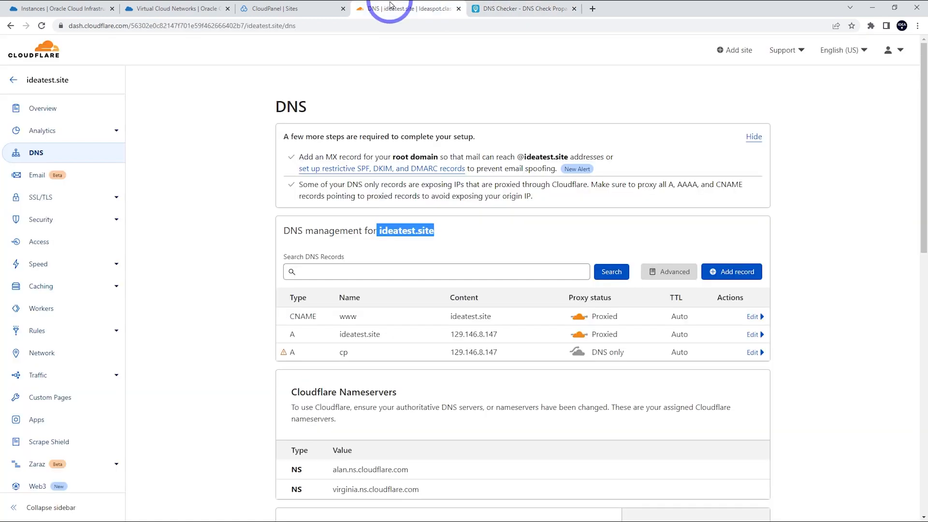
{"action": "mouse_move", "coordinate": [539, 332]}
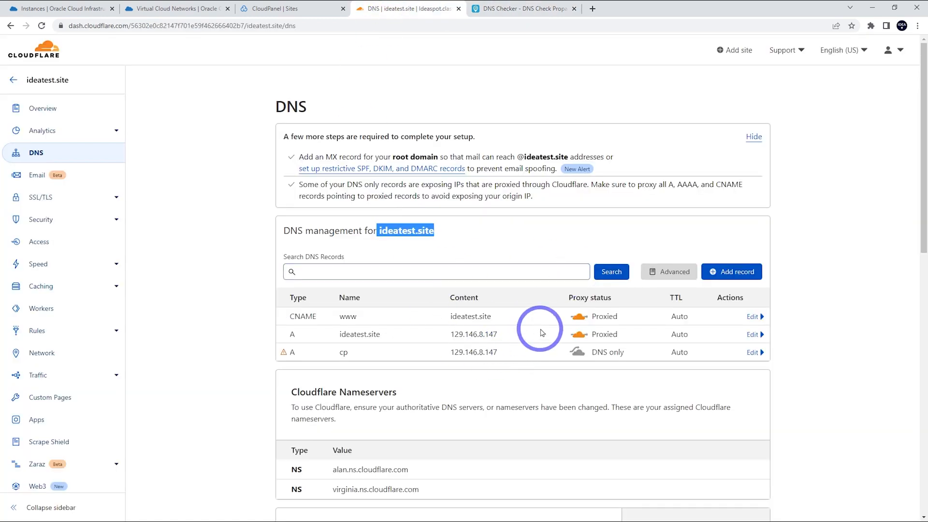
{"action": "left_click", "coordinate": [523, 8]}
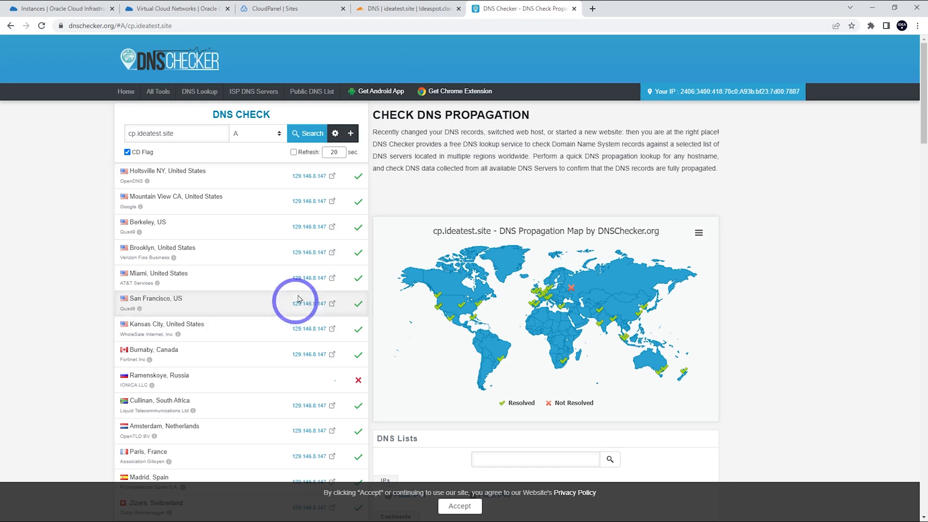
{"action": "left_click", "coordinate": [407, 9]}
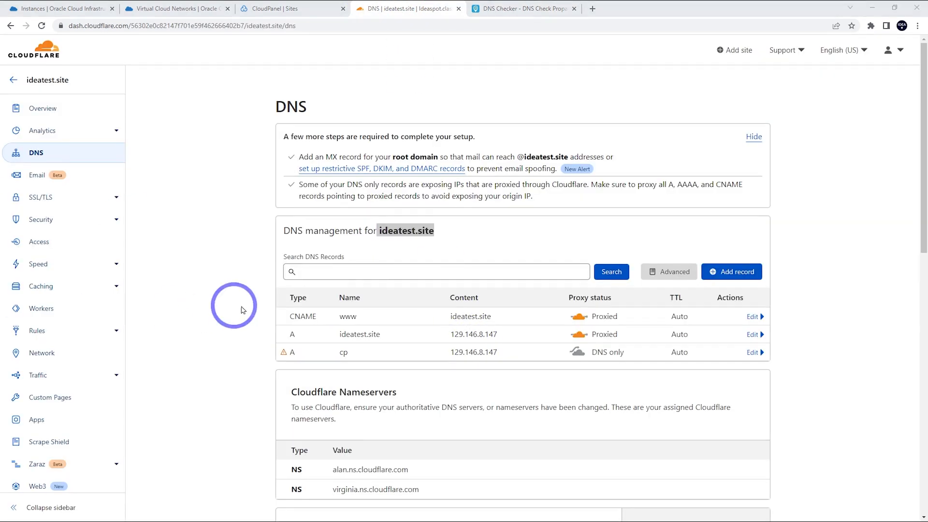
{"action": "mouse_move", "coordinate": [361, 19]}
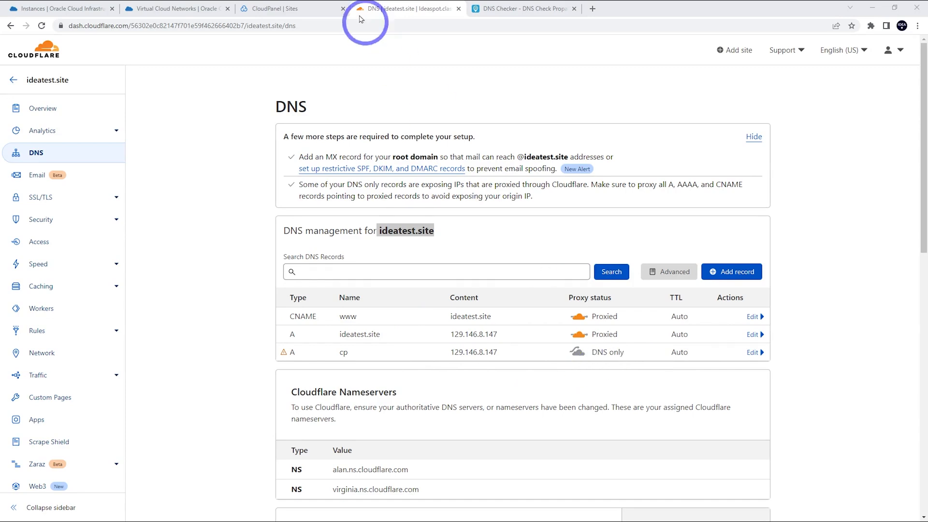
{"action": "left_click", "coordinate": [272, 9]}
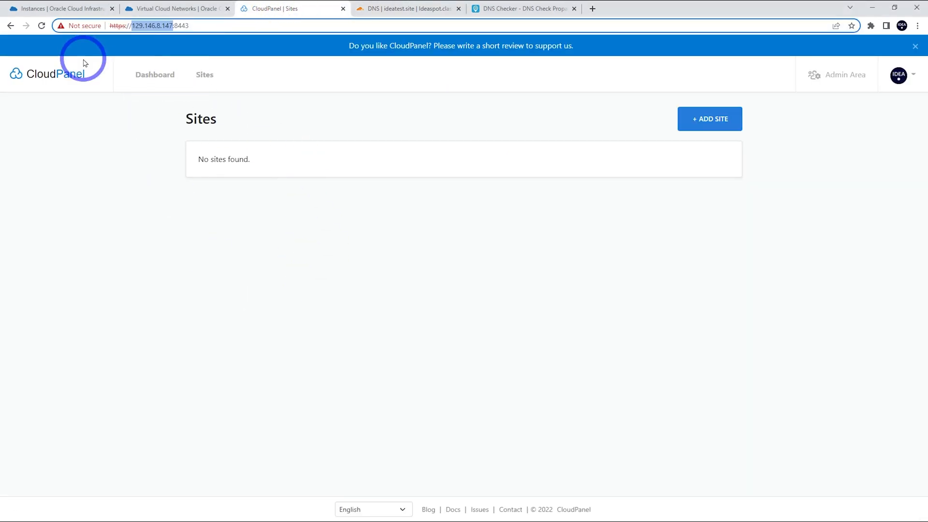
In Admin Area Settings, save cp.ideatest.site as the panel's custom domain and copy it
{"action": "left_click", "coordinate": [845, 75]}
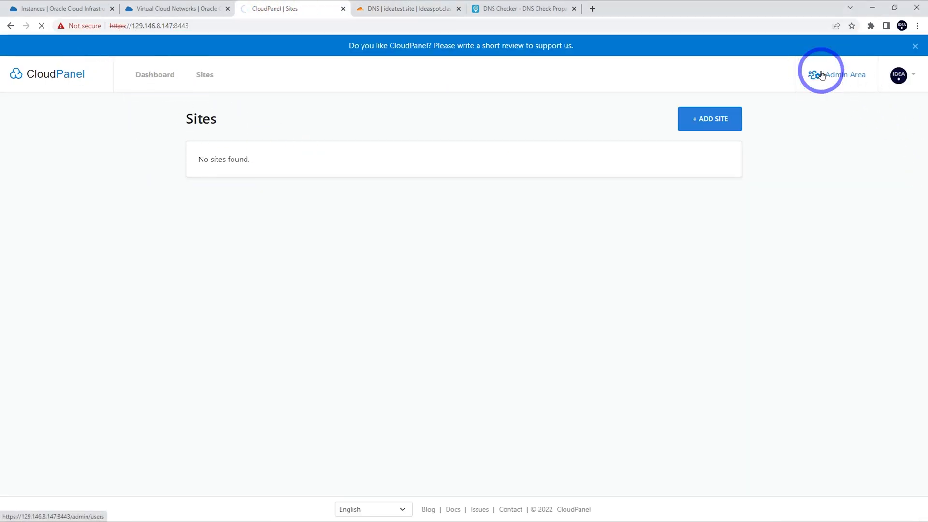
{"action": "left_click", "coordinate": [843, 74]}
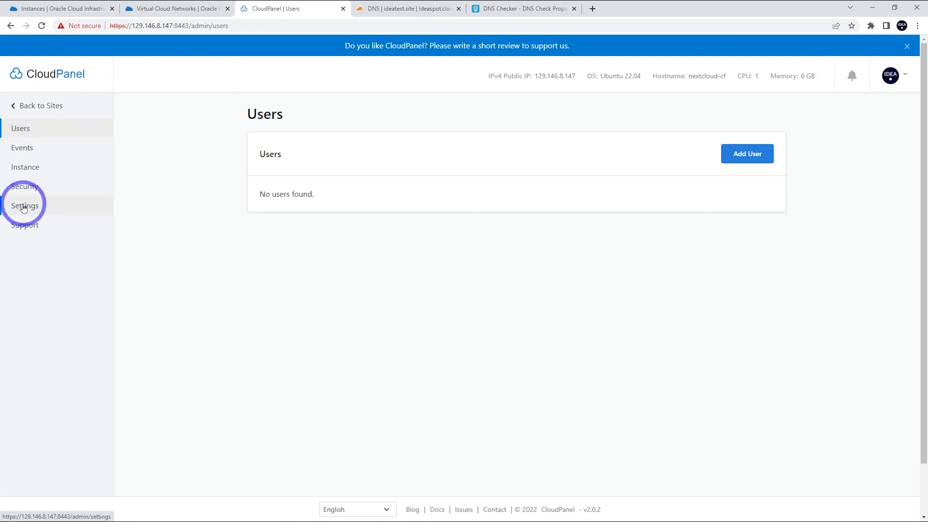
{"action": "left_click", "coordinate": [25, 205]}
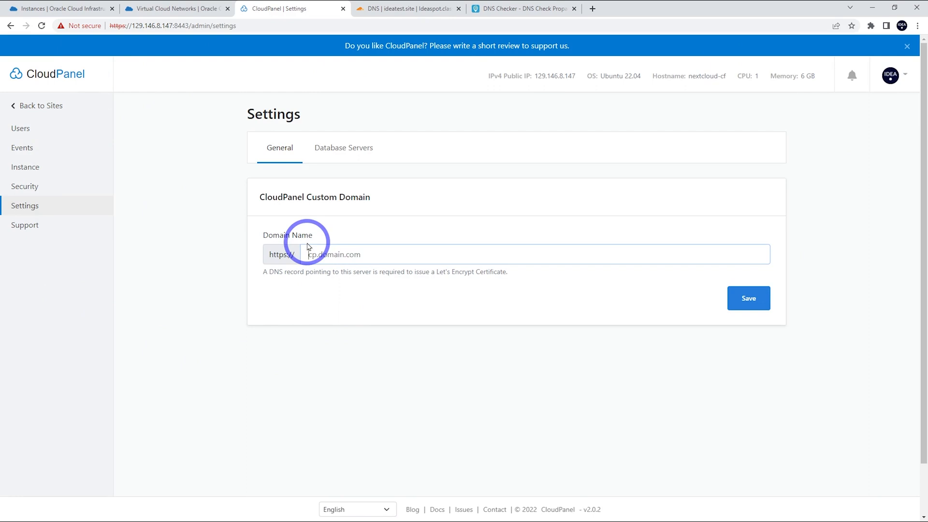
{"action": "type", "text": "cp.i"}
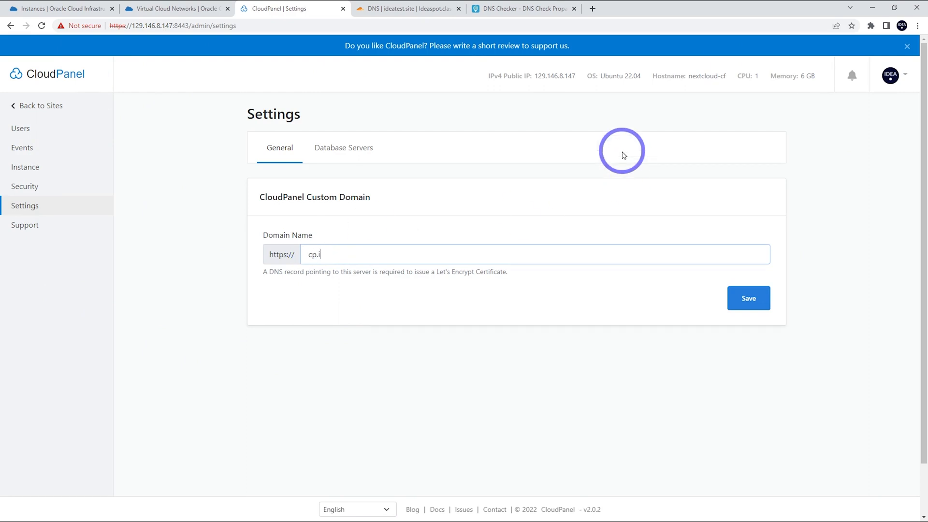
{"action": "type", "text": "deatest"}
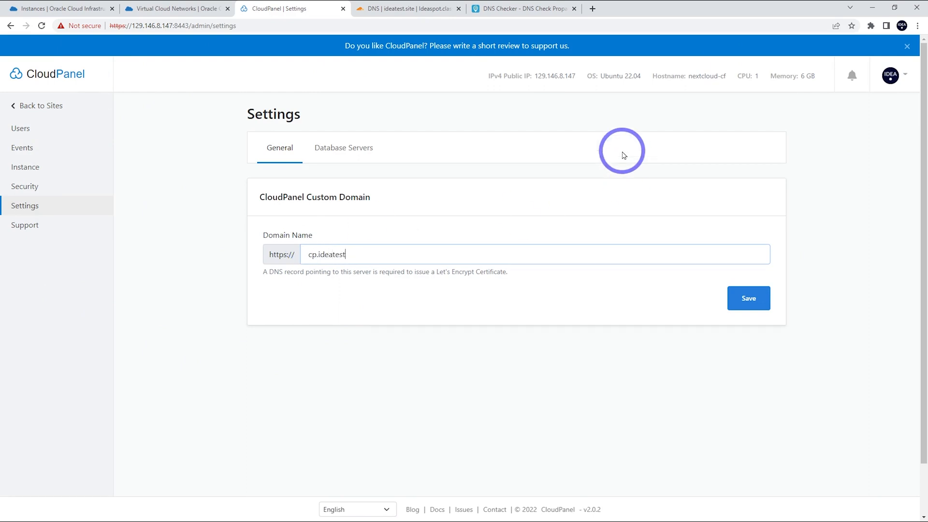
{"action": "type", "text": ".site"}
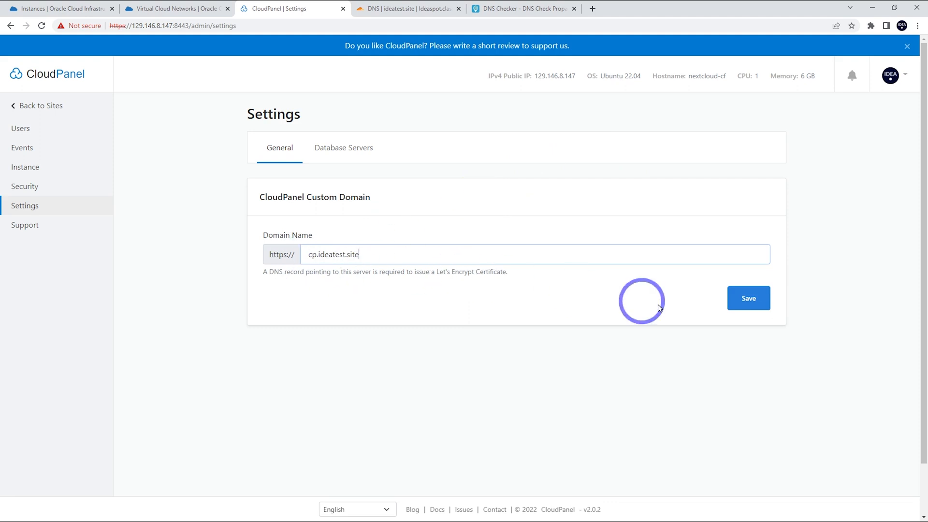
{"action": "left_click", "coordinate": [748, 297]}
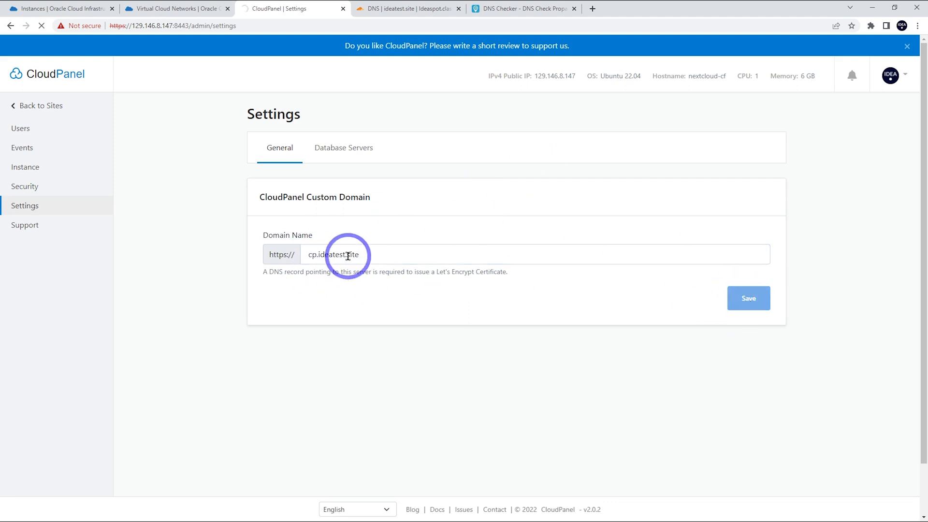
{"action": "mouse_move", "coordinate": [384, 270]}
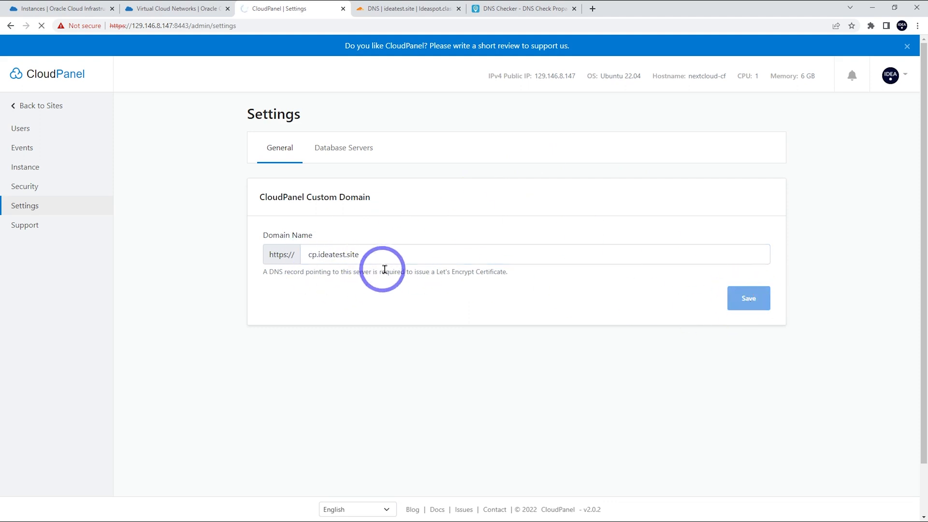
{"action": "mouse_move", "coordinate": [310, 231]}
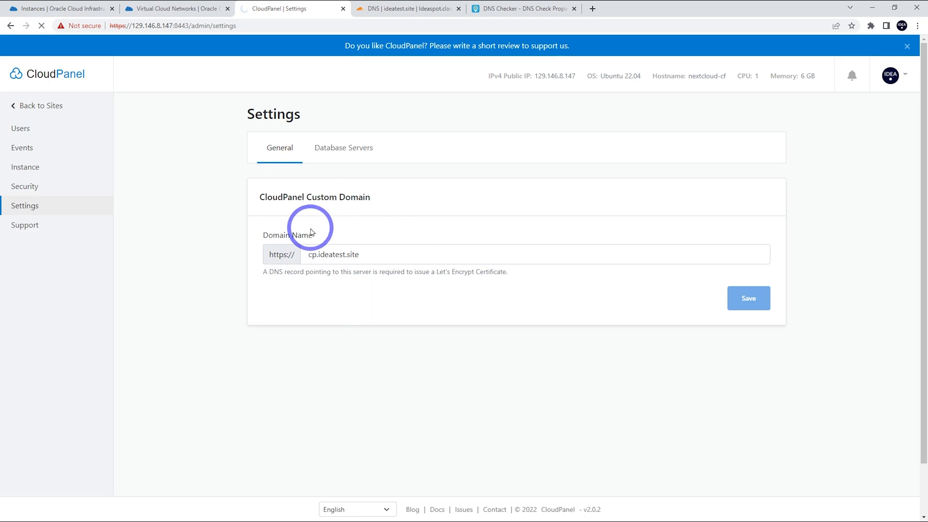
{"action": "left_click", "coordinate": [748, 298]}
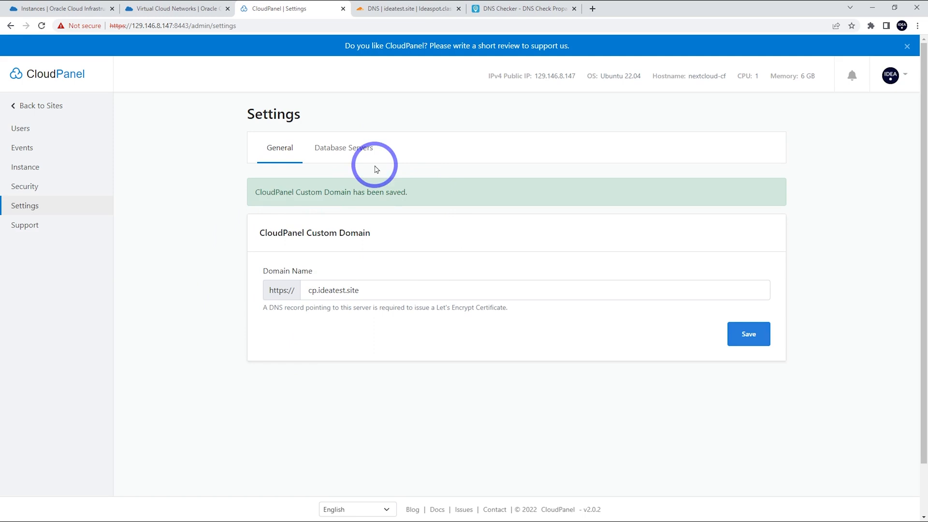
{"action": "mouse_move", "coordinate": [404, 231]}
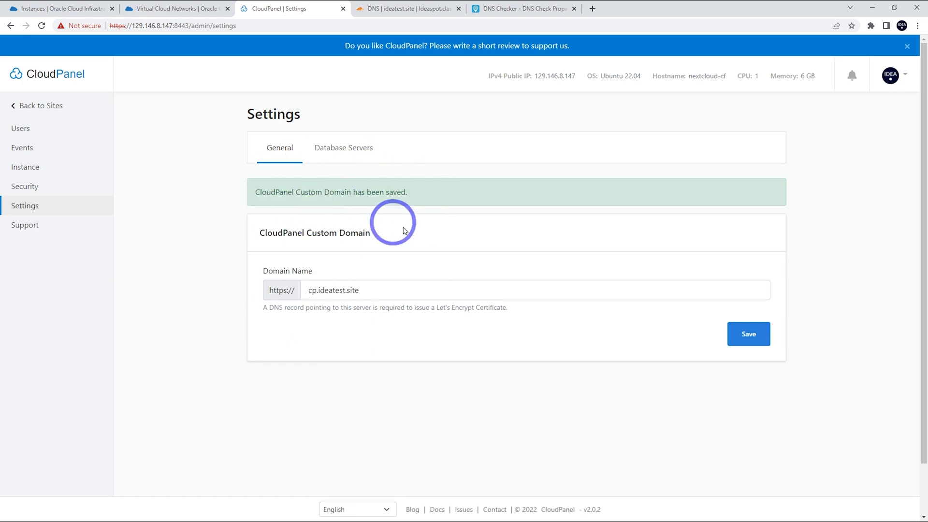
{"action": "mouse_move", "coordinate": [368, 289]}
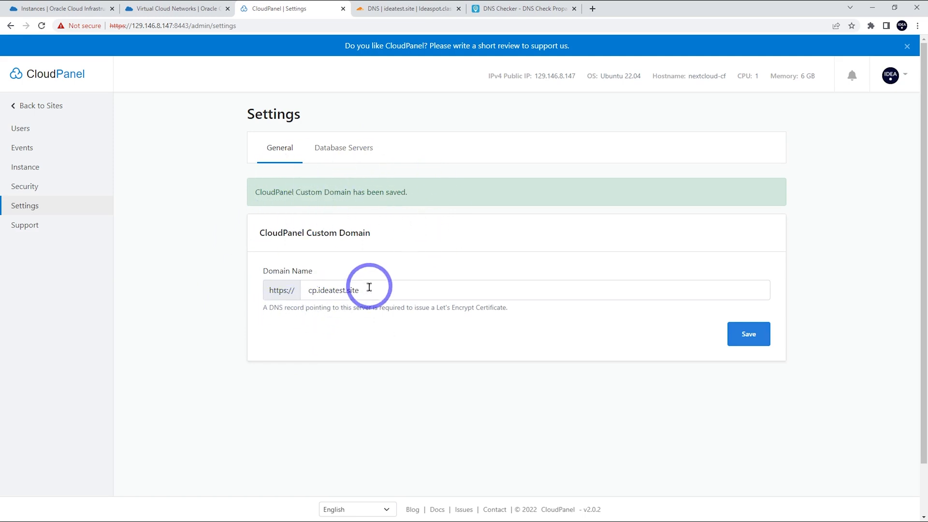
{"action": "triple_click", "coordinate": [333, 290]}
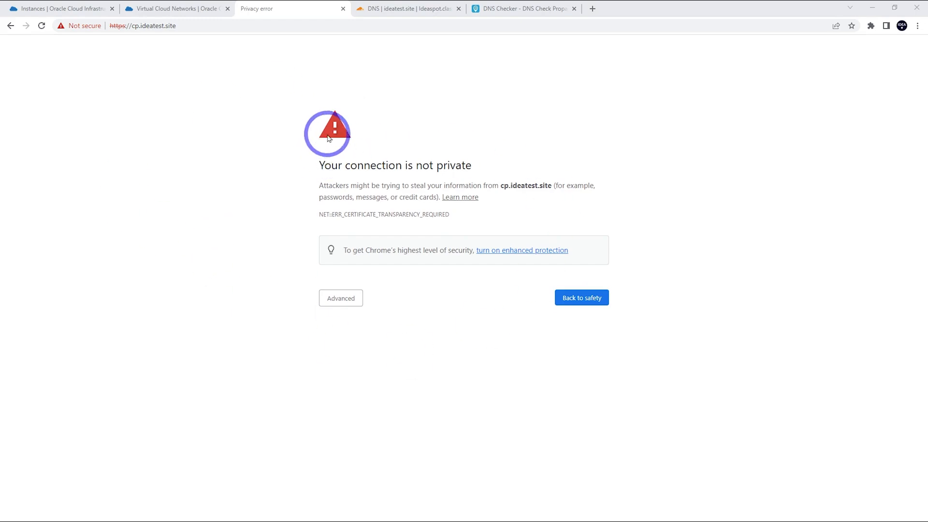
{"action": "mouse_move", "coordinate": [270, 197]}
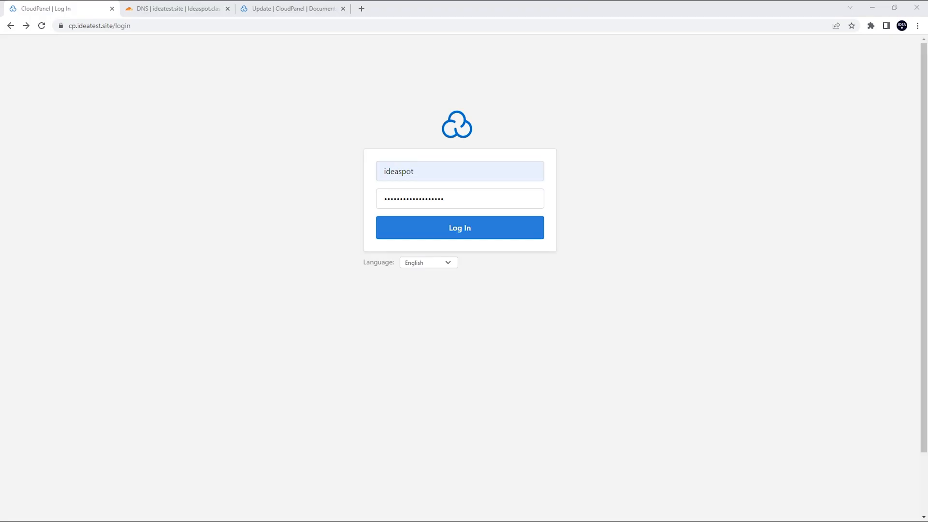
{"action": "left_click", "coordinate": [459, 227]}
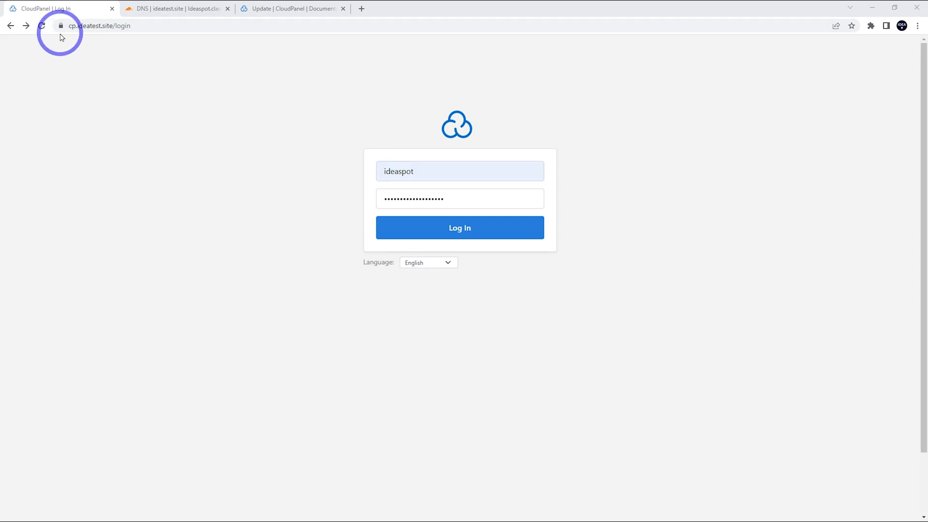
{"action": "mouse_move", "coordinate": [81, 47]}
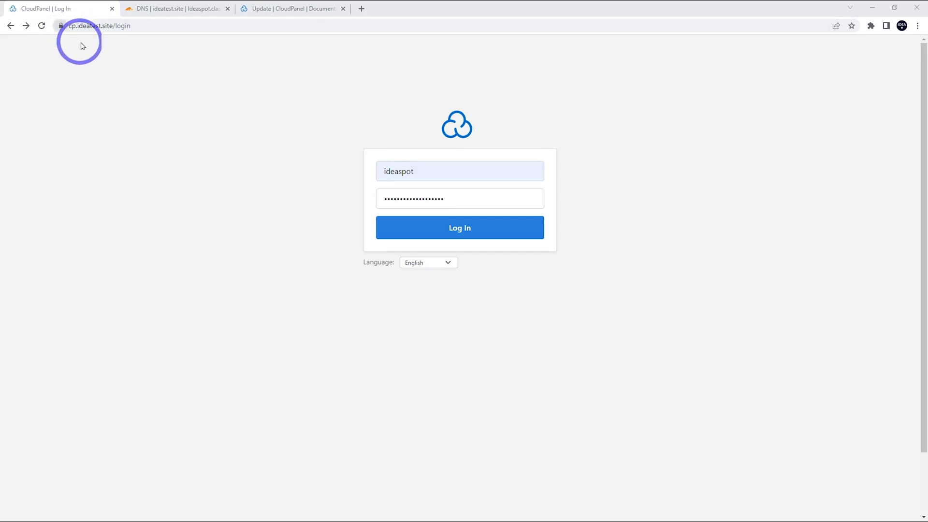
{"action": "mouse_move", "coordinate": [100, 48]}
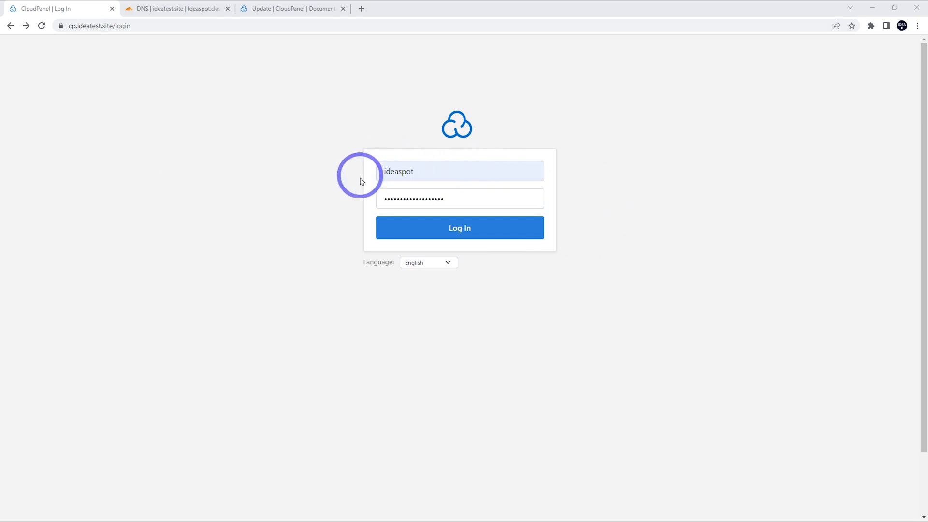
{"action": "left_click", "coordinate": [460, 228]}
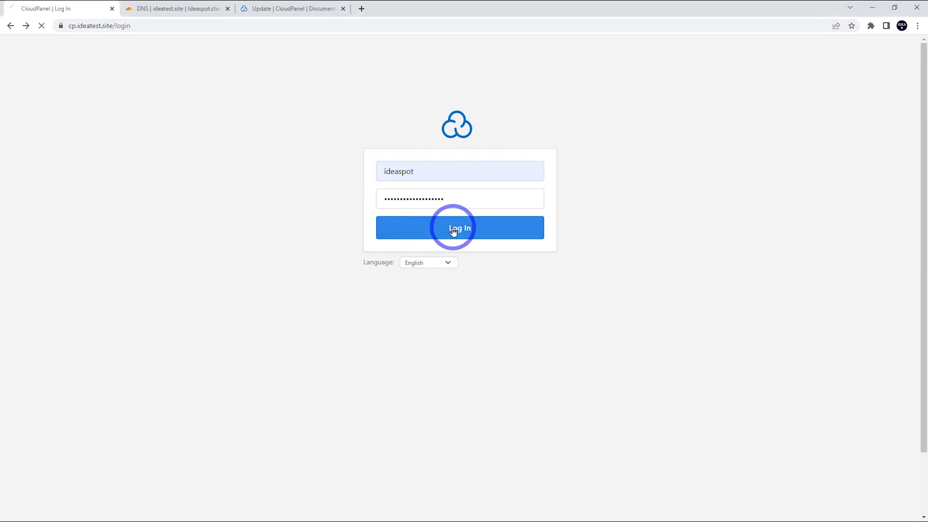
{"action": "left_click", "coordinate": [460, 228]}
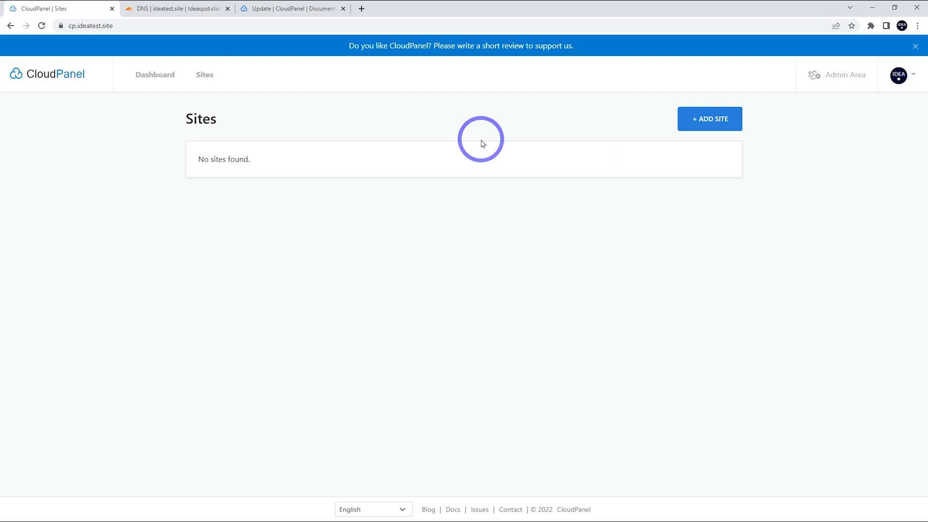
{"action": "mouse_move", "coordinate": [539, 287]}
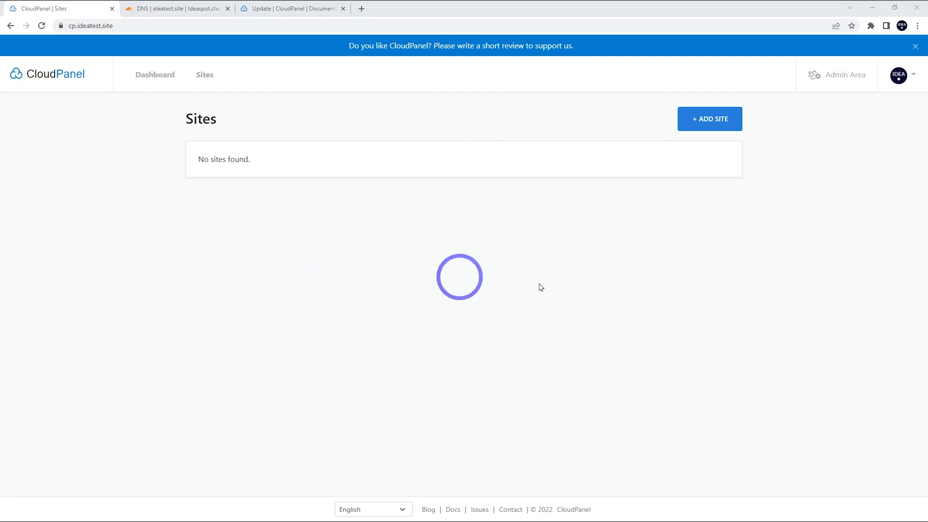
Add a WordPress site for ideatest.site titled Ideaspot with admin user, password and e-mail
{"action": "left_click", "coordinate": [709, 118]}
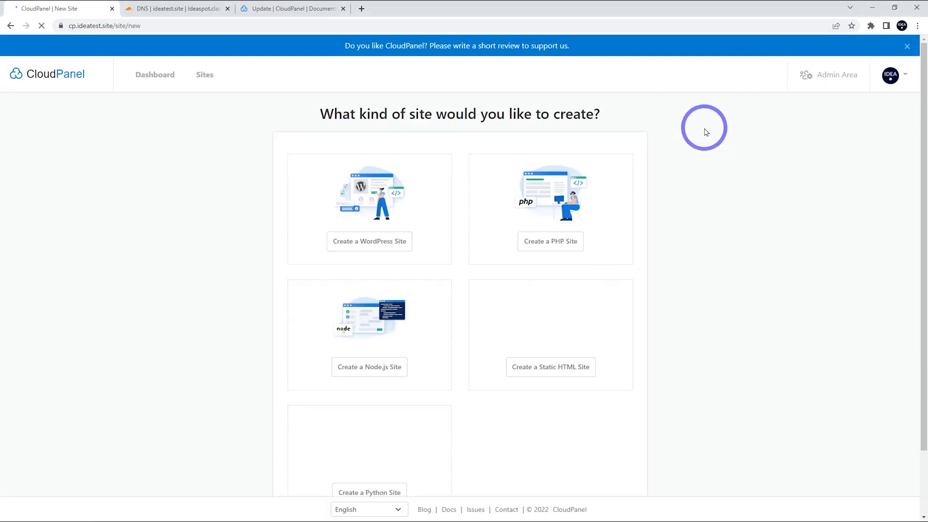
{"action": "left_click", "coordinate": [368, 241]}
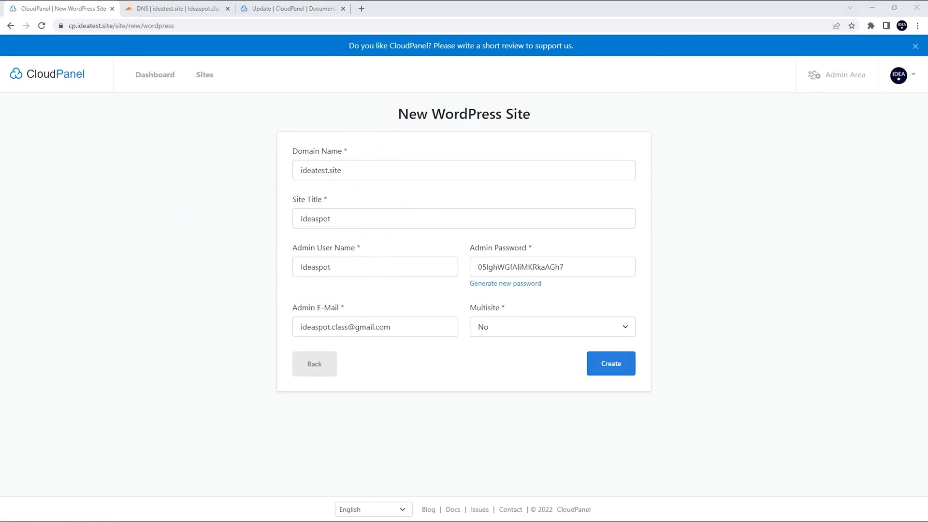
{"action": "left_click", "coordinate": [354, 172]}
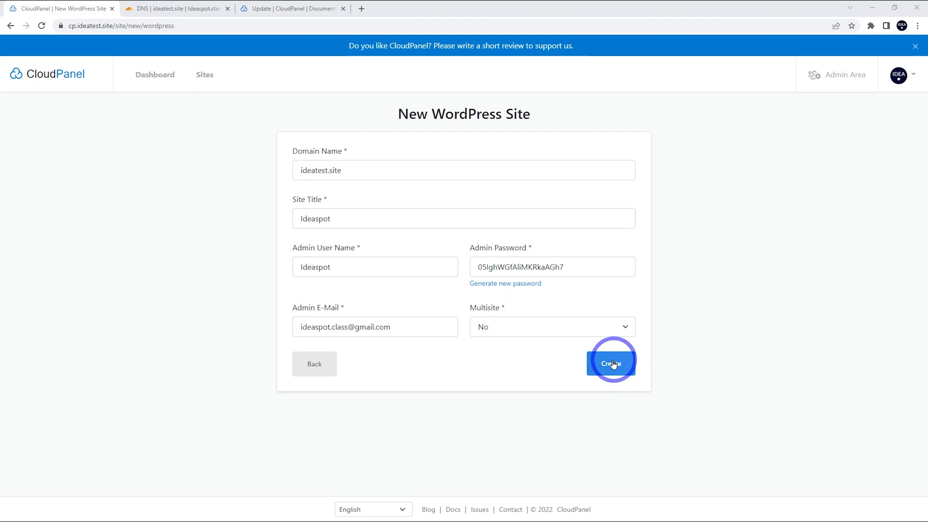
{"action": "left_click", "coordinate": [611, 363]}
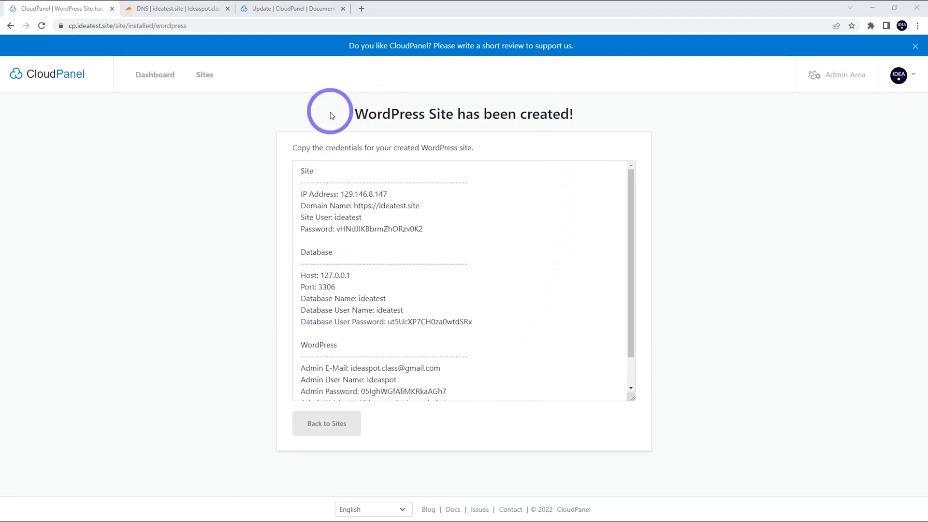
{"action": "mouse_move", "coordinate": [511, 227]}
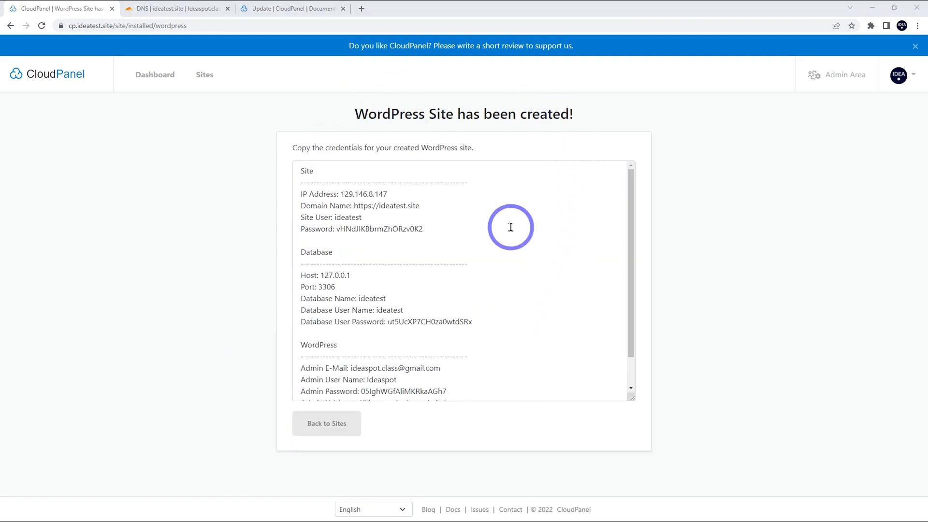
{"action": "mouse_move", "coordinate": [348, 346]}
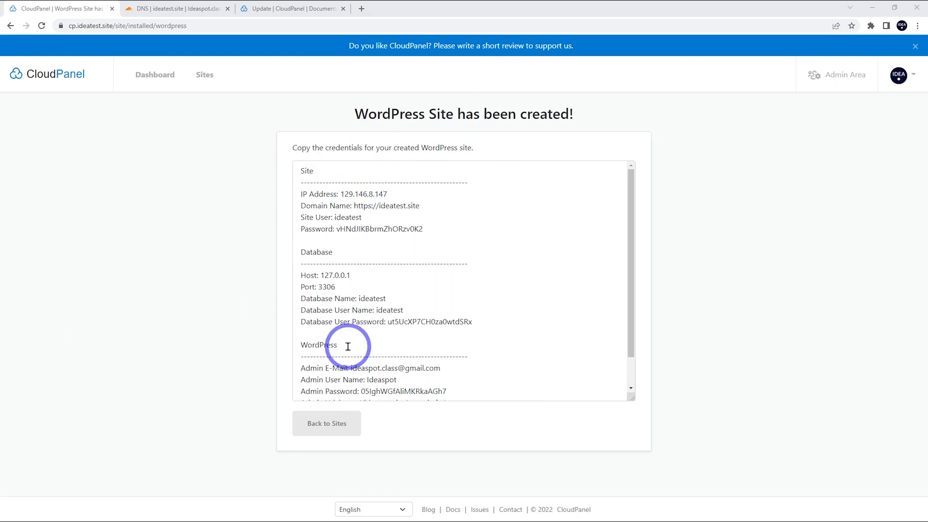
{"action": "mouse_move", "coordinate": [458, 215]}
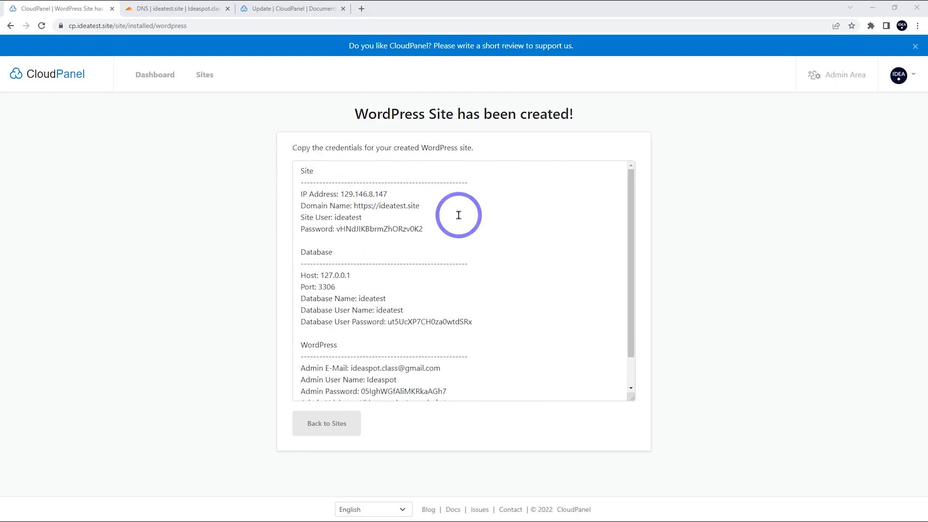
{"action": "mouse_move", "coordinate": [355, 365]}
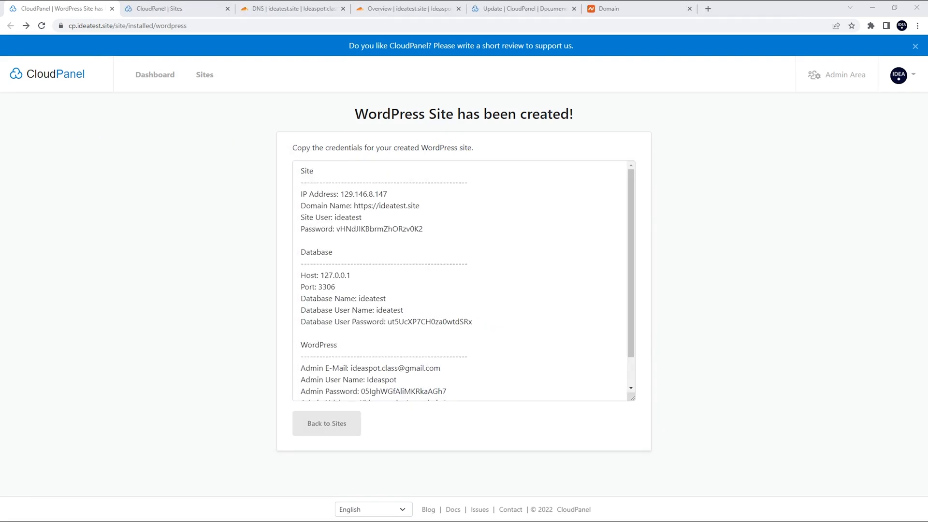
Return from the WordPress credentials page to the sites list showing ideatest.site
{"action": "left_click", "coordinate": [204, 75]}
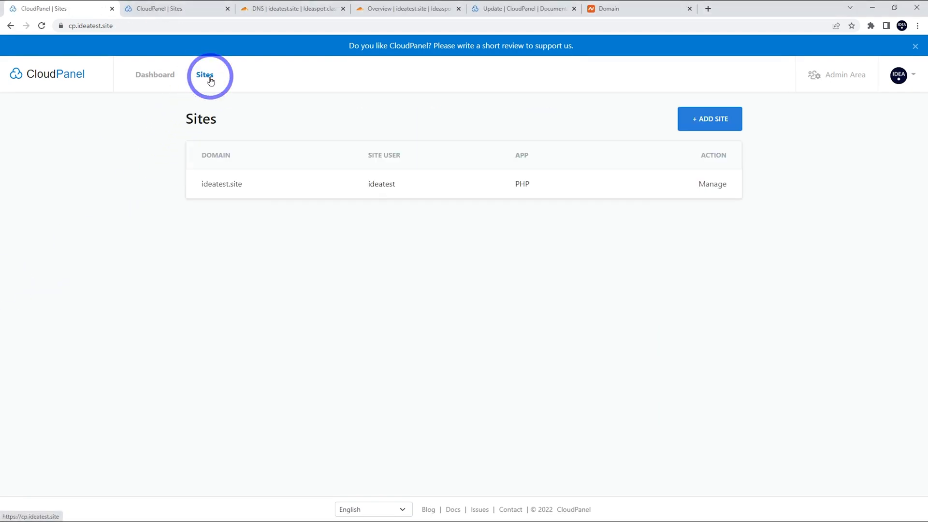
Reach the Import Certificate form for ideatest.site via Manage, SSL/TLS and the Actions menu
{"action": "left_click", "coordinate": [712, 184]}
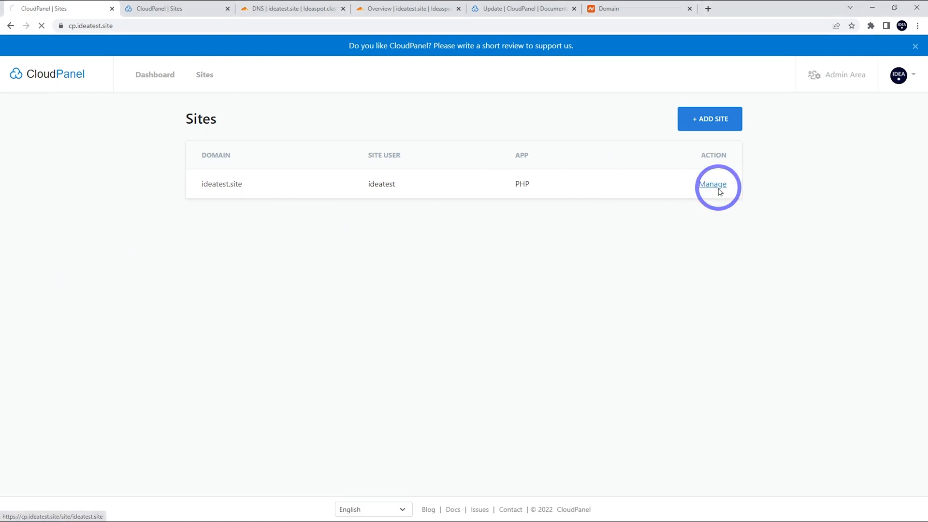
{"action": "left_click", "coordinate": [713, 183]}
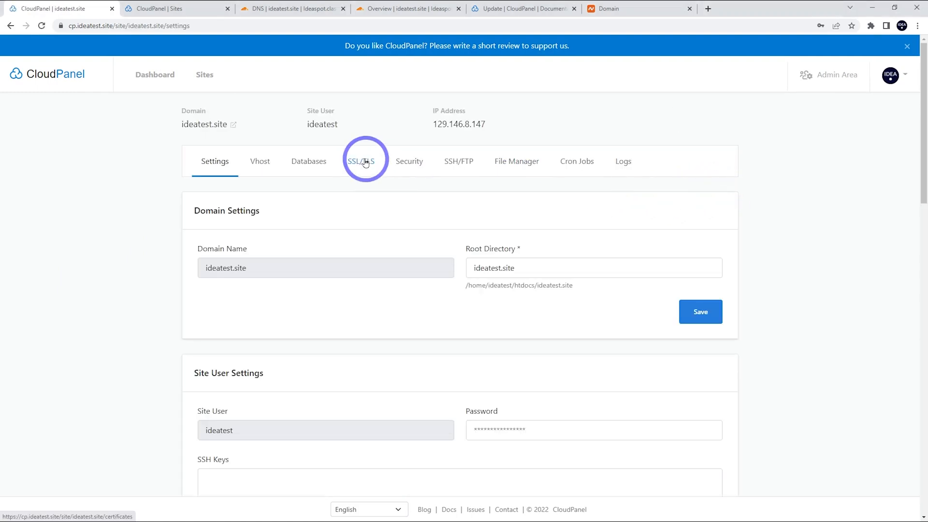
{"action": "left_click", "coordinate": [362, 161]}
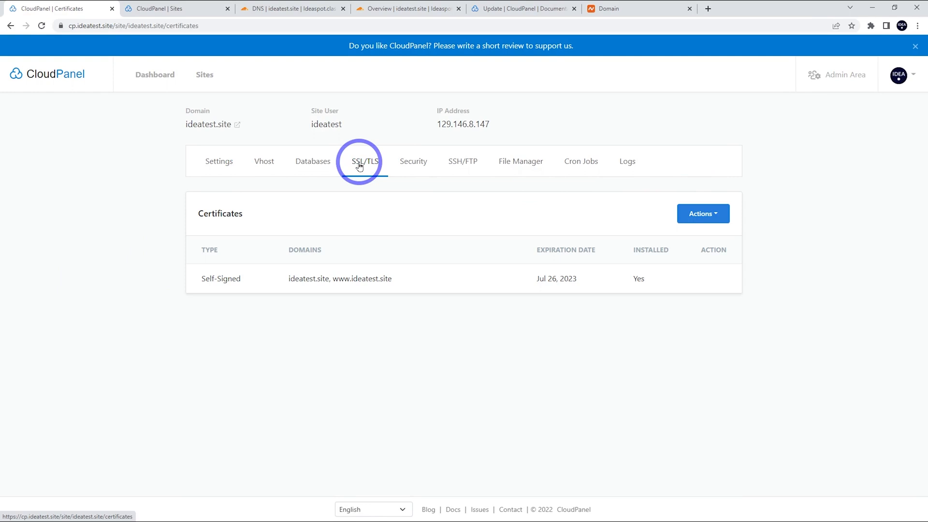
{"action": "left_click", "coordinate": [702, 214]}
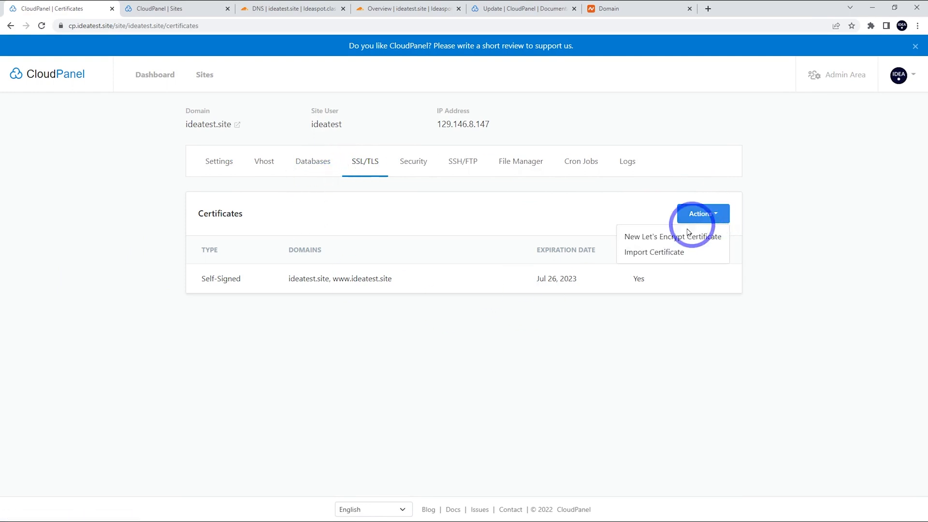
{"action": "left_click", "coordinate": [653, 252]}
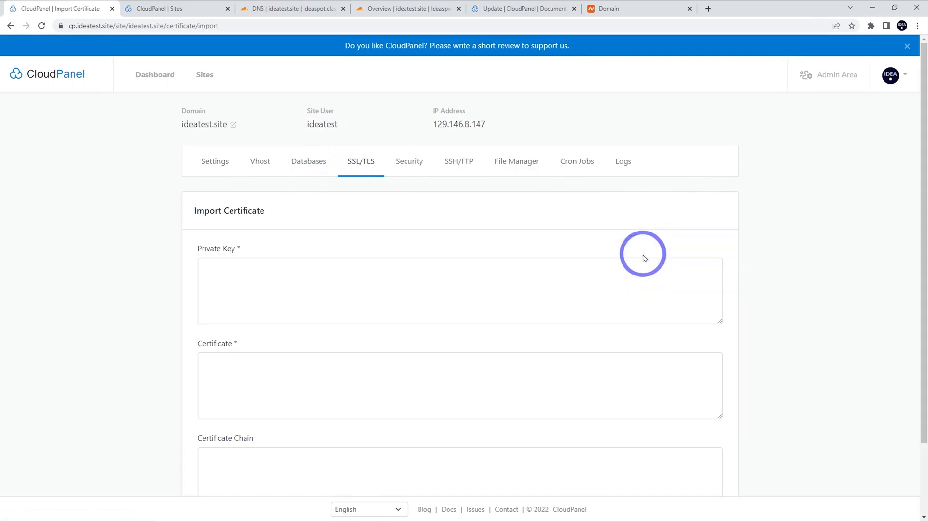
{"action": "mouse_move", "coordinate": [202, 356]}
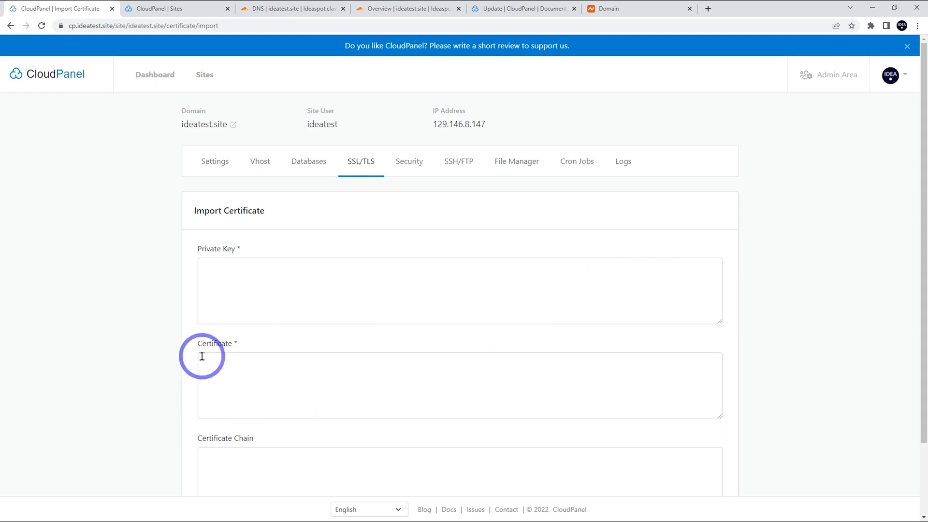
{"action": "left_click", "coordinate": [290, 9]}
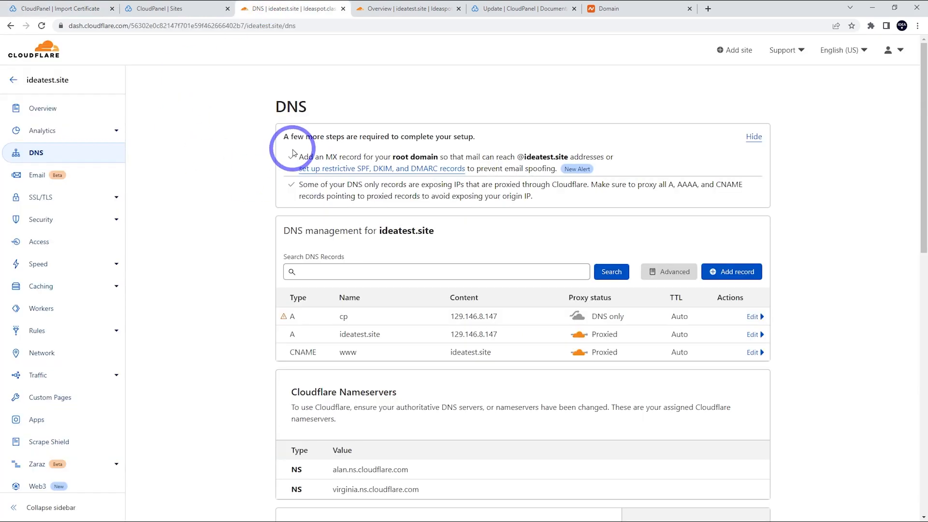
{"action": "mouse_move", "coordinate": [48, 80]}
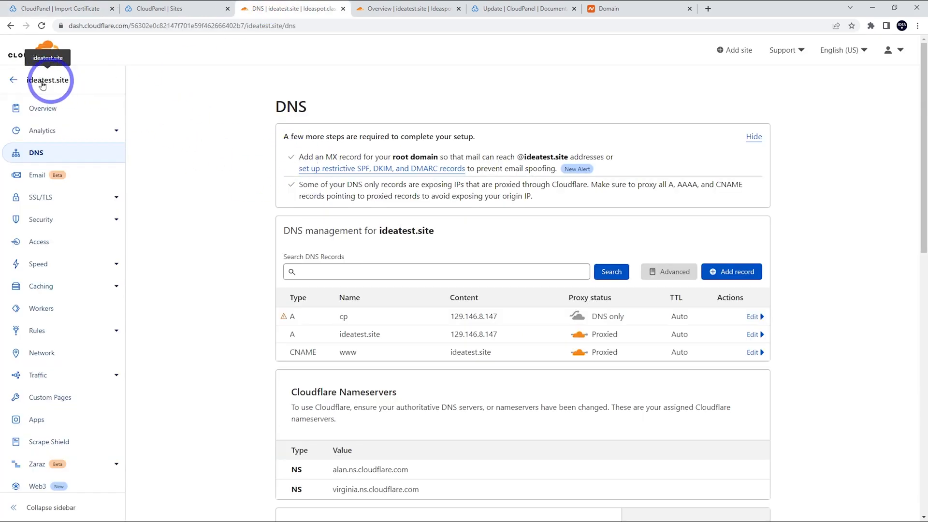
Create a default 15-year origin certificate for ideatest.site and *.ideatest.site and copy its text
{"action": "left_click", "coordinate": [41, 198]}
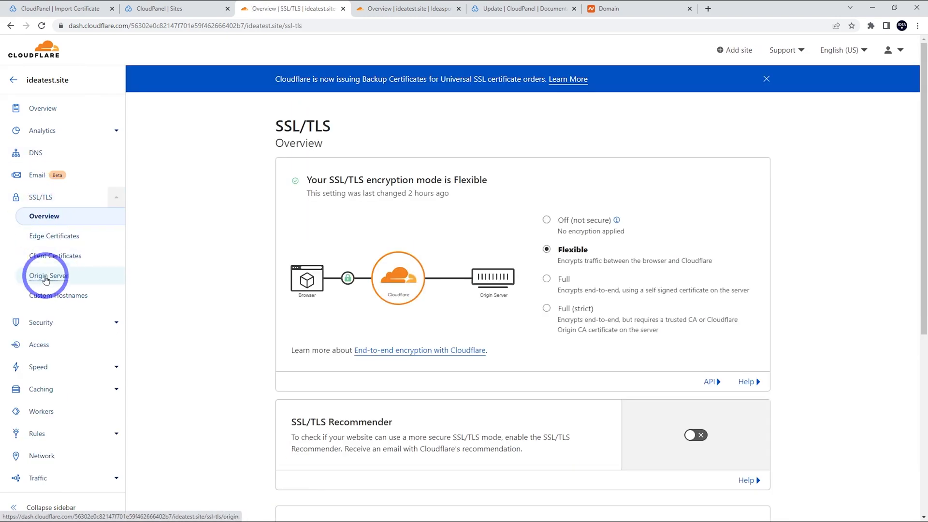
{"action": "left_click", "coordinate": [46, 275]}
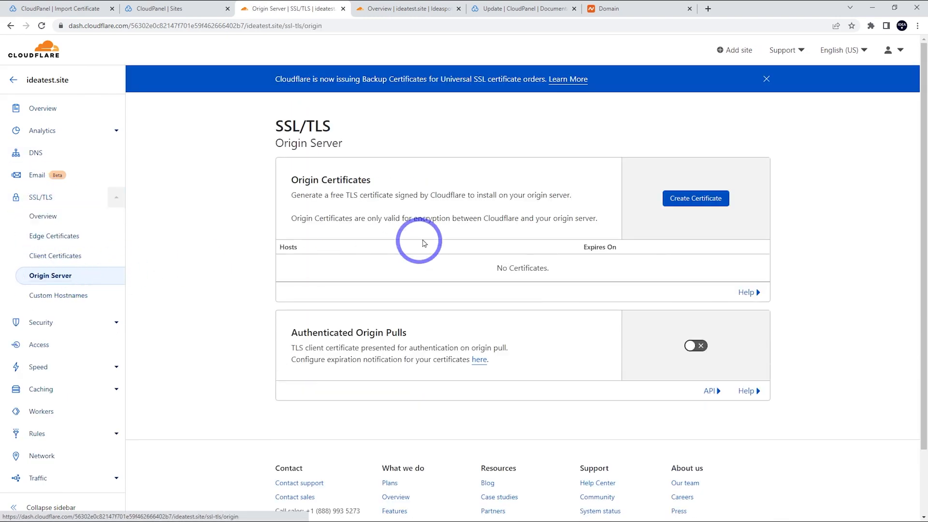
{"action": "left_click", "coordinate": [695, 198]}
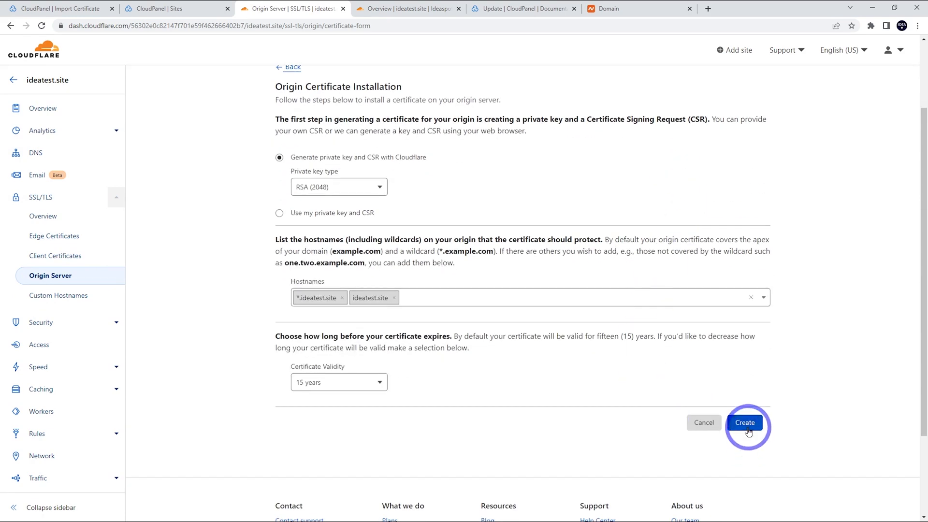
{"action": "left_click", "coordinate": [745, 422]}
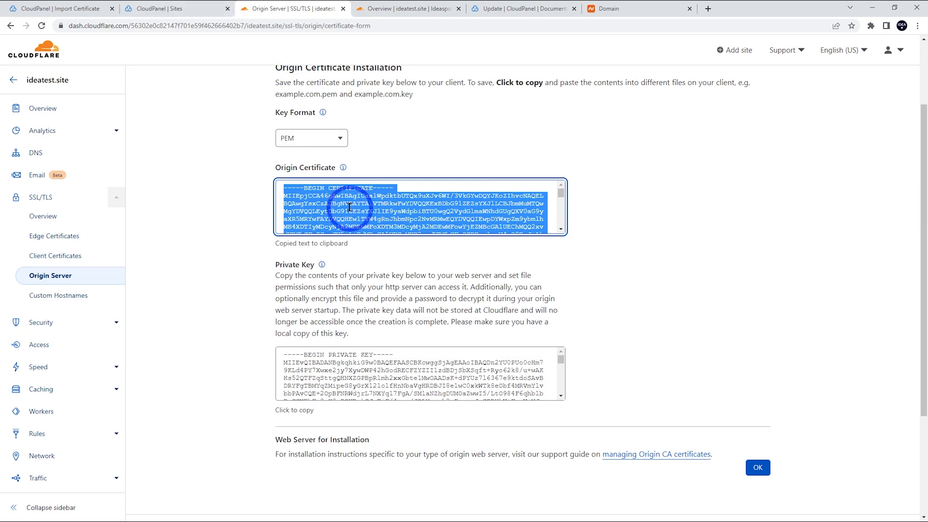
{"action": "left_click", "coordinate": [172, 9]}
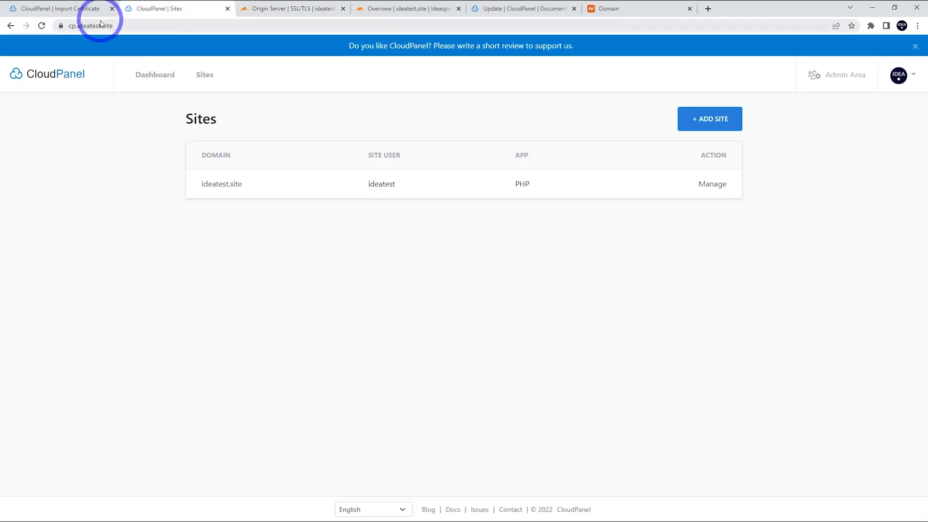
Paste the origin certificate and private key into the import form and install it, expiring Jul 22, 2037
{"action": "left_click", "coordinate": [56, 9]}
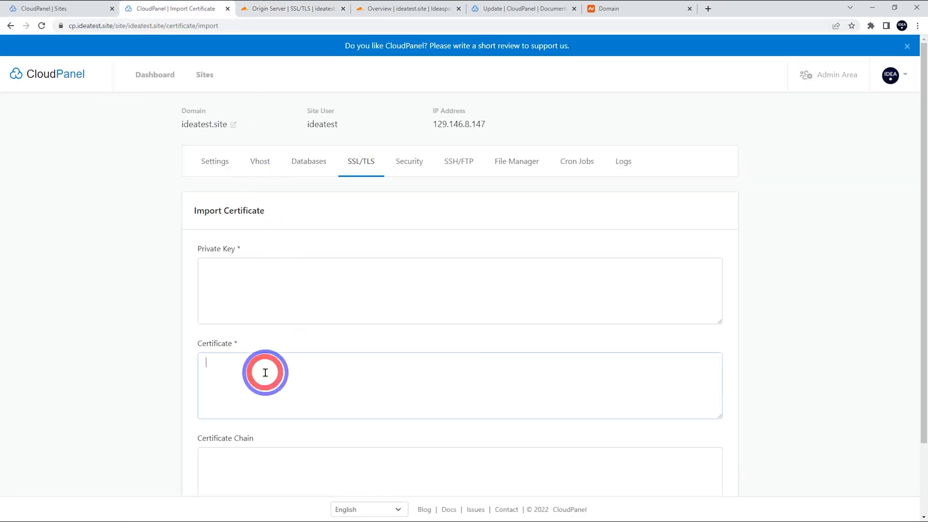
{"action": "left_click", "coordinate": [290, 9]}
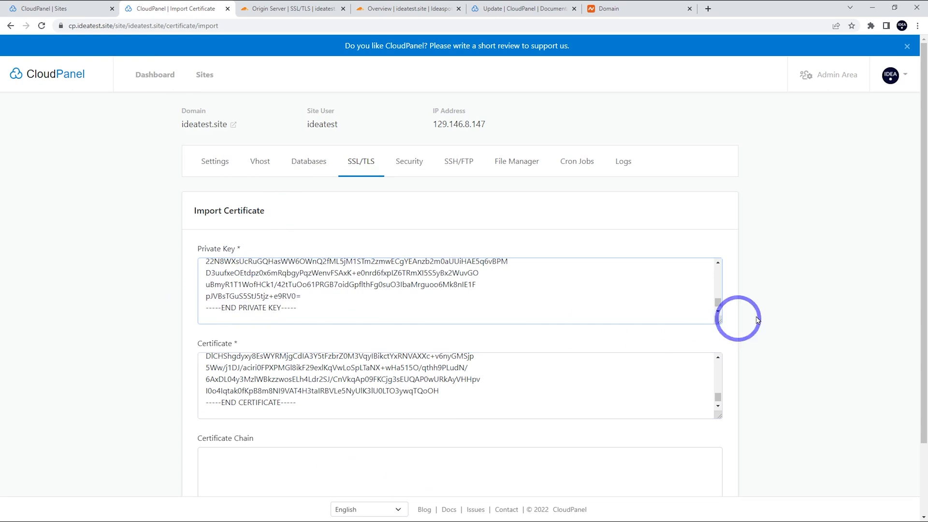
{"action": "left_click", "coordinate": [680, 451]}
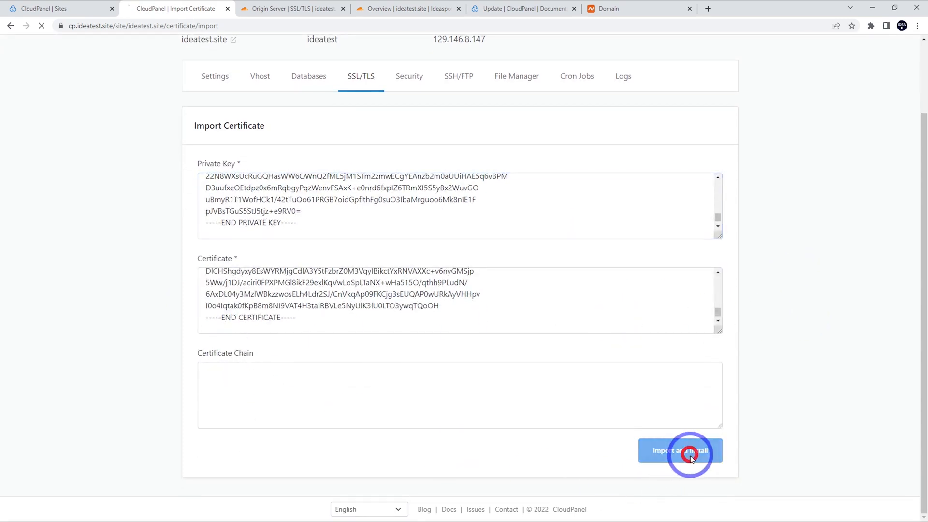
{"action": "left_click", "coordinate": [680, 452]}
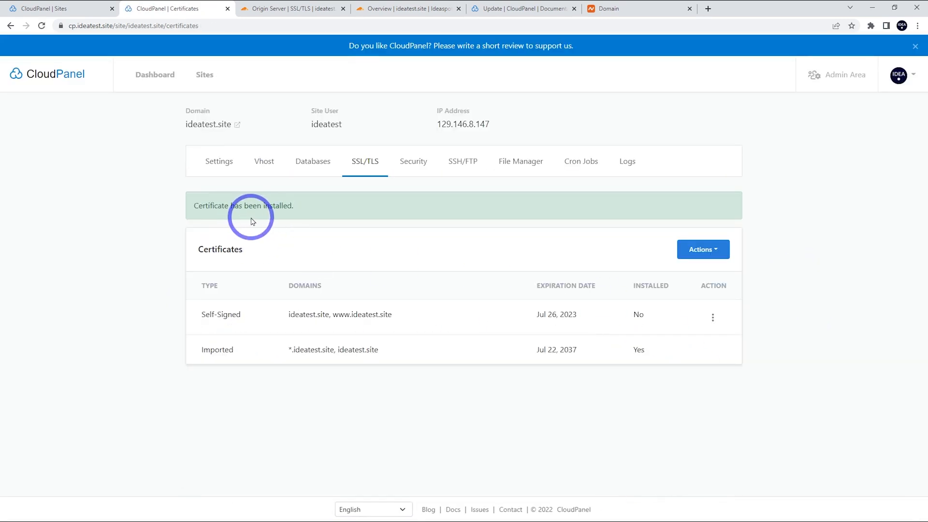
{"action": "mouse_move", "coordinate": [154, 155]}
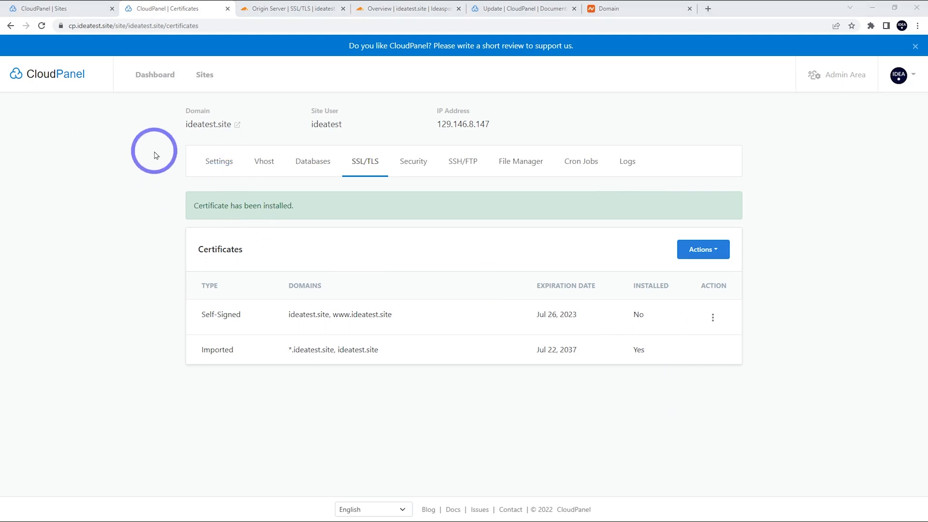
{"action": "left_click", "coordinate": [290, 9]}
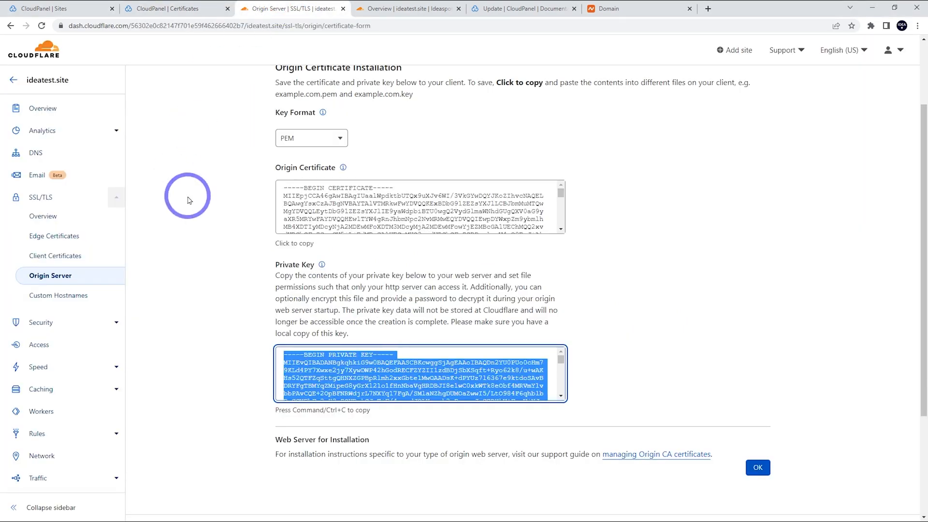
{"action": "mouse_move", "coordinate": [35, 152]}
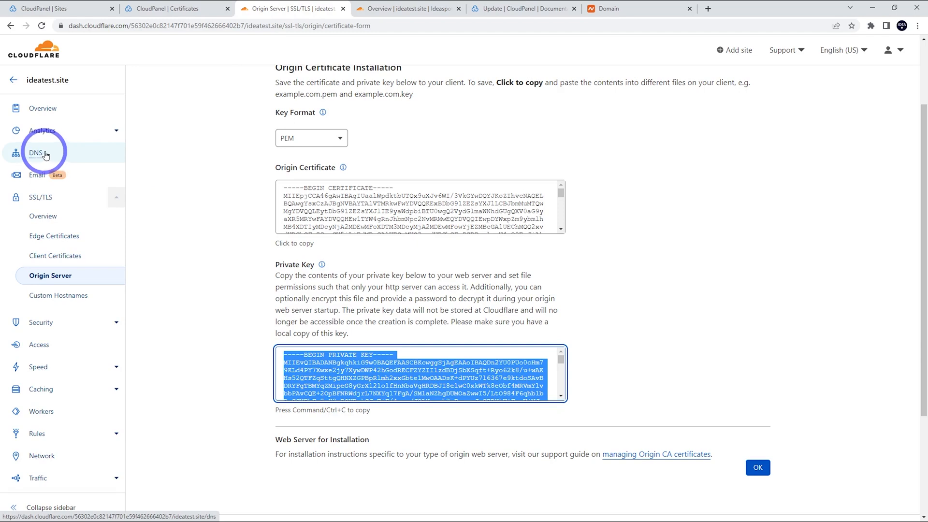
{"action": "mouse_move", "coordinate": [83, 155]}
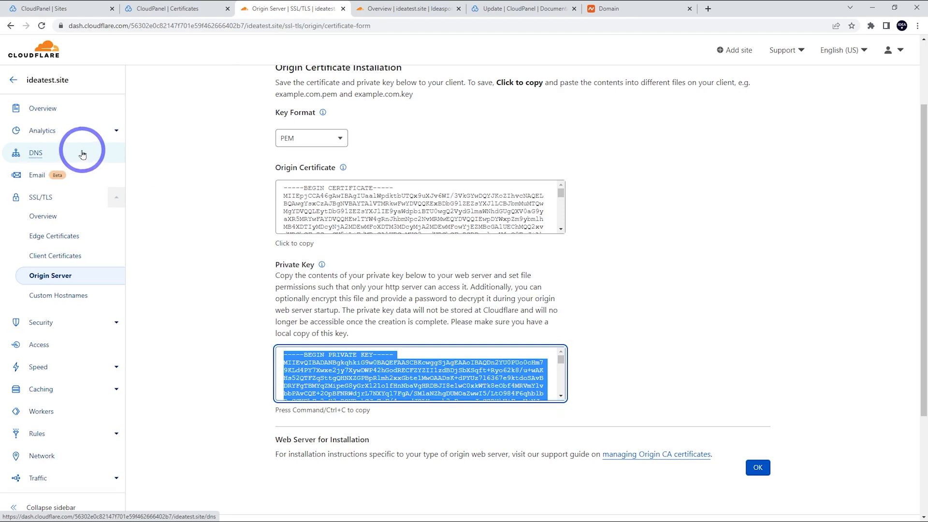
Select Full (strict) encryption on the SSL/TLS Overview and load ideatest.site in a new tab
{"action": "left_click", "coordinate": [43, 216]}
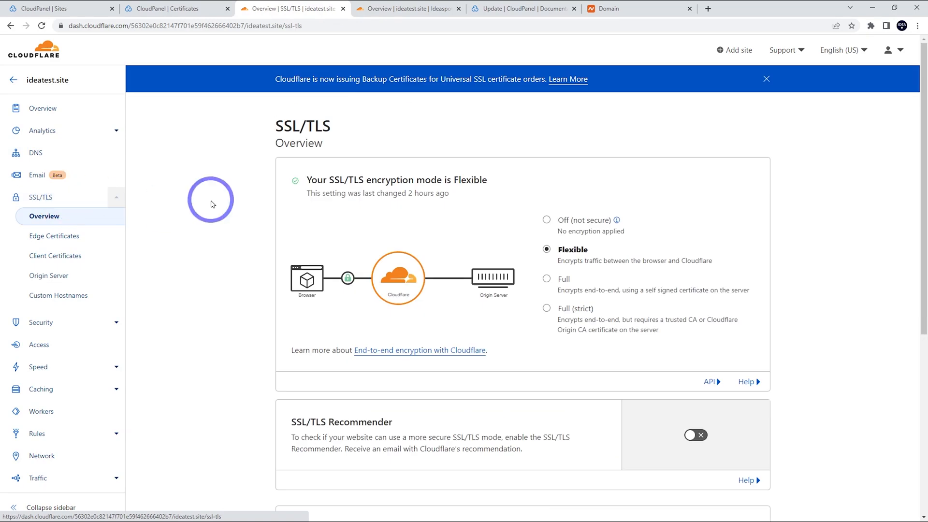
{"action": "left_click", "coordinate": [546, 308]}
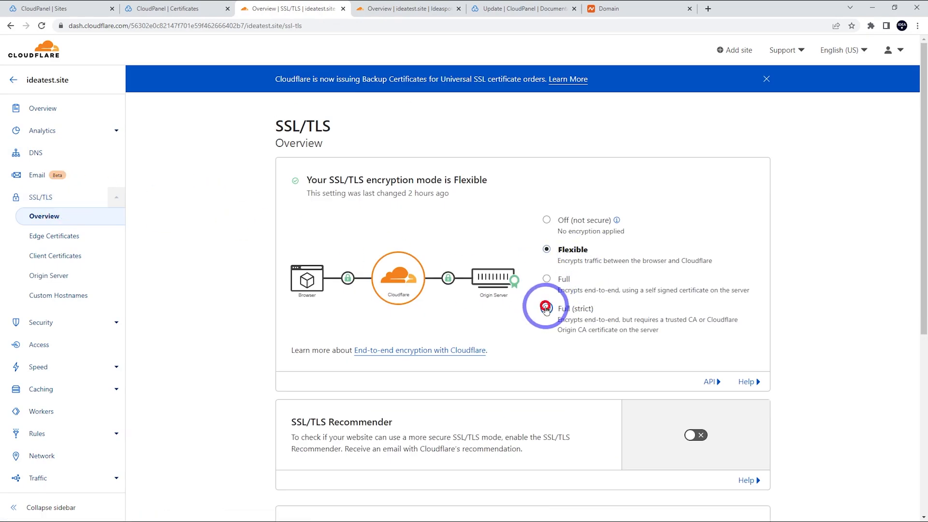
{"action": "mouse_move", "coordinate": [562, 287]}
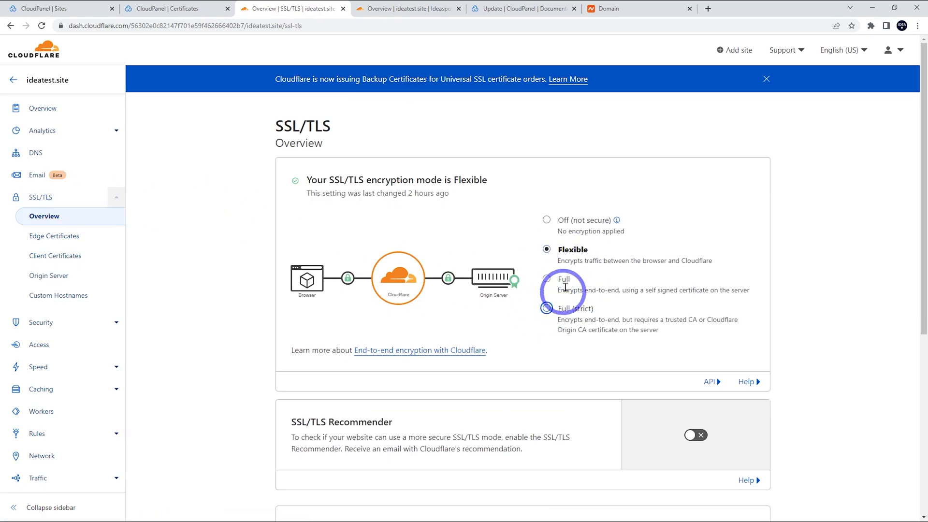
{"action": "left_click", "coordinate": [545, 311]}
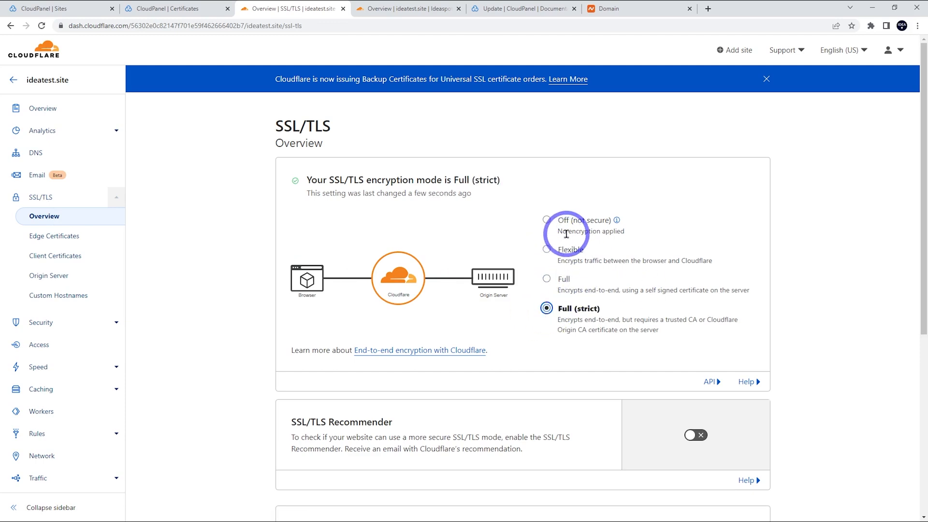
{"action": "left_click", "coordinate": [402, 8]}
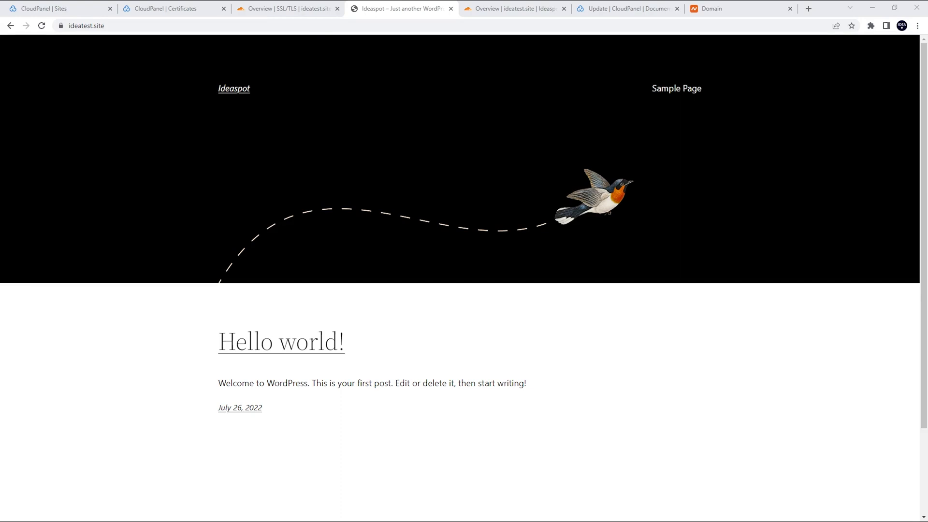
{"action": "left_click", "coordinate": [86, 25]}
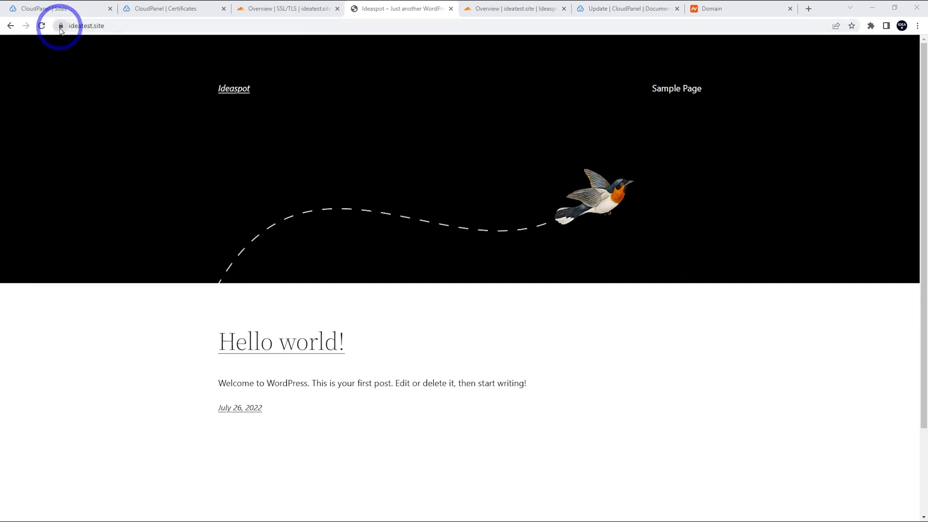
{"action": "left_click", "coordinate": [61, 25]}
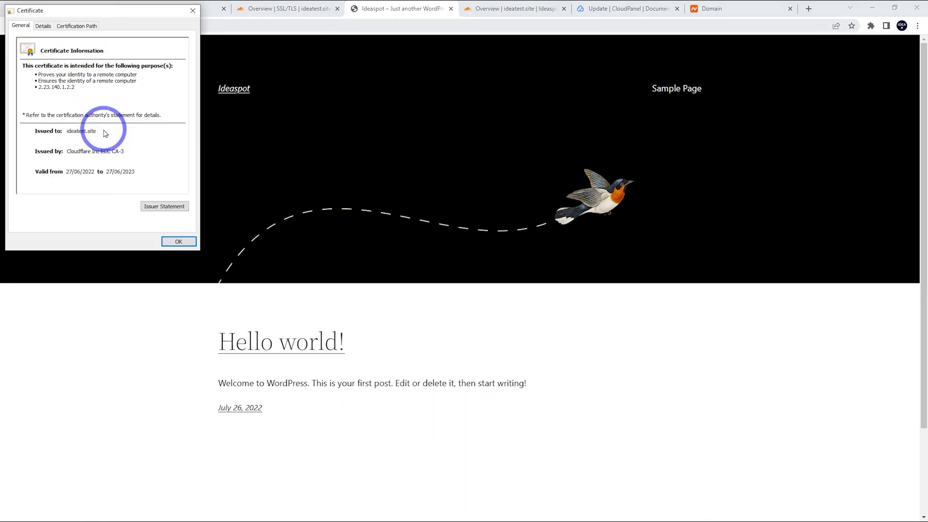
{"action": "mouse_move", "coordinate": [165, 266]}
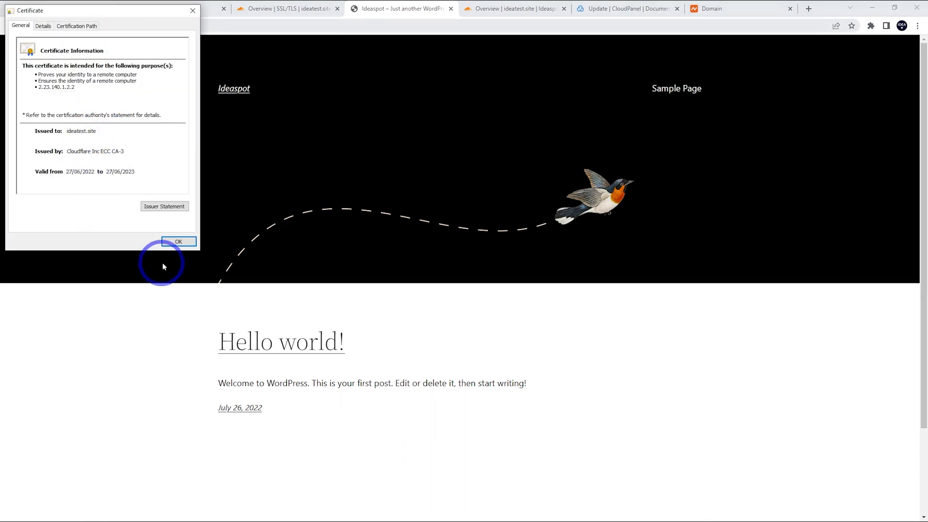
{"action": "left_click", "coordinate": [178, 242]}
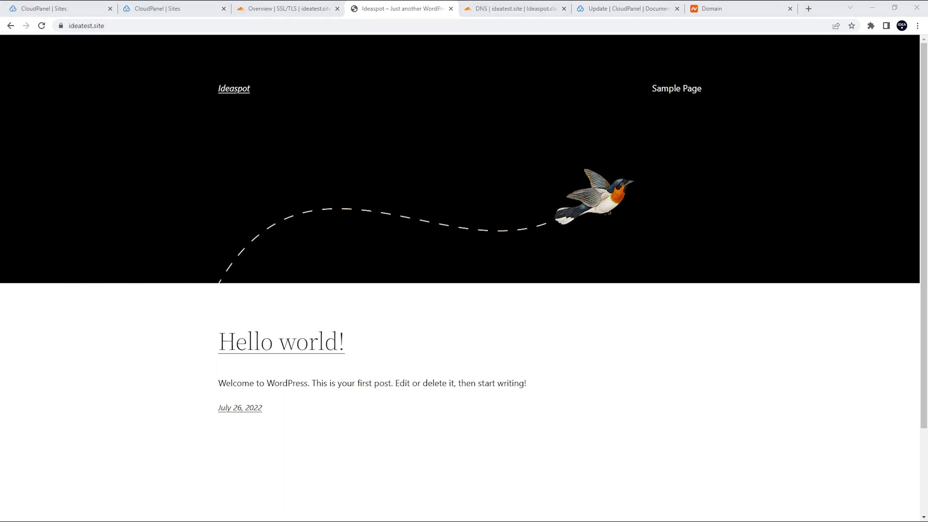
{"action": "left_click", "coordinate": [455, 71]}
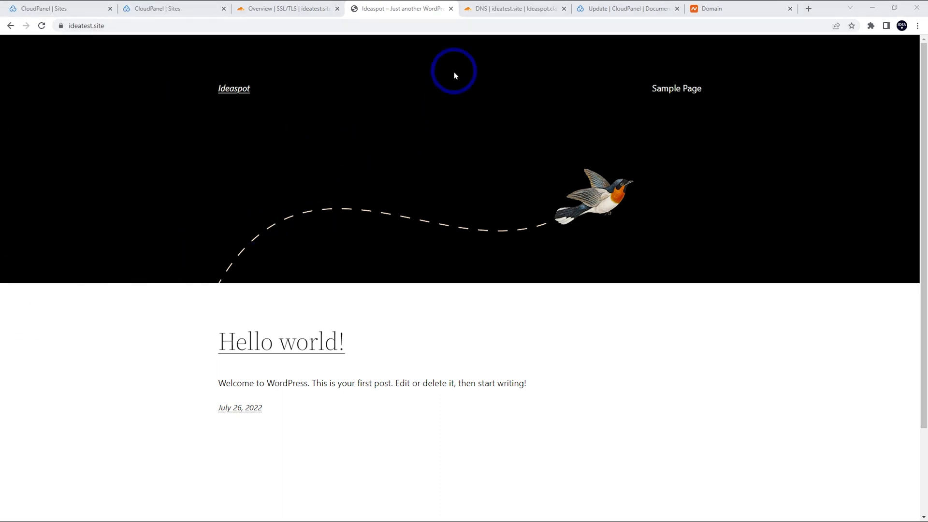
Edit the cp A record to Proxied and save so all three ideatest.site records are proxied
{"action": "left_click", "coordinate": [514, 9]}
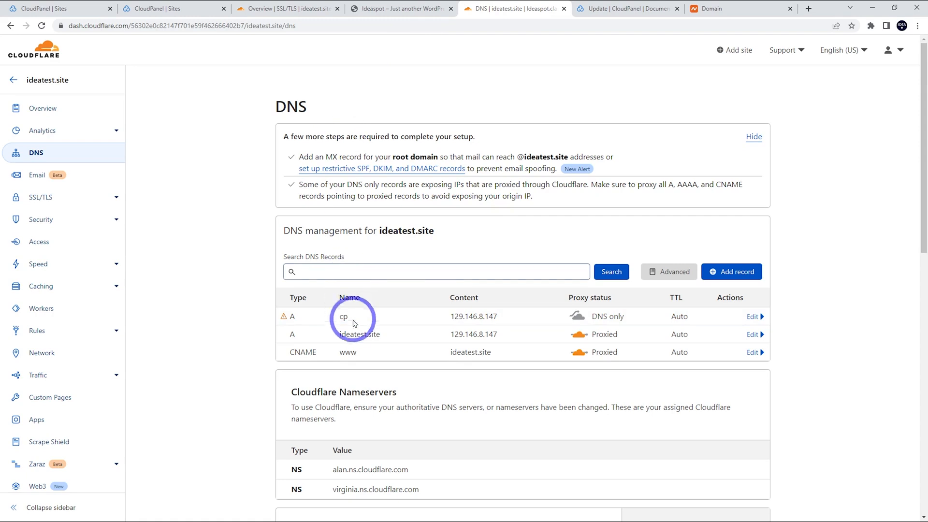
{"action": "mouse_move", "coordinate": [752, 329]}
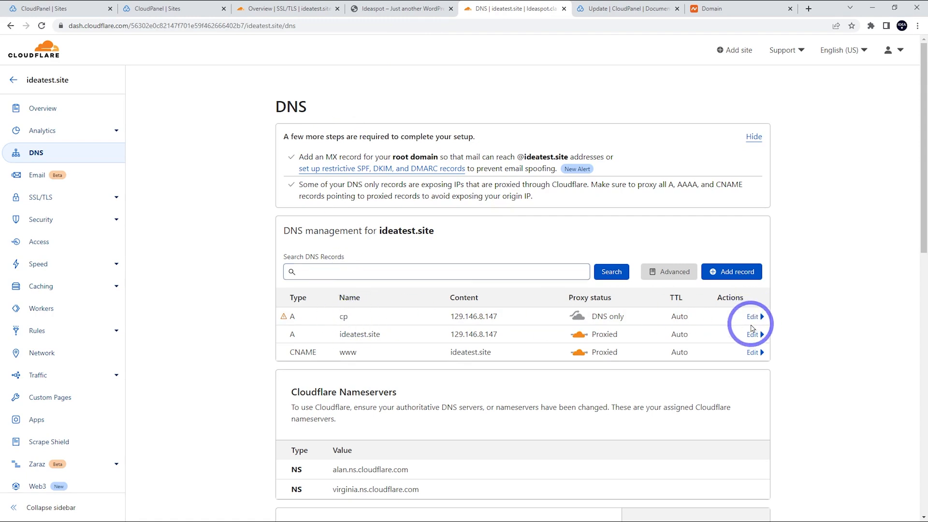
{"action": "left_click", "coordinate": [752, 317]}
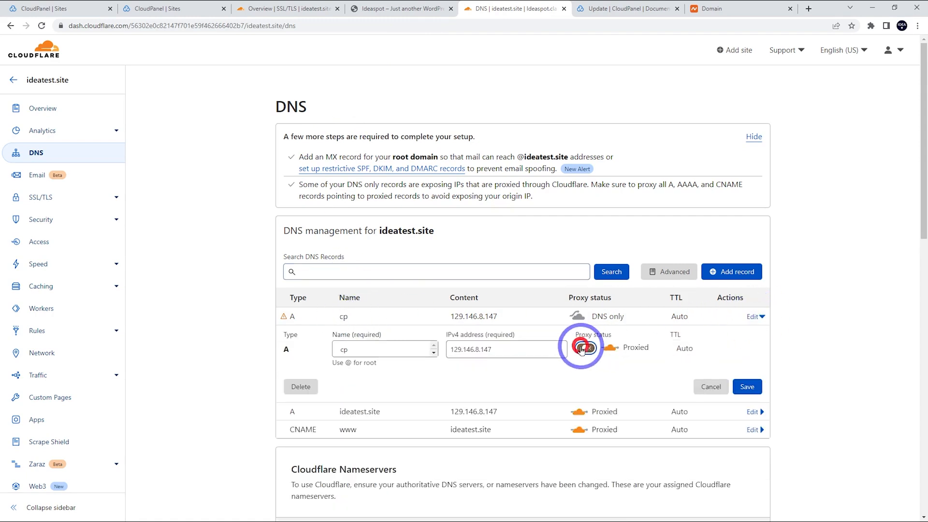
{"action": "left_click", "coordinate": [747, 387]}
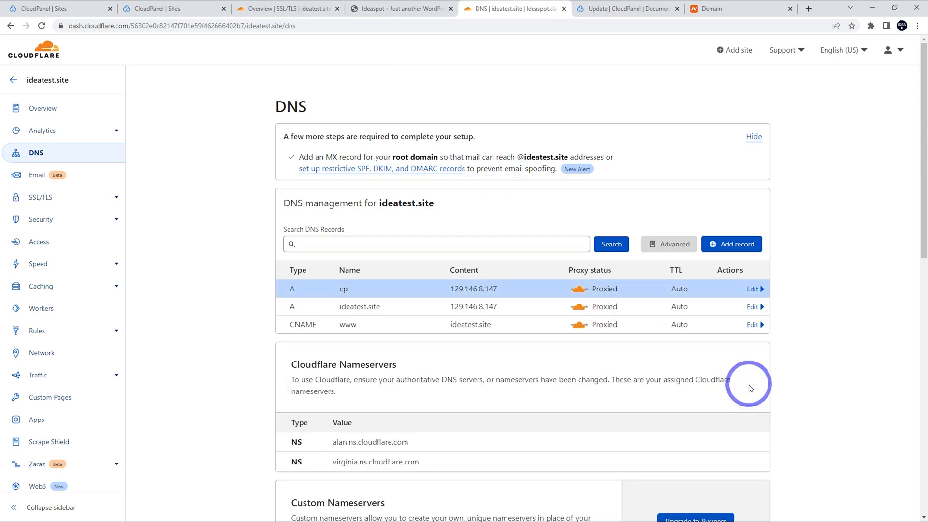
{"action": "mouse_move", "coordinate": [161, 8]}
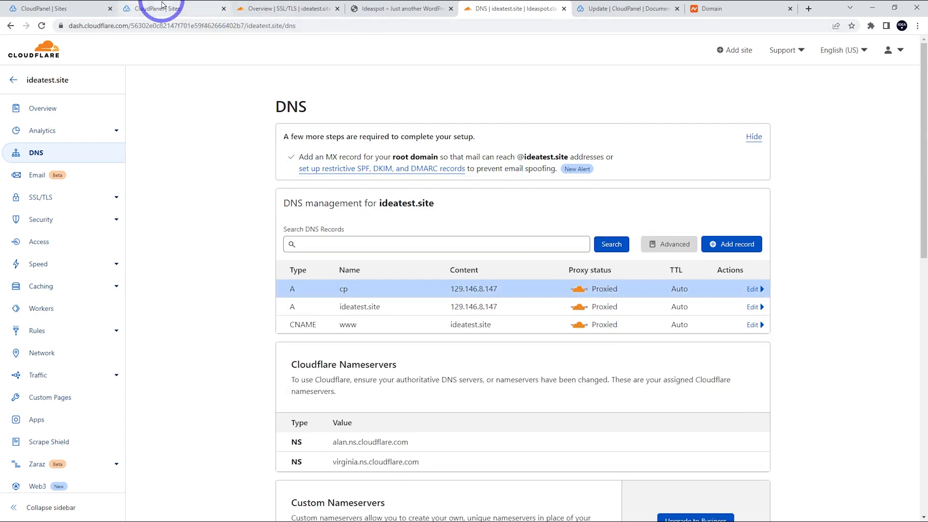
From CloudPanel's Sites list, reach ideatest.site's settings page with user ideatest and IP 129.146.8.147
{"action": "left_click", "coordinate": [172, 9]}
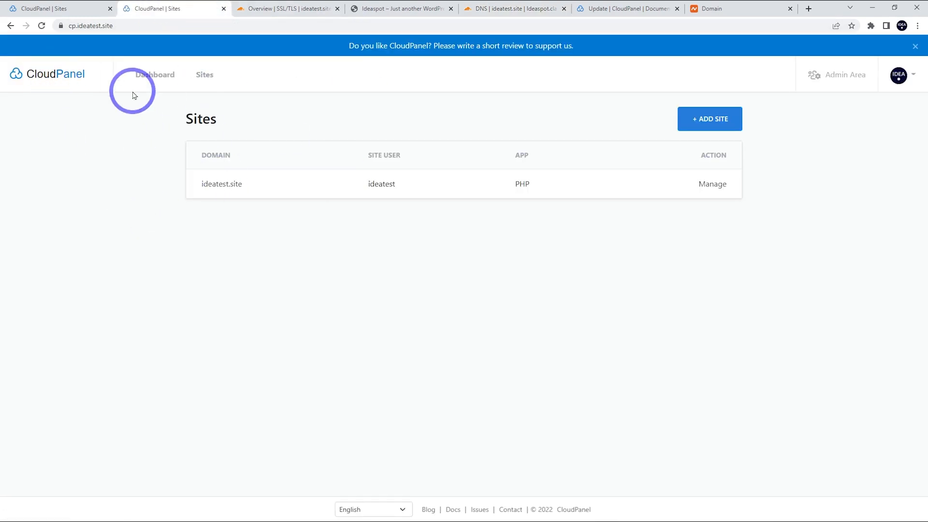
{"action": "left_click", "coordinate": [154, 74]}
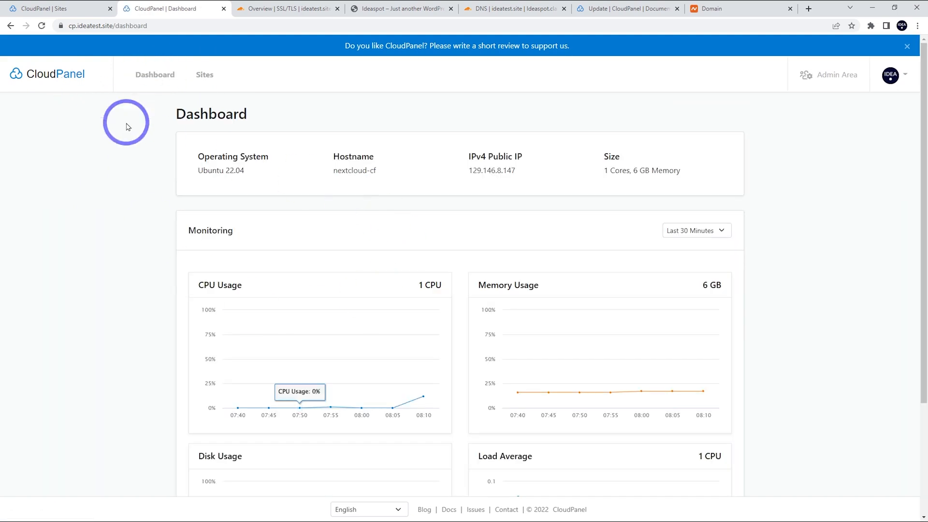
{"action": "mouse_move", "coordinate": [463, 196]}
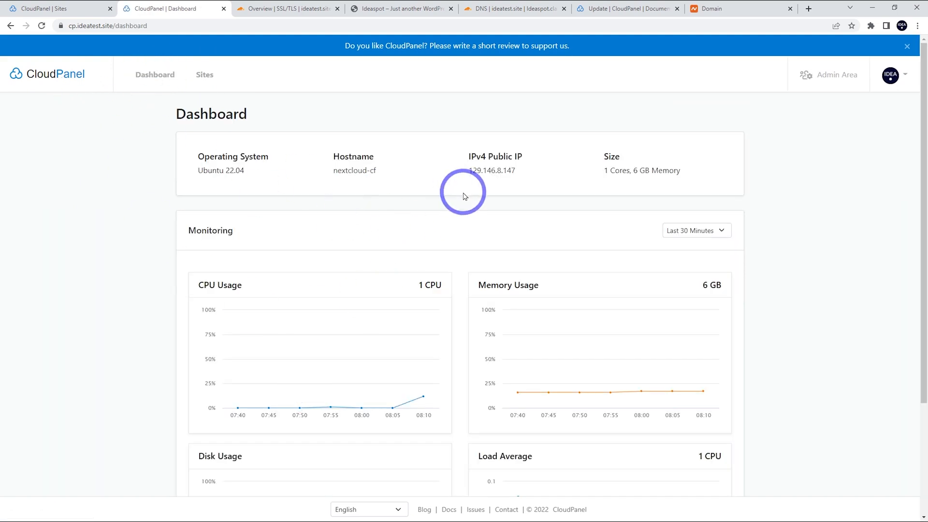
{"action": "mouse_move", "coordinate": [227, 111]}
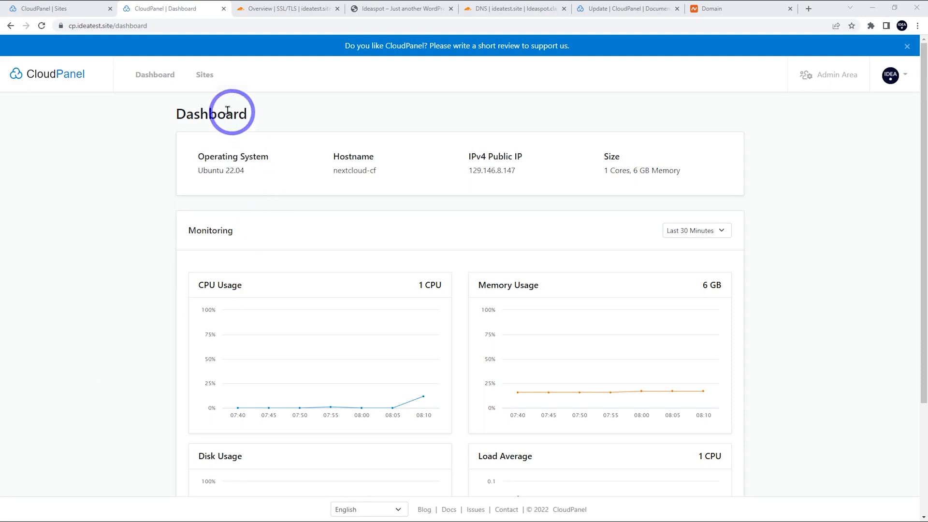
{"action": "left_click", "coordinate": [204, 74]}
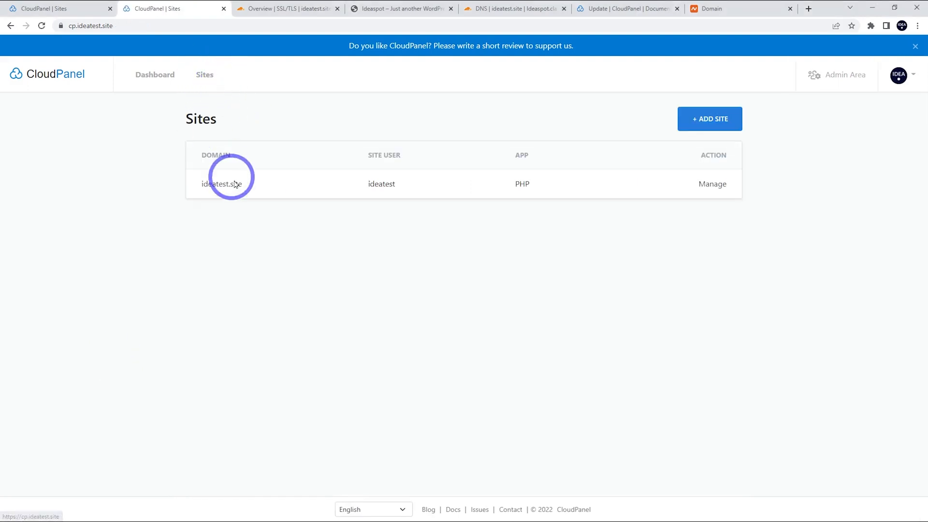
{"action": "left_click", "coordinate": [713, 184]}
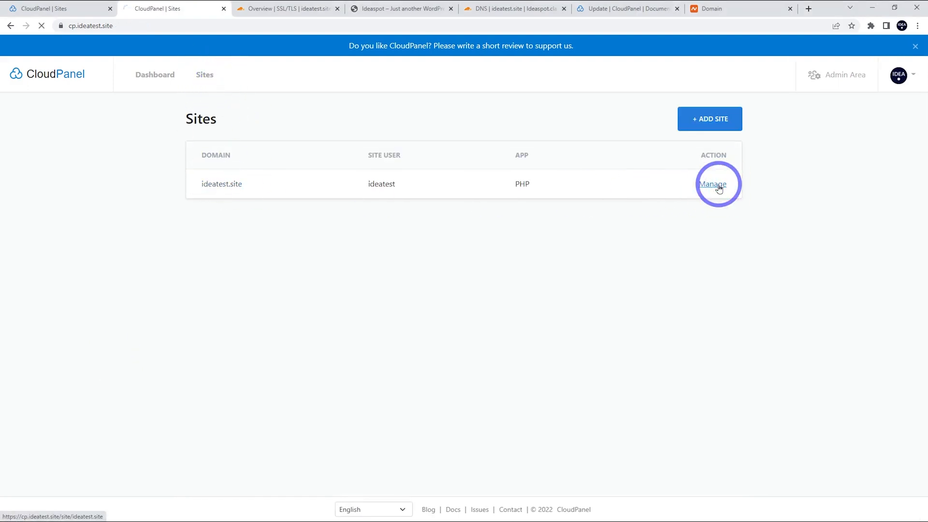
{"action": "left_click", "coordinate": [713, 184]}
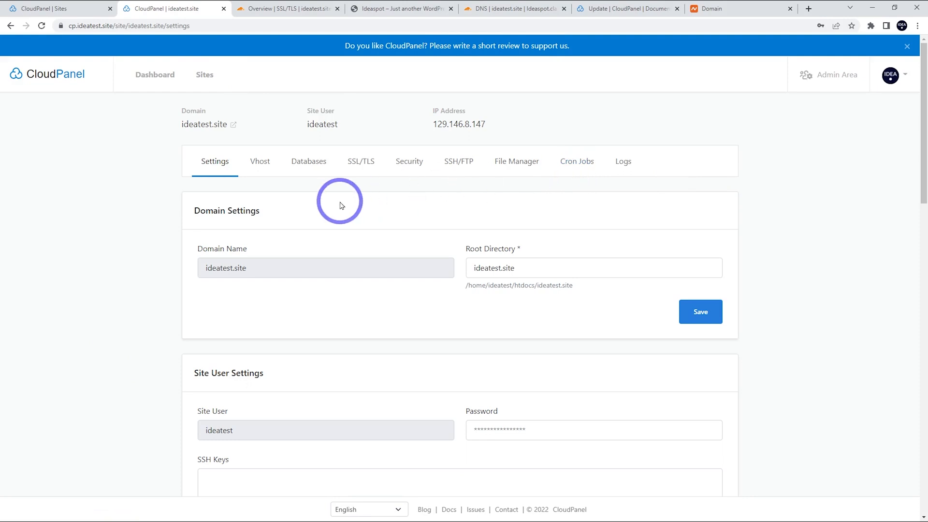
{"action": "scroll", "scroll_direction": "up", "scroll_amount": 3}
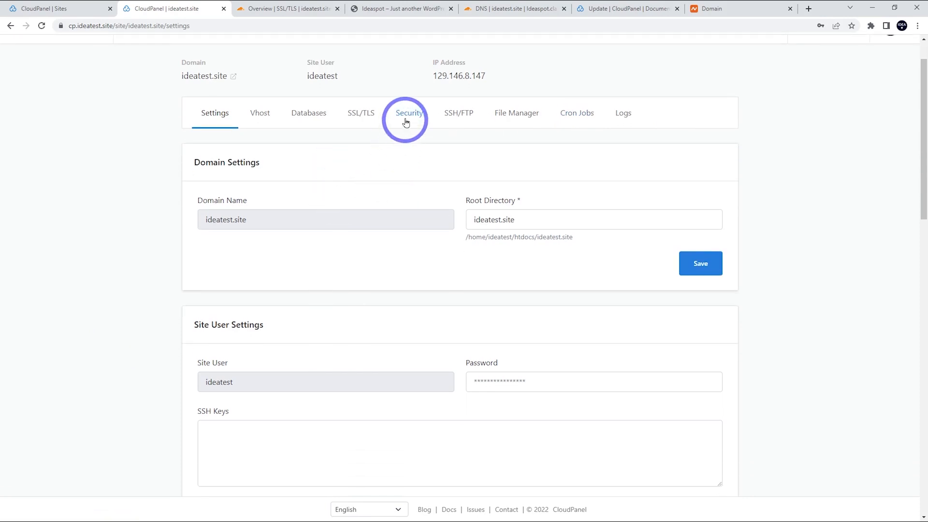
Enable 'Allow traffic from Cloudflare only' under Security and save it for ideatest.site
{"action": "left_click", "coordinate": [407, 113]}
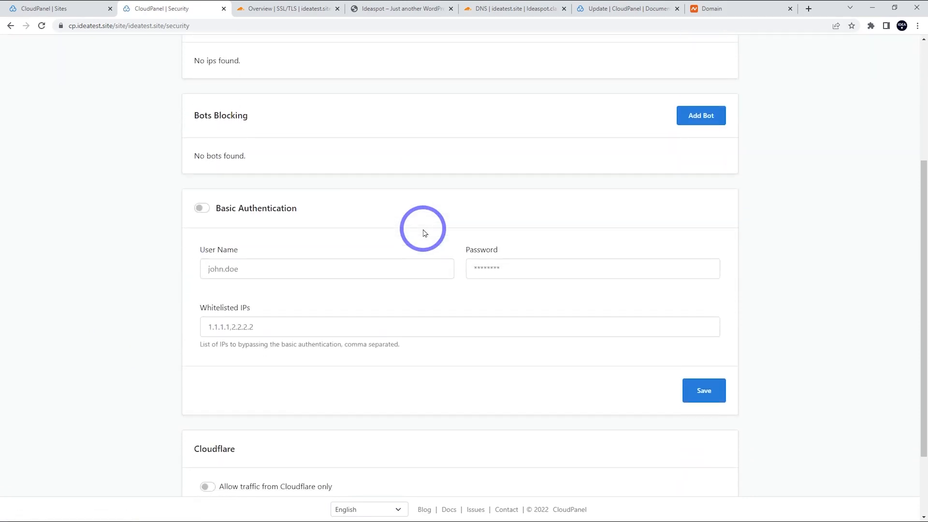
{"action": "scroll", "scroll_direction": "down", "scroll_amount": 3}
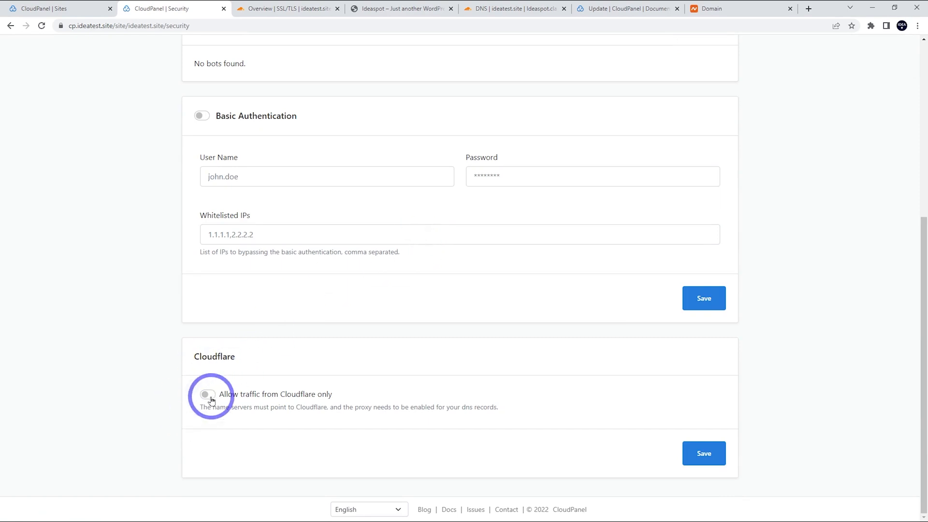
{"action": "left_click", "coordinate": [704, 453]}
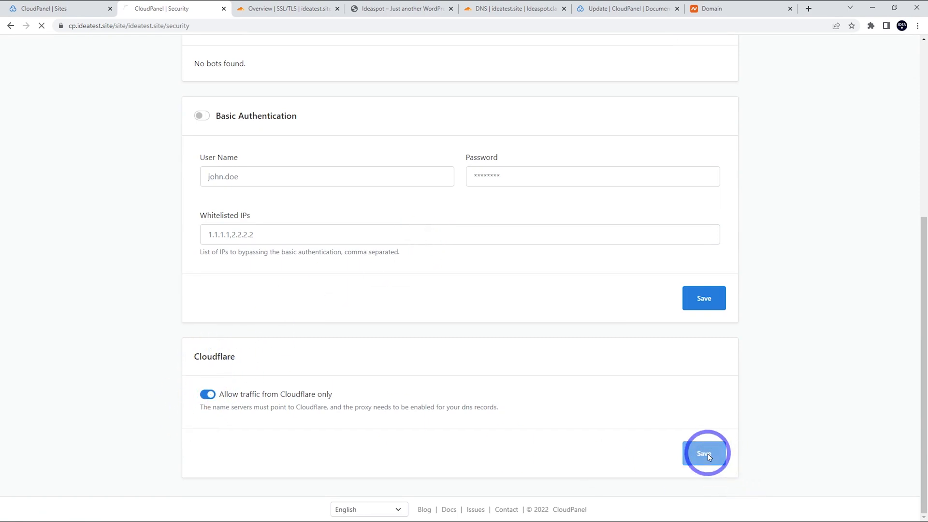
{"action": "left_click", "coordinate": [703, 453]}
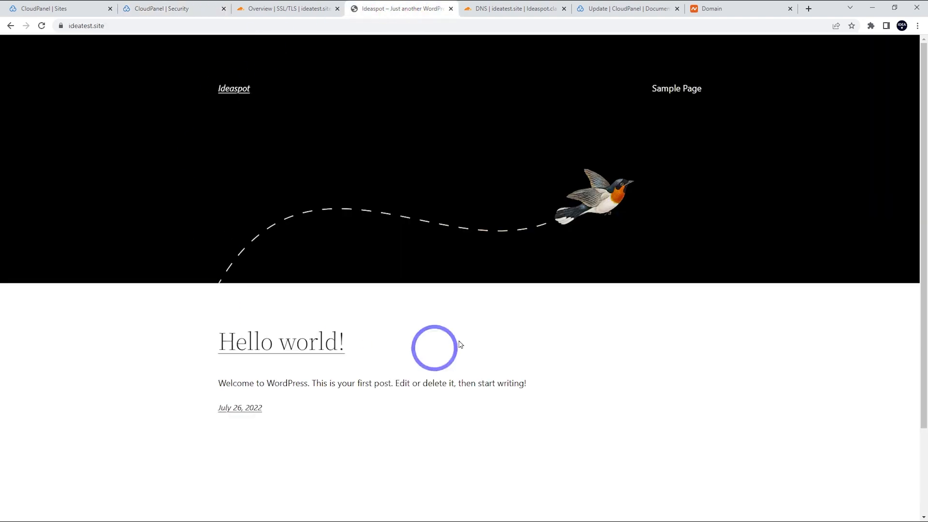
{"action": "mouse_move", "coordinate": [466, 160]}
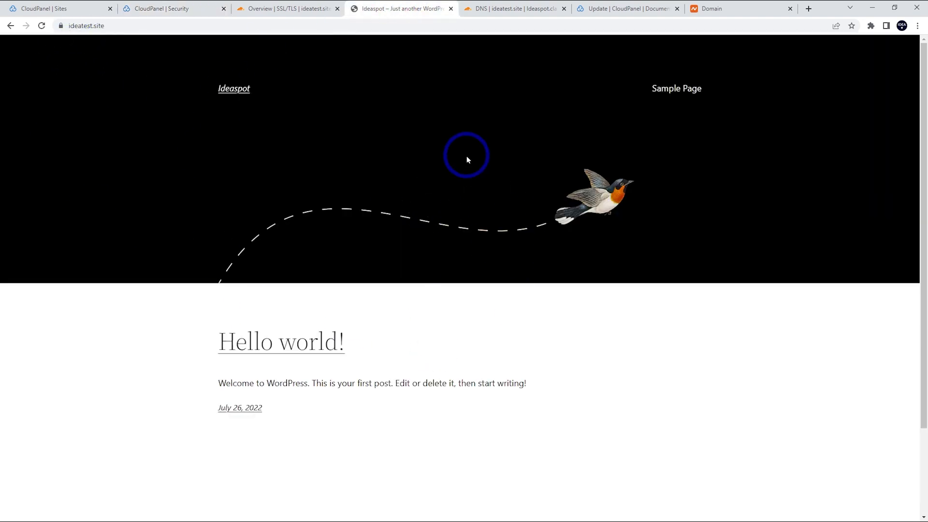
{"action": "mouse_move", "coordinate": [142, 11]}
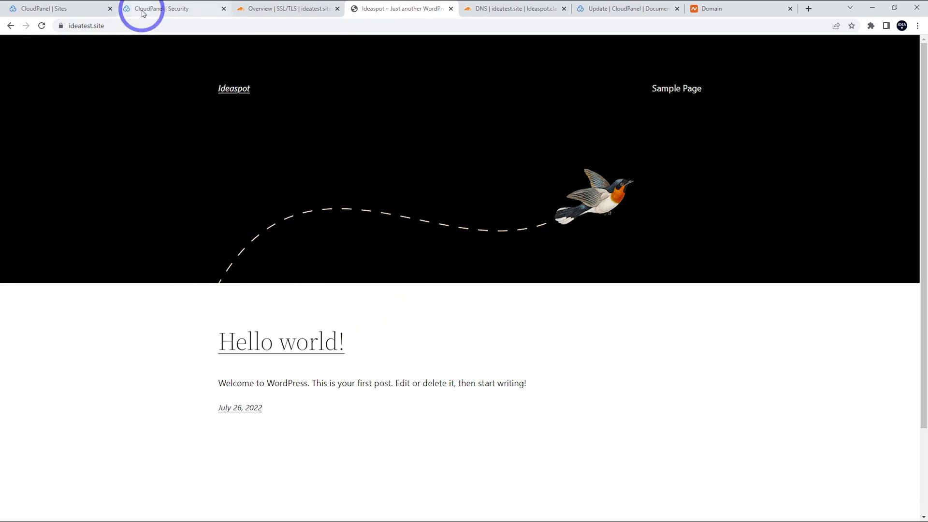
{"action": "mouse_move", "coordinate": [152, 8]}
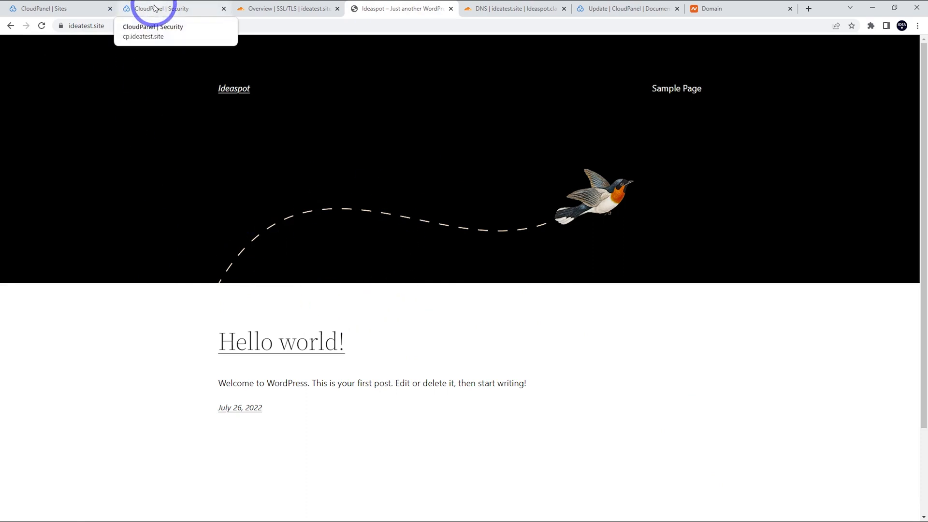
{"action": "left_click", "coordinate": [157, 8]}
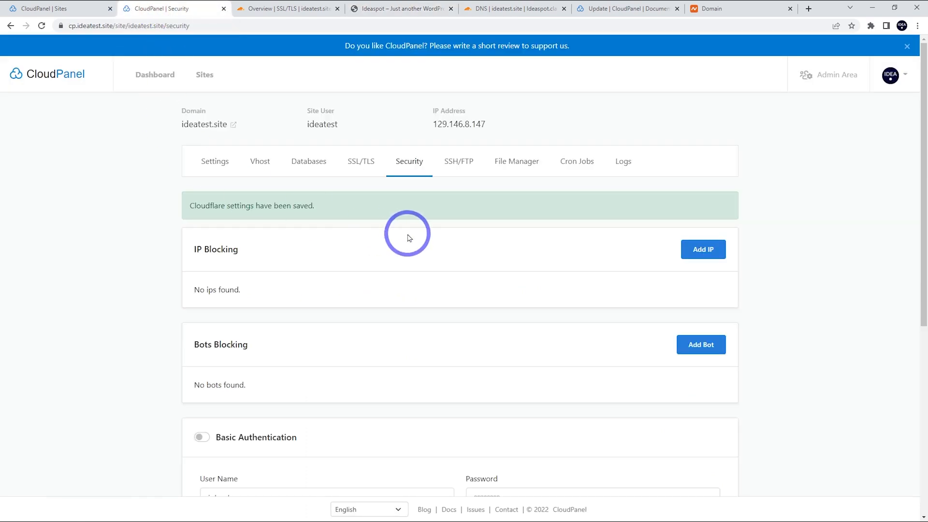
{"action": "mouse_move", "coordinate": [83, 112]}
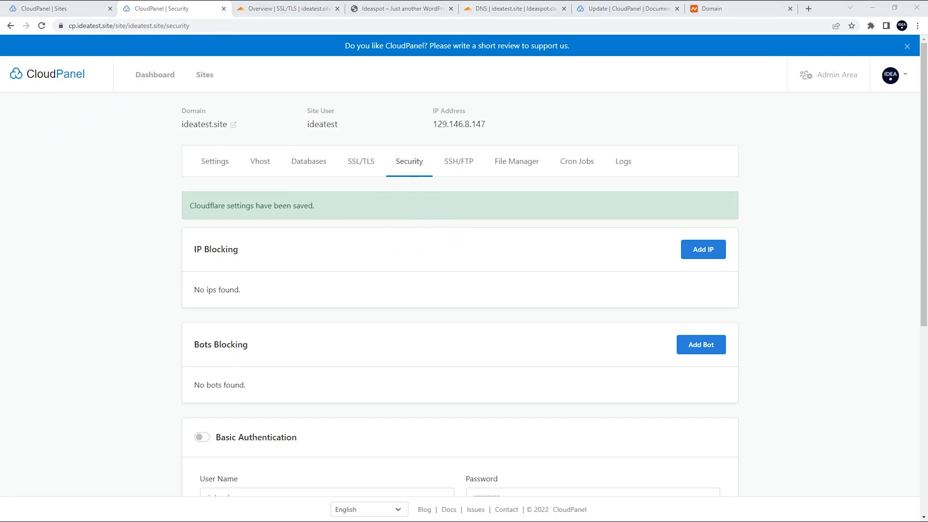
{"action": "mouse_move", "coordinate": [266, 288]}
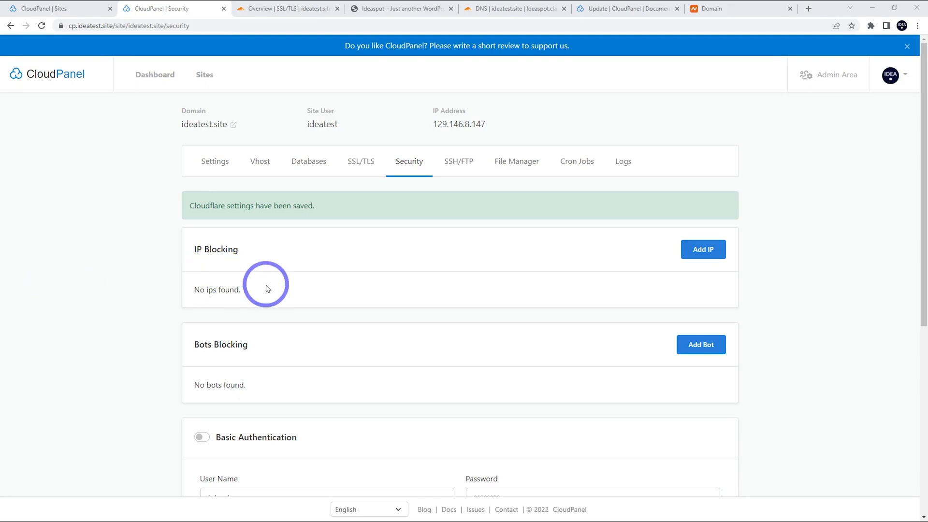
{"action": "mouse_move", "coordinate": [516, 161]}
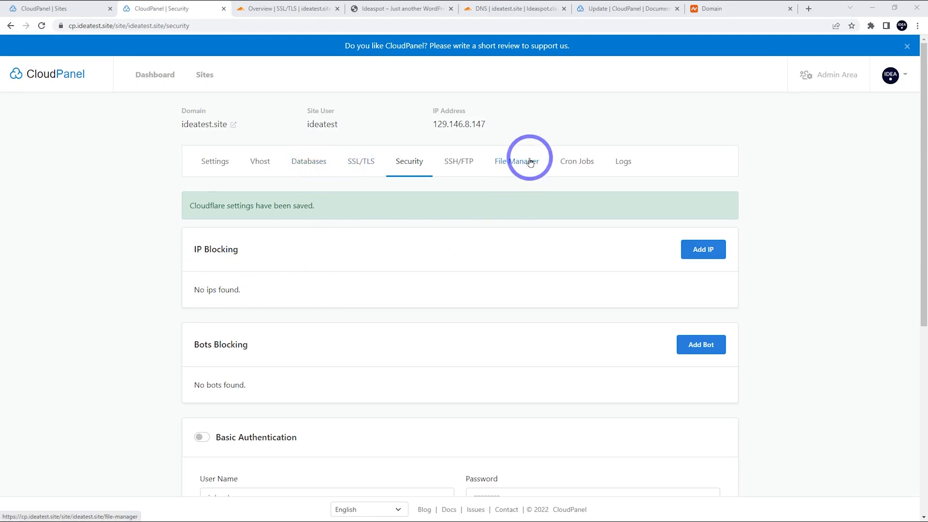
{"action": "mouse_move", "coordinate": [301, 175]}
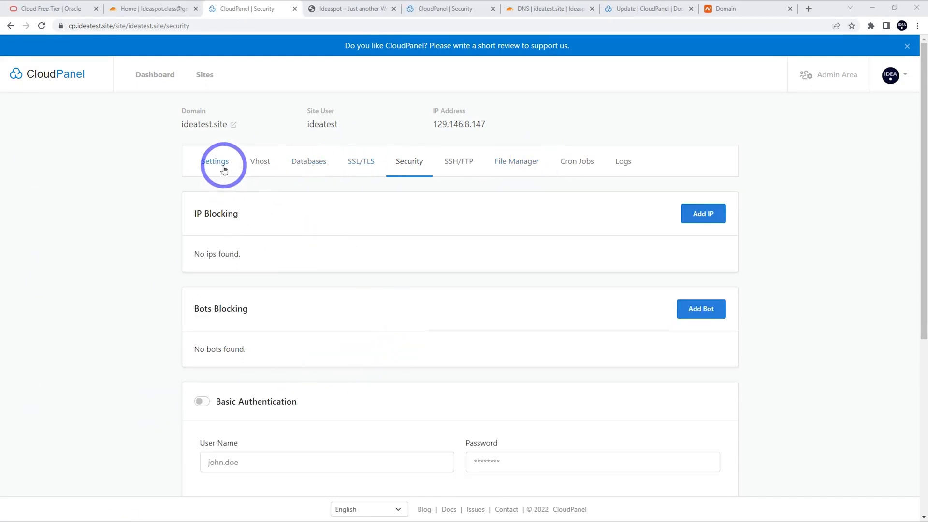
Set PHP upload_max_filesize to 2 GB in the site's Settings and save
{"action": "left_click", "coordinate": [215, 162]}
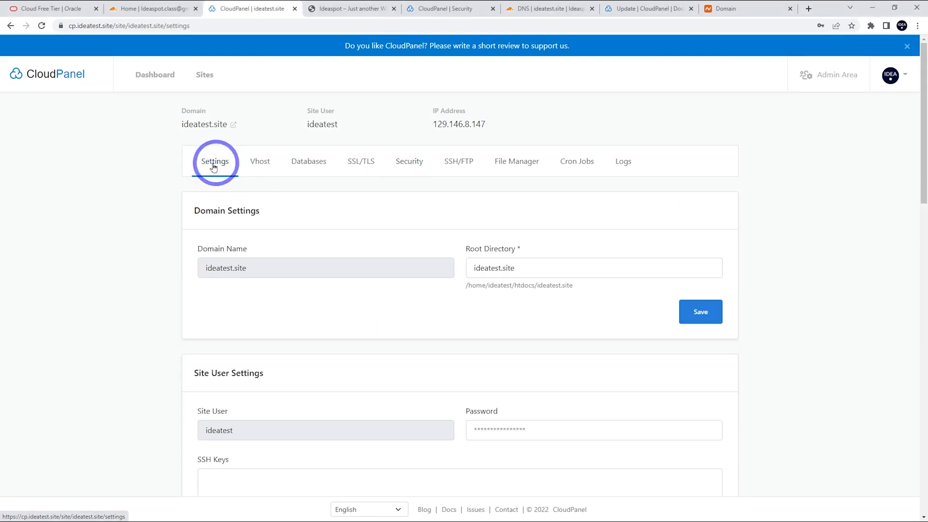
{"action": "scroll", "scroll_direction": "down", "scroll_amount": 3}
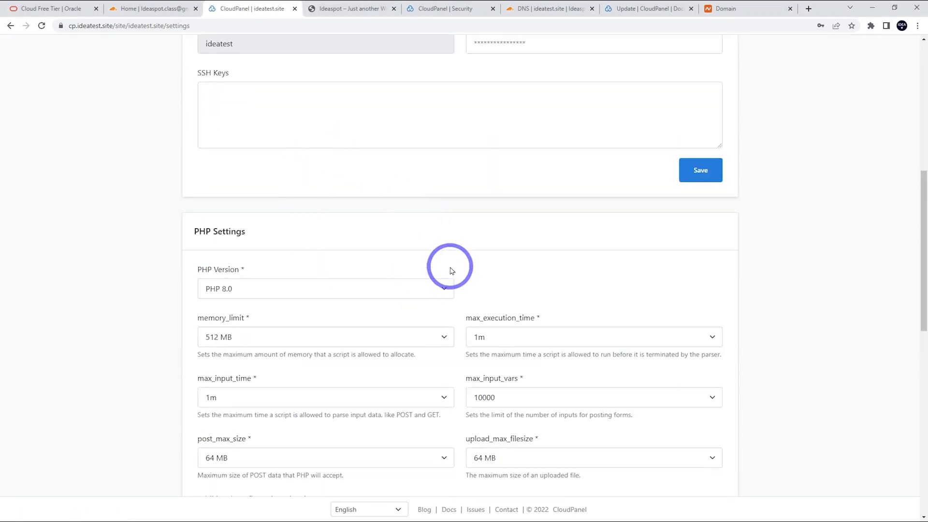
{"action": "scroll", "scroll_direction": "down", "scroll_amount": 3}
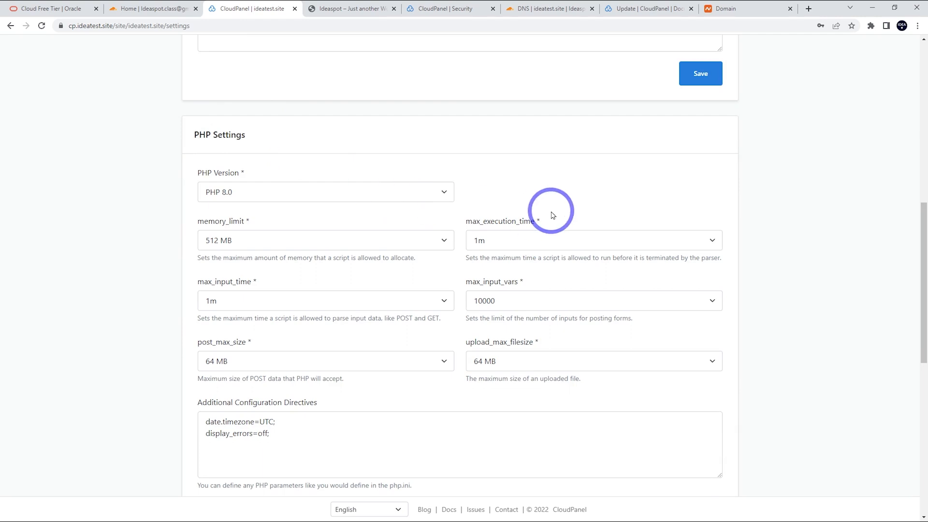
{"action": "left_click", "coordinate": [592, 360]}
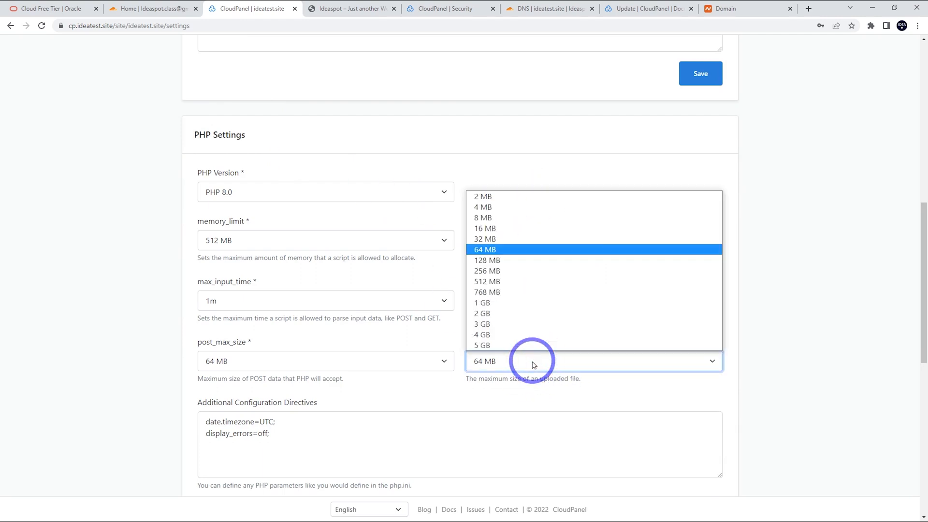
{"action": "mouse_move", "coordinate": [491, 249]}
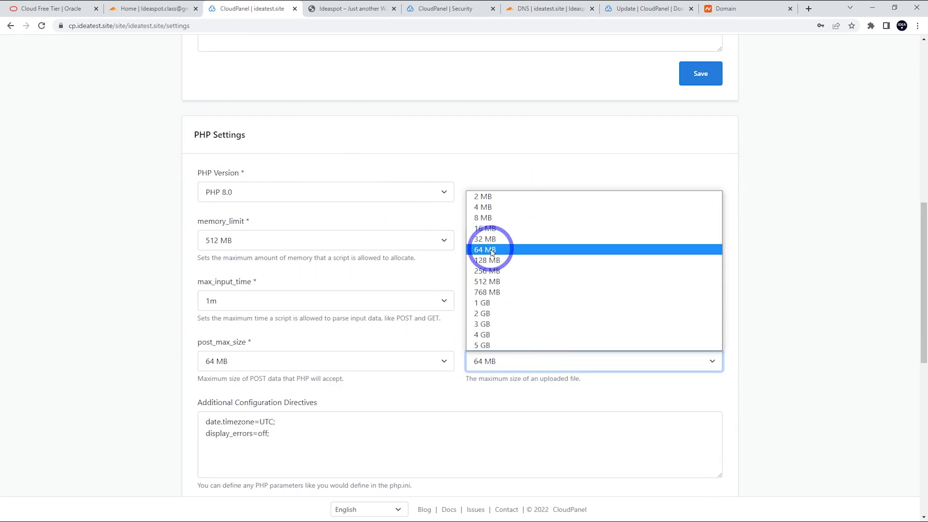
{"action": "mouse_move", "coordinate": [500, 313]}
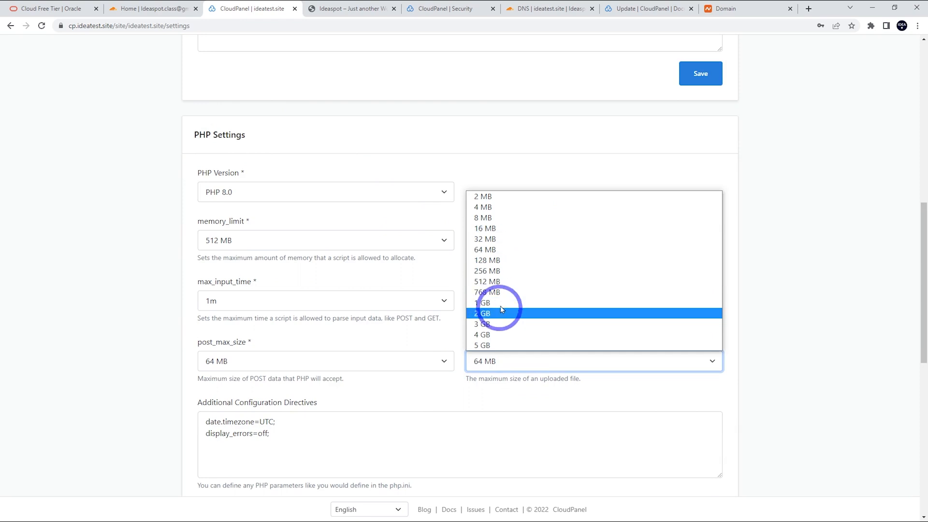
{"action": "mouse_move", "coordinate": [504, 315]}
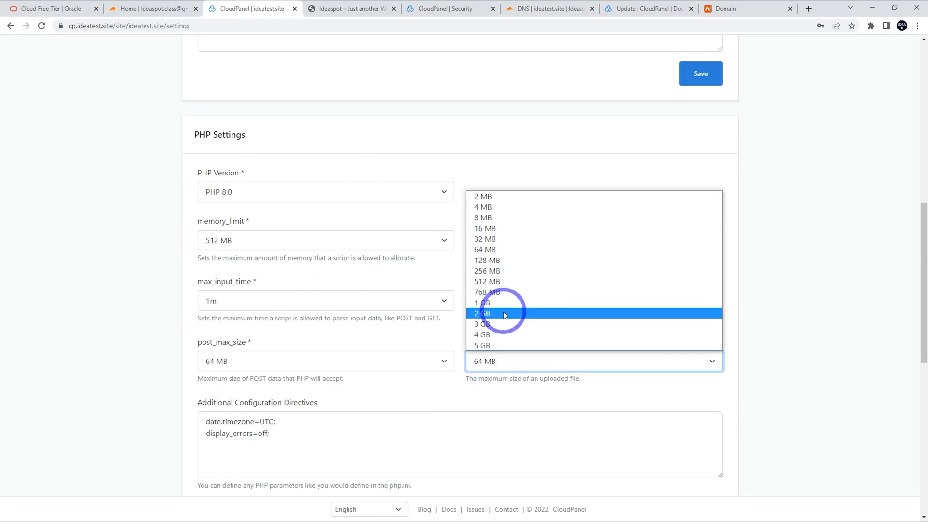
{"action": "left_click", "coordinate": [481, 313]}
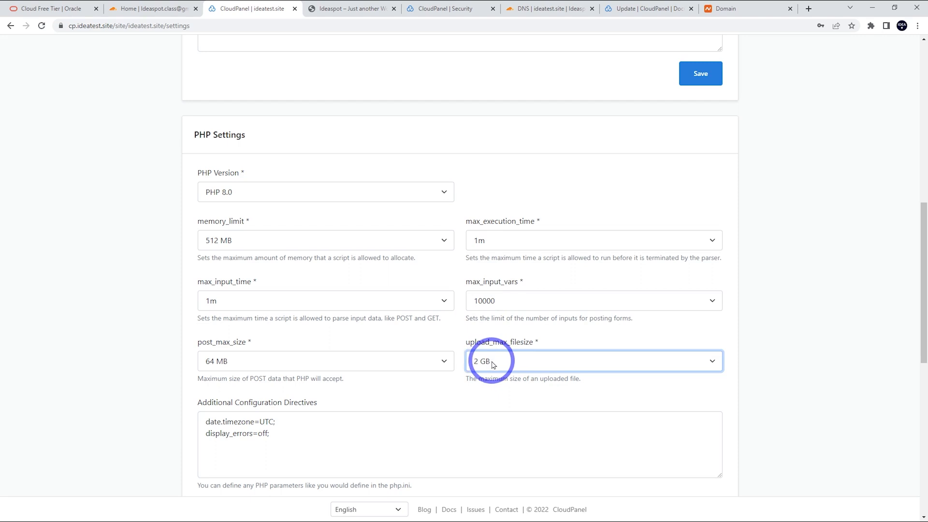
{"action": "mouse_move", "coordinate": [497, 374]}
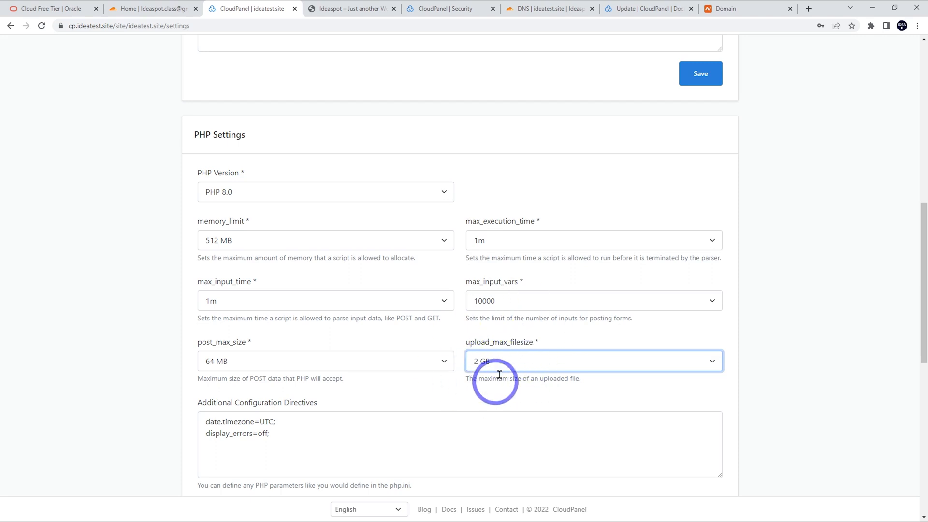
{"action": "mouse_move", "coordinate": [189, 190]}
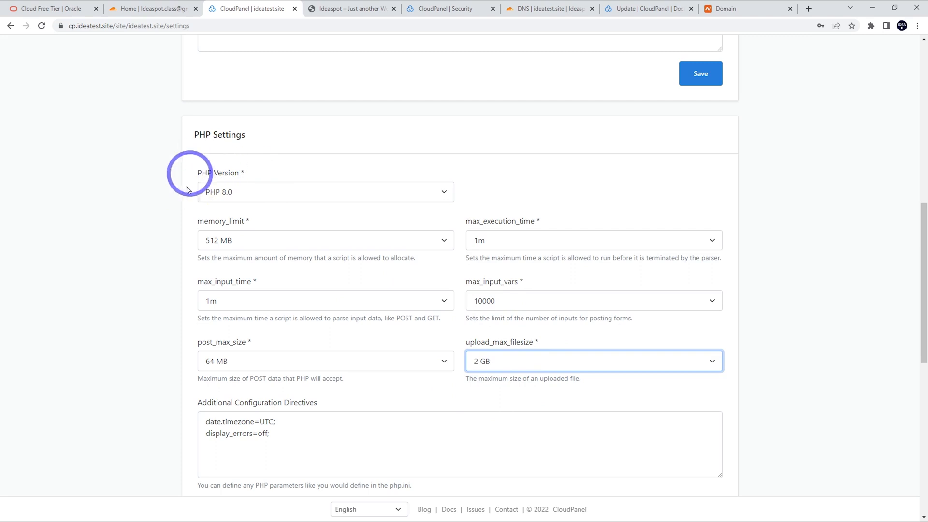
{"action": "mouse_move", "coordinate": [223, 205]}
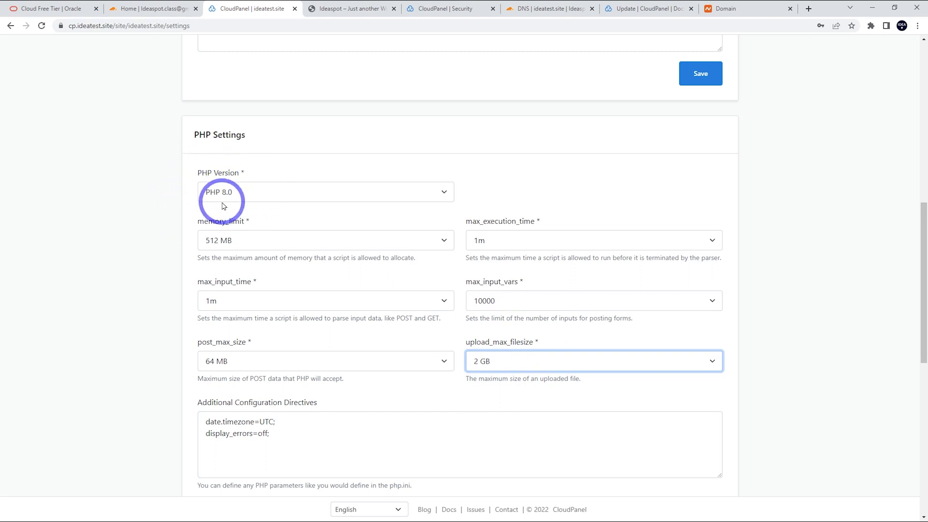
{"action": "mouse_move", "coordinate": [423, 220]}
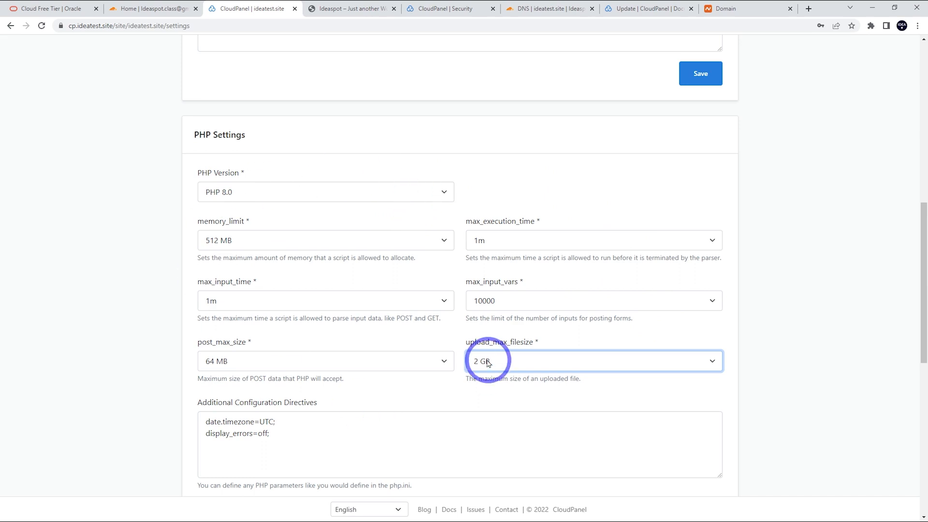
{"action": "mouse_move", "coordinate": [472, 277]}
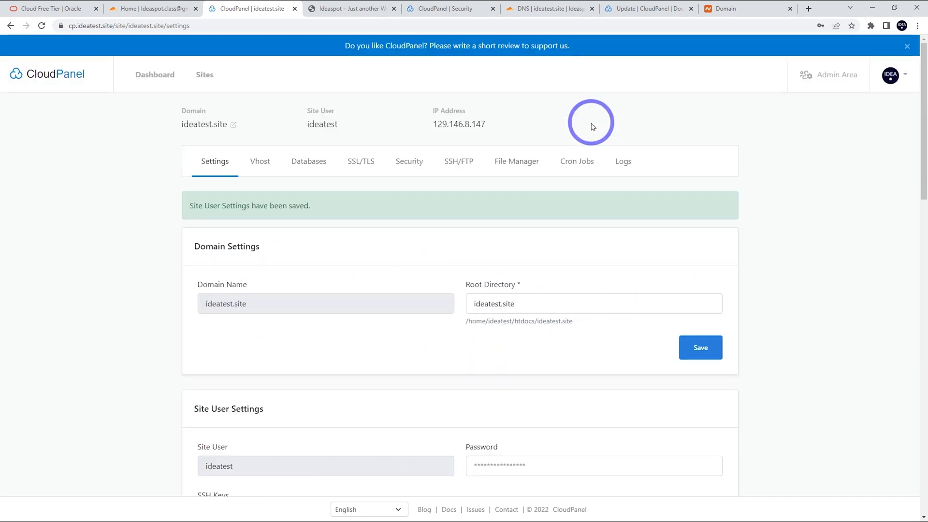
{"action": "left_click", "coordinate": [408, 162]}
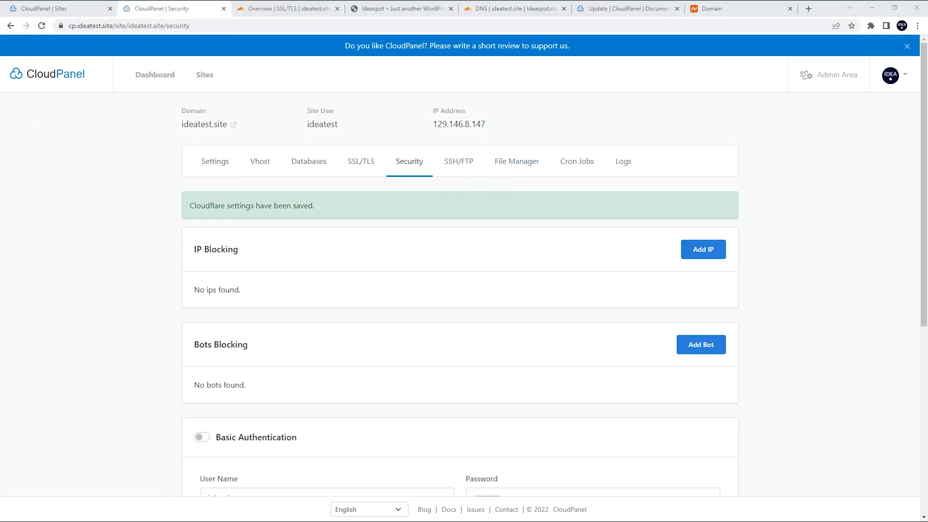
Copy the clp-update command from the CloudPanel Update documentation page
{"action": "left_click", "coordinate": [625, 9]}
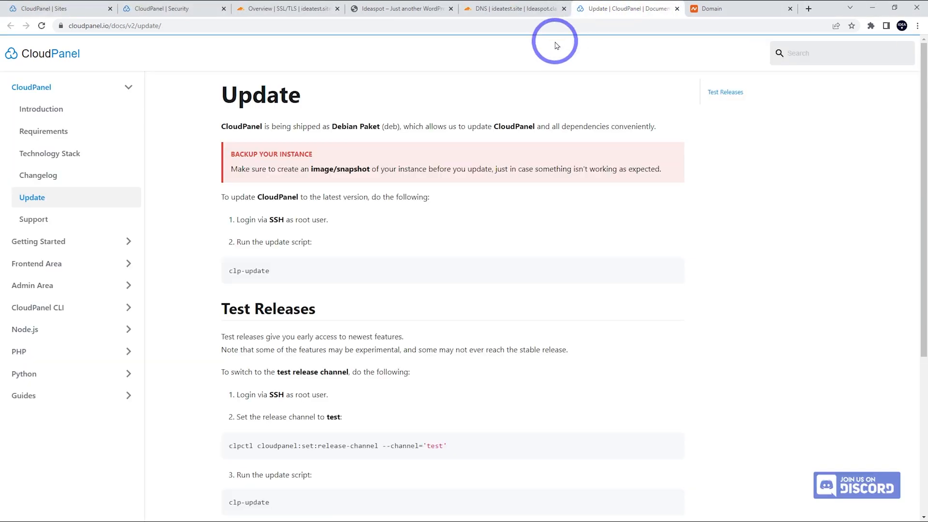
{"action": "mouse_move", "coordinate": [284, 279]}
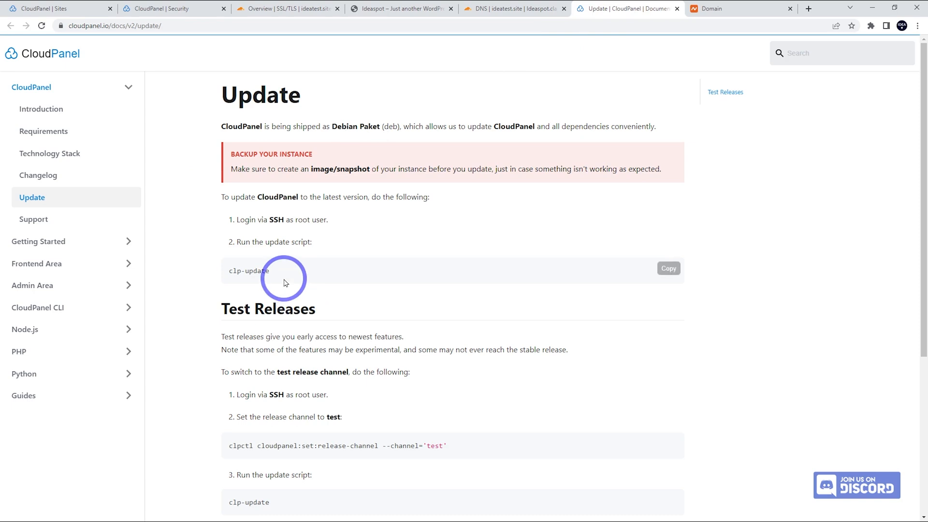
{"action": "mouse_move", "coordinate": [461, 279]}
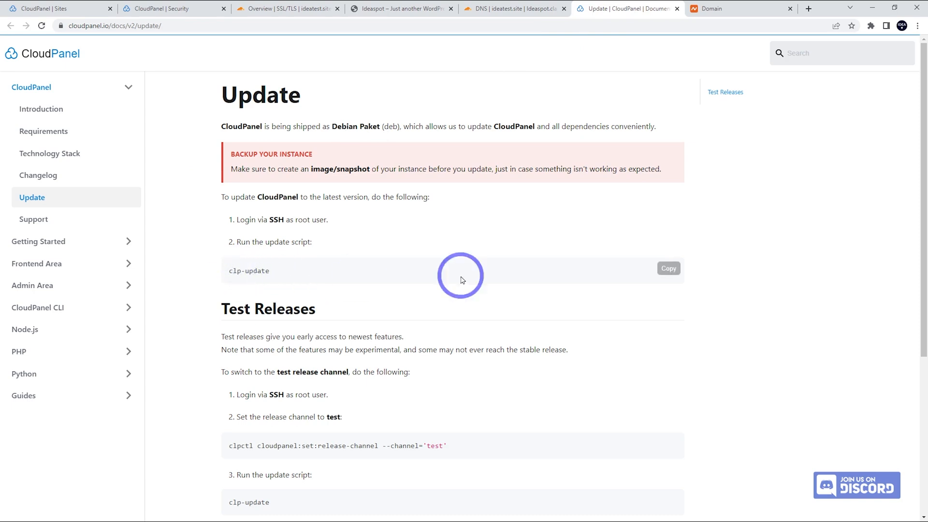
{"action": "left_click", "coordinate": [668, 268]}
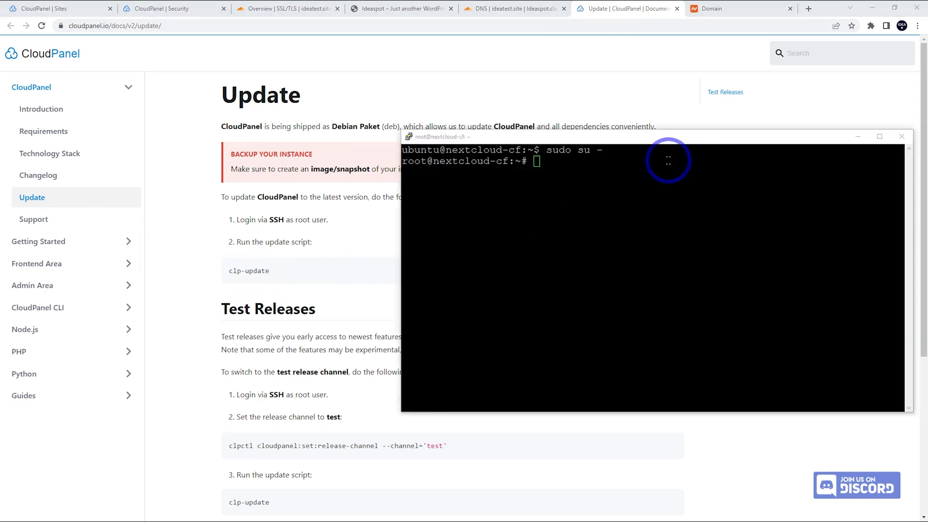
Run the CloudPanel update script clp-update at the root prompt
{"action": "type", "text": "clp-update"}
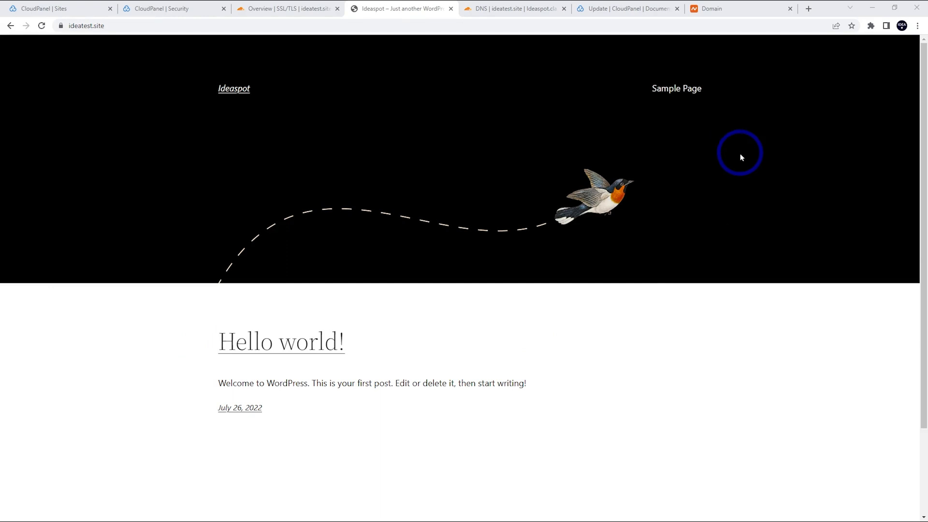
{"action": "mouse_move", "coordinate": [397, 118]}
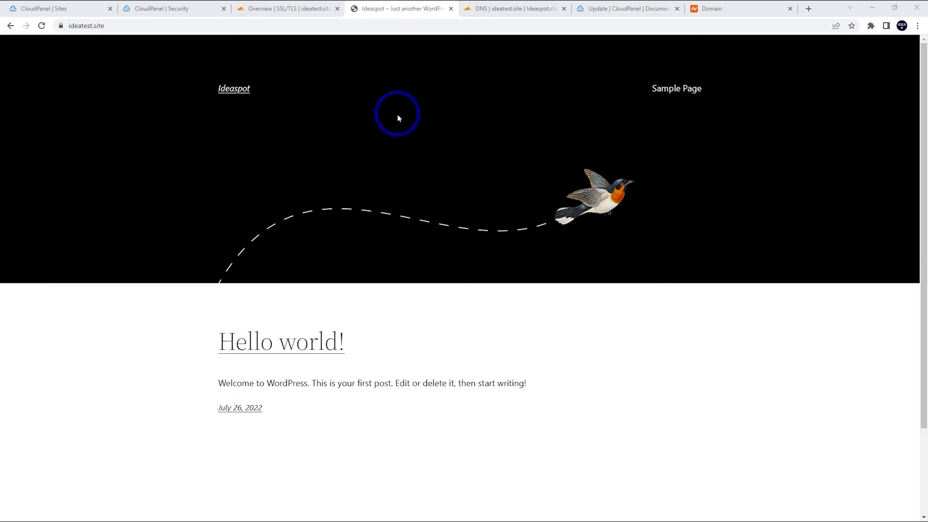
{"action": "mouse_move", "coordinate": [393, 128]}
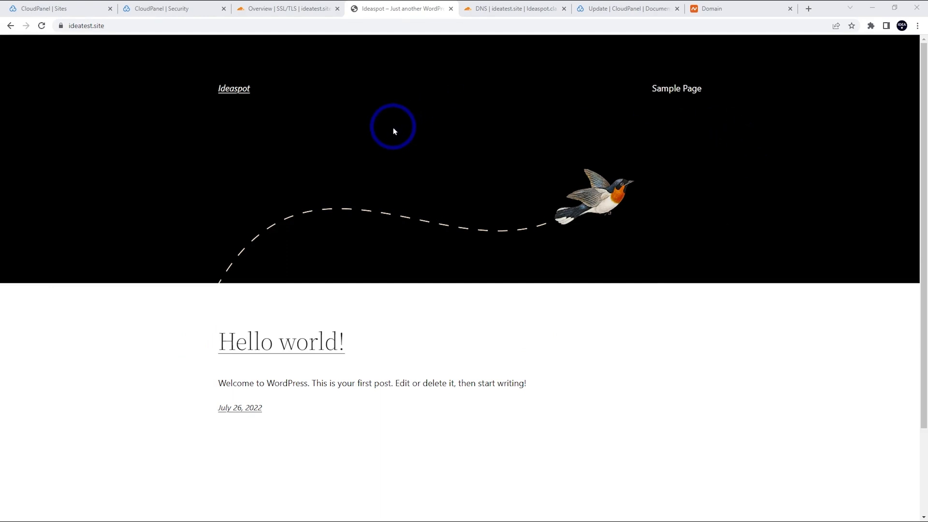
{"action": "mouse_move", "coordinate": [472, 179]}
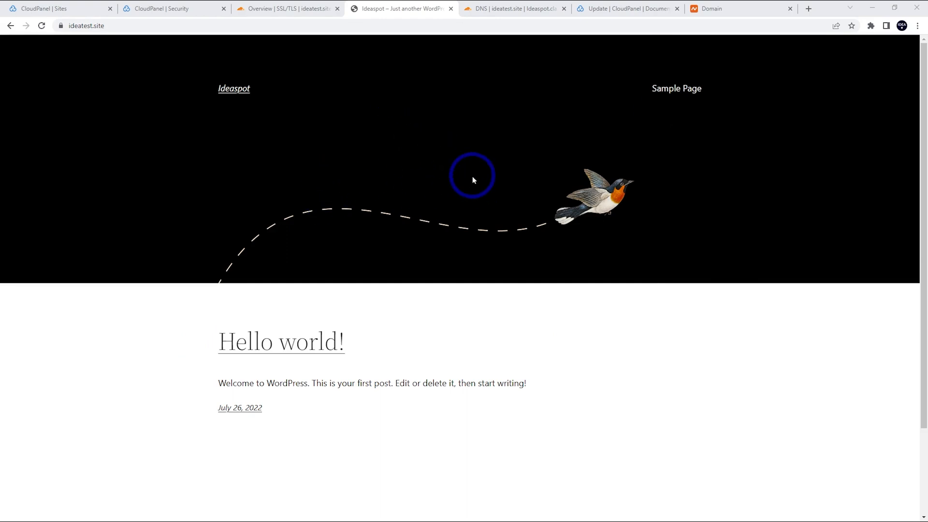
{"action": "mouse_move", "coordinate": [470, 188]}
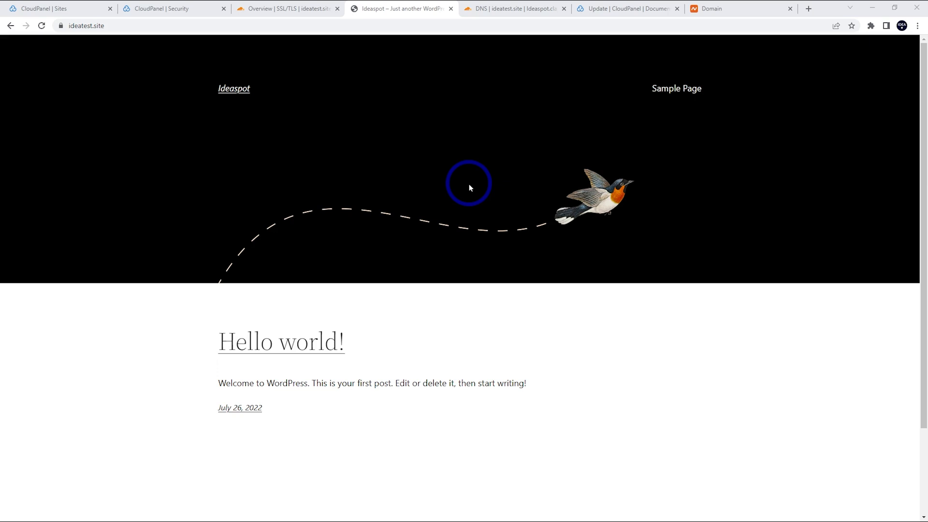
{"action": "mouse_move", "coordinate": [79, 58]}
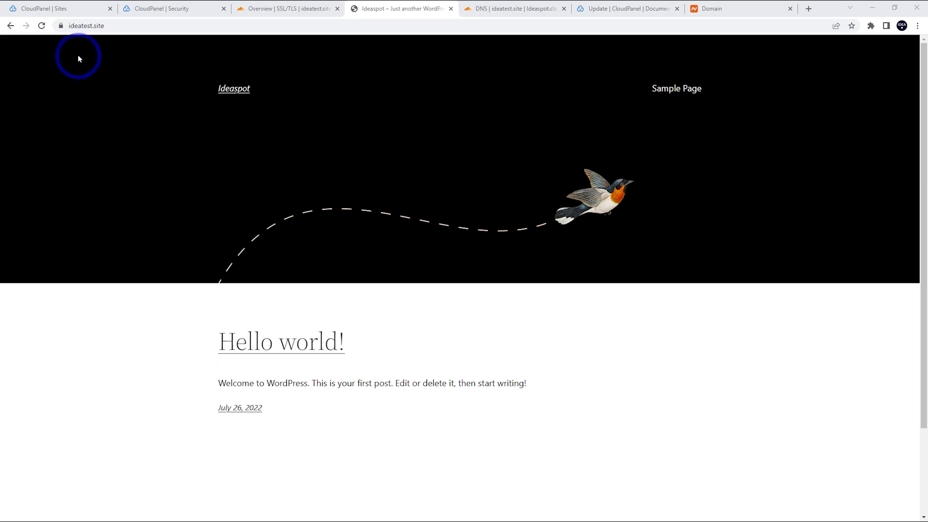
{"action": "mouse_move", "coordinate": [86, 155]}
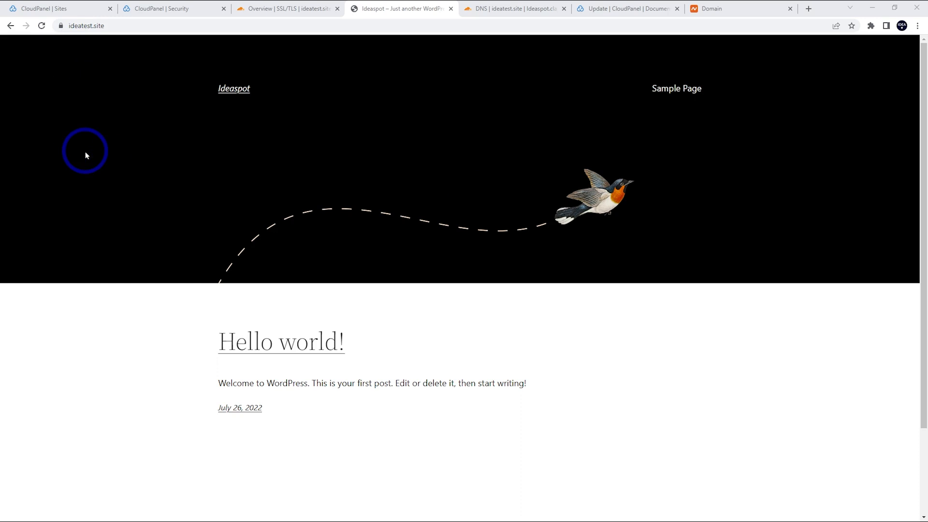
{"action": "mouse_move", "coordinate": [180, 114]}
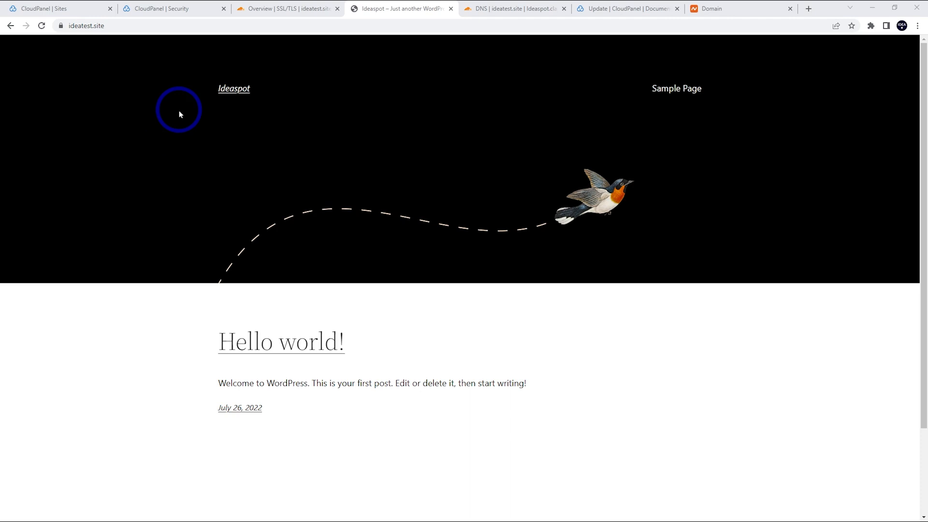
{"action": "mouse_move", "coordinate": [199, 145]}
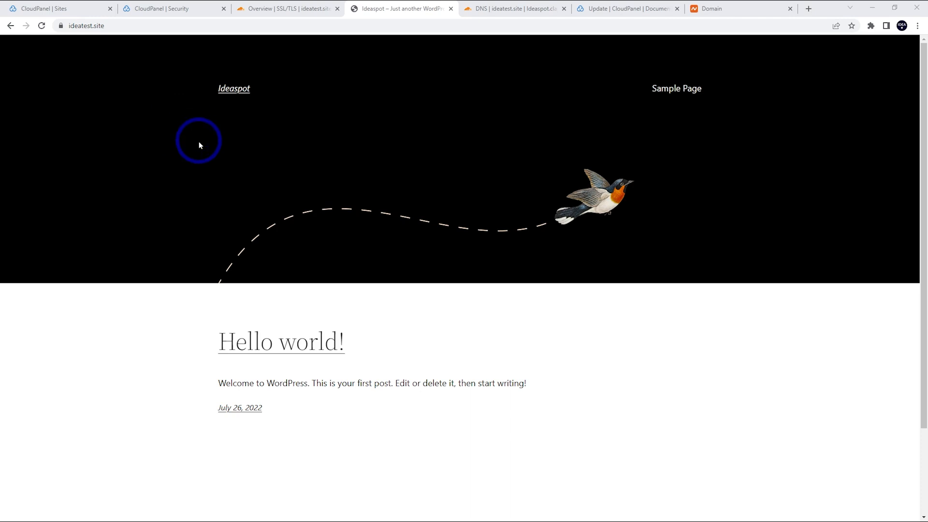
{"action": "mouse_move", "coordinate": [242, 152]}
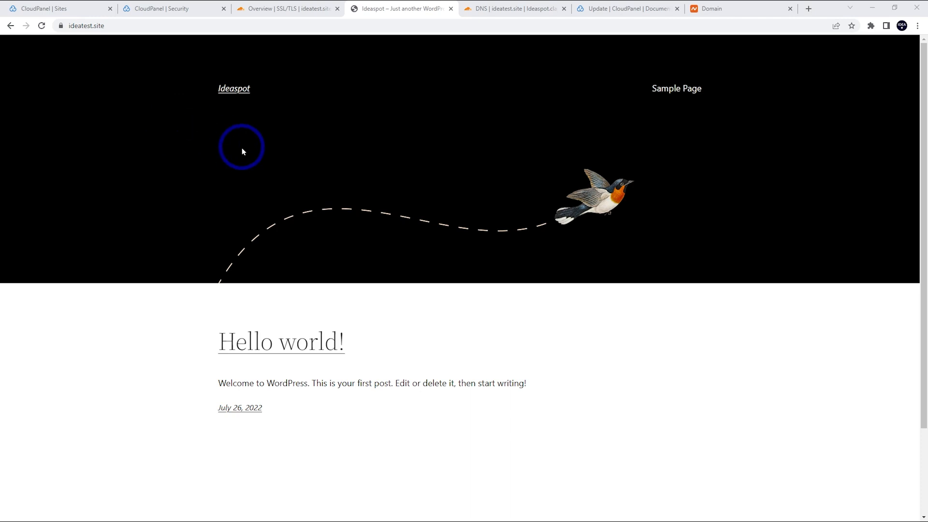